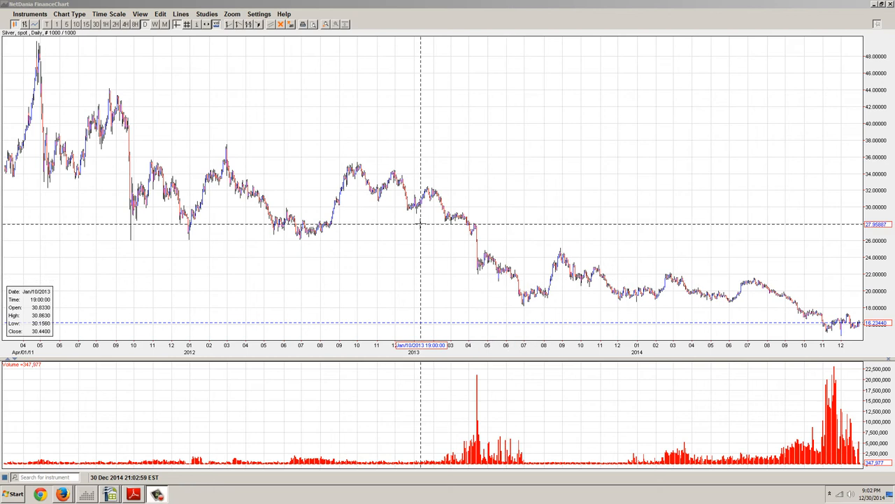
{"action": "mouse_move", "coordinate": [470, 215]}
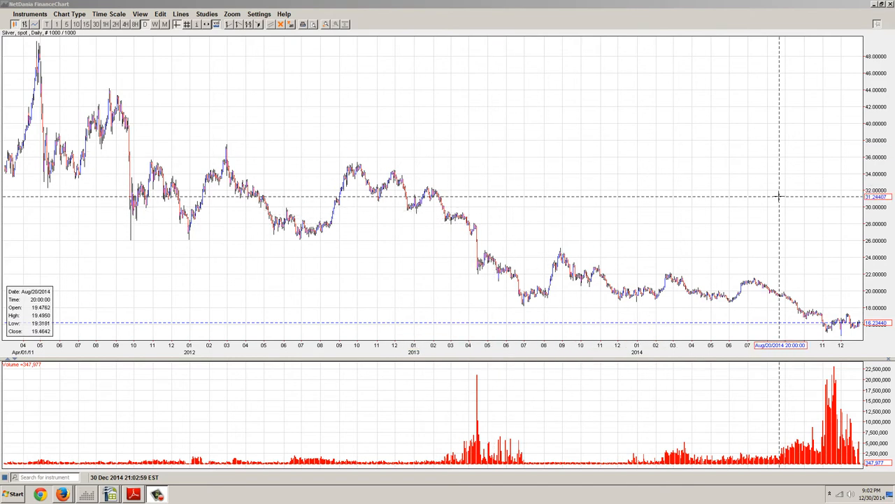
{"action": "mouse_move", "coordinate": [721, 187]}
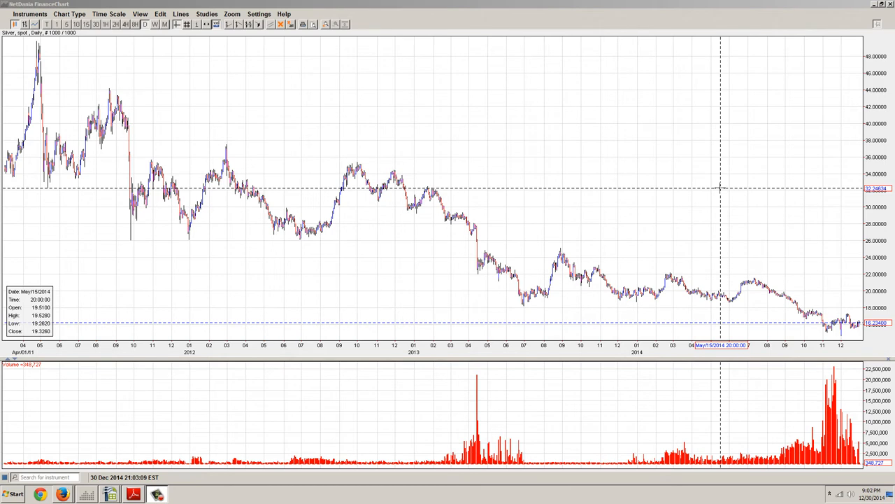
{"action": "mouse_move", "coordinate": [811, 228]}
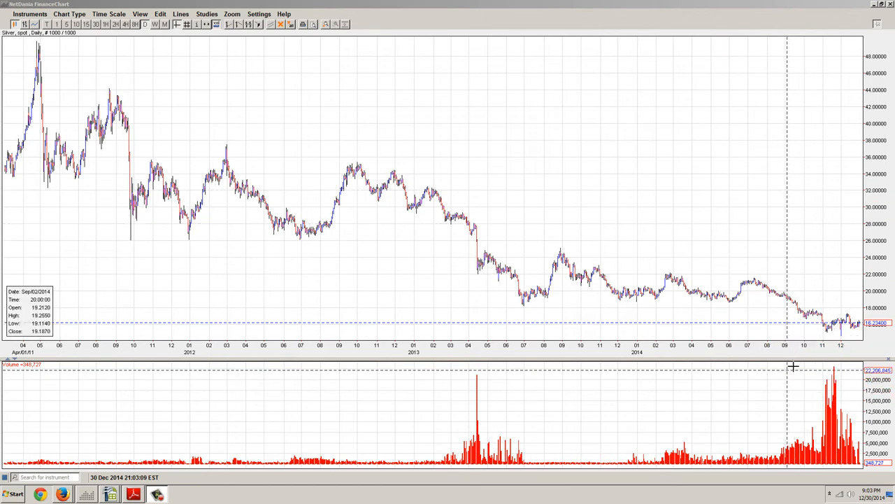
{"action": "mouse_move", "coordinate": [854, 420]}
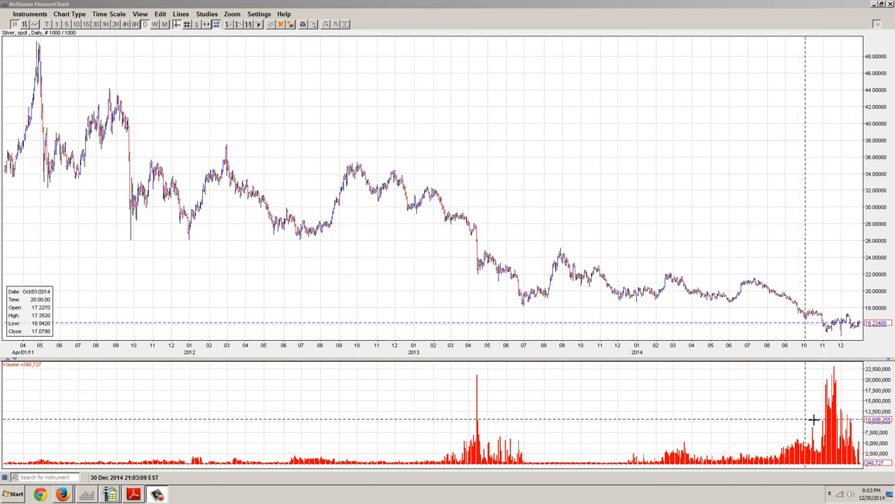
{"action": "mouse_move", "coordinate": [671, 253]}
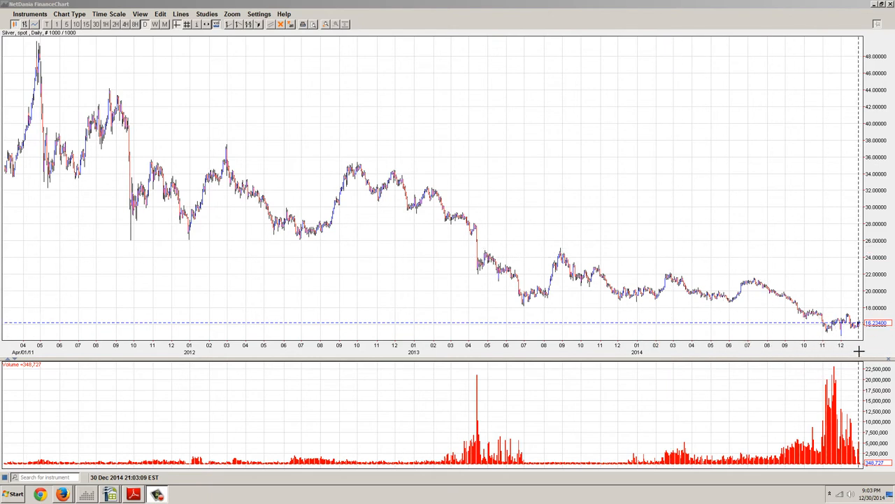
{"action": "mouse_move", "coordinate": [614, 203]}
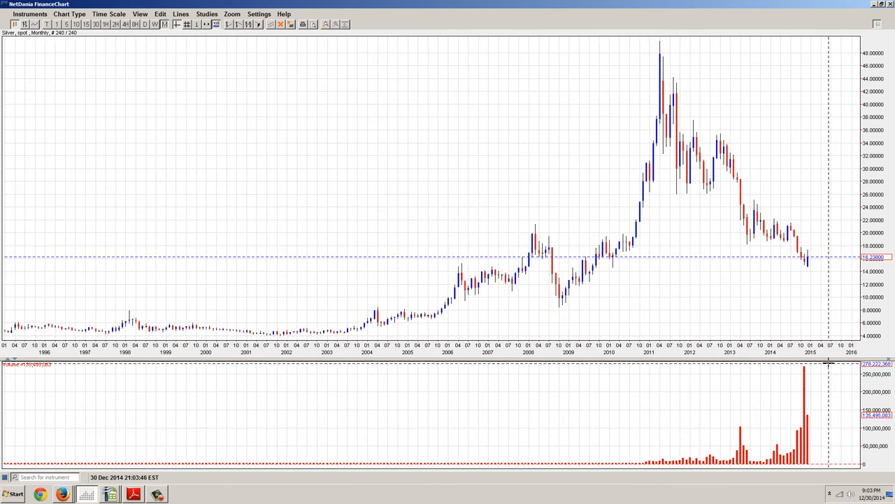
{"action": "mouse_move", "coordinate": [819, 323]}
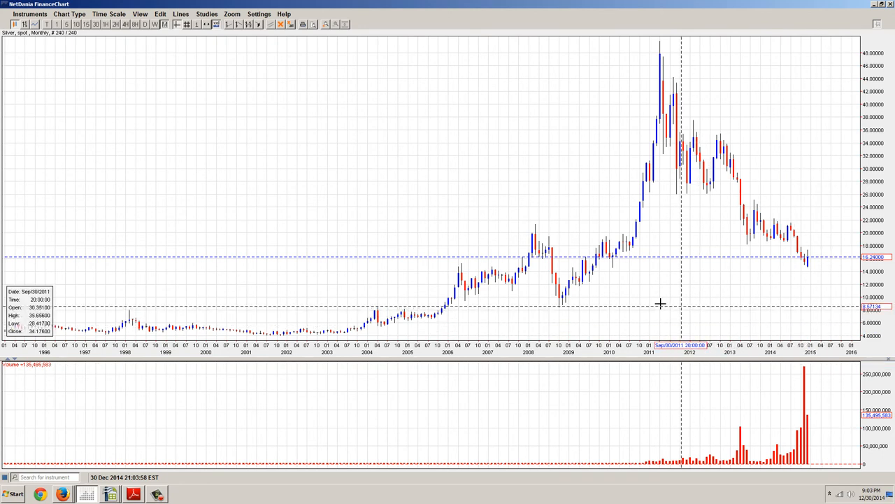
{"action": "mouse_move", "coordinate": [590, 299]}
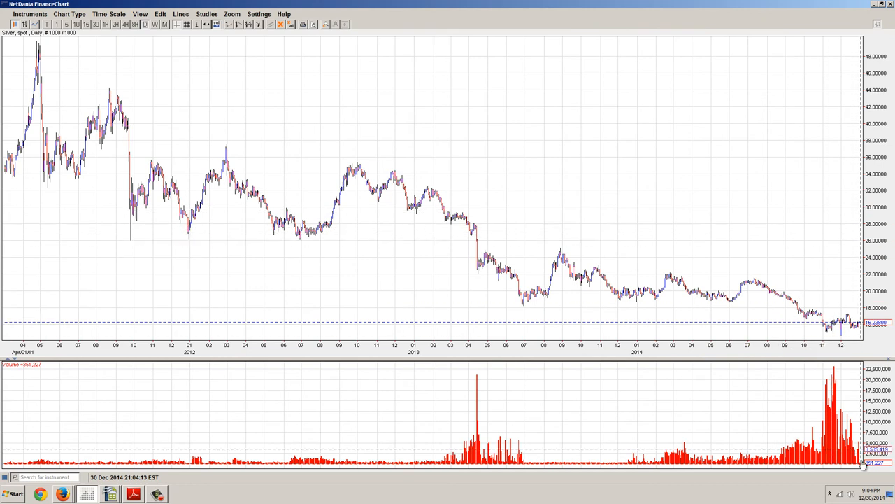
{"action": "mouse_move", "coordinate": [812, 322]}
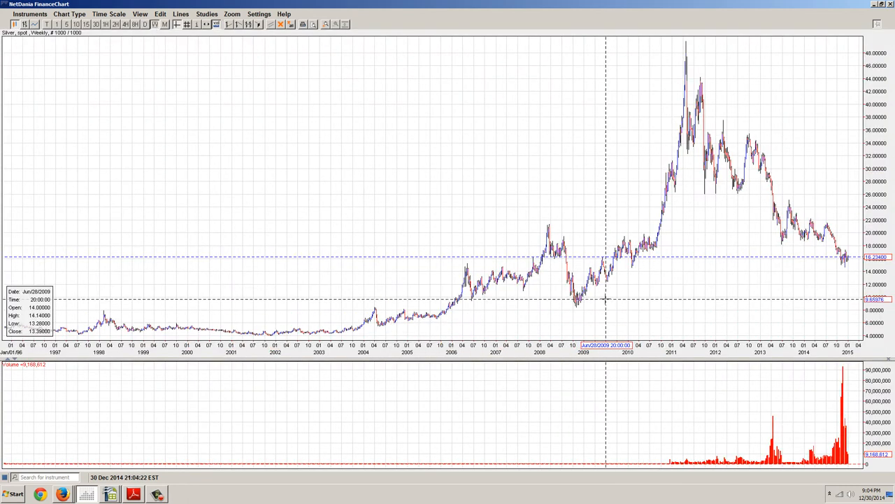
{"action": "mouse_move", "coordinate": [600, 291]}
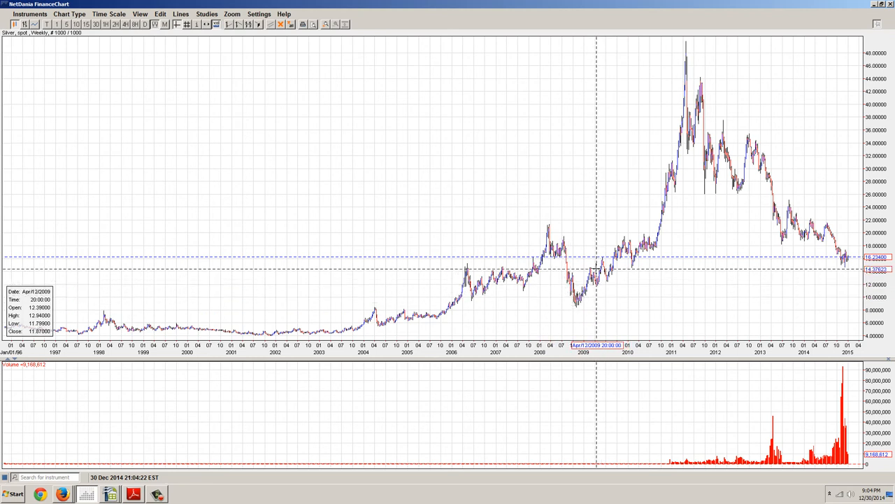
{"action": "mouse_move", "coordinate": [599, 269]}
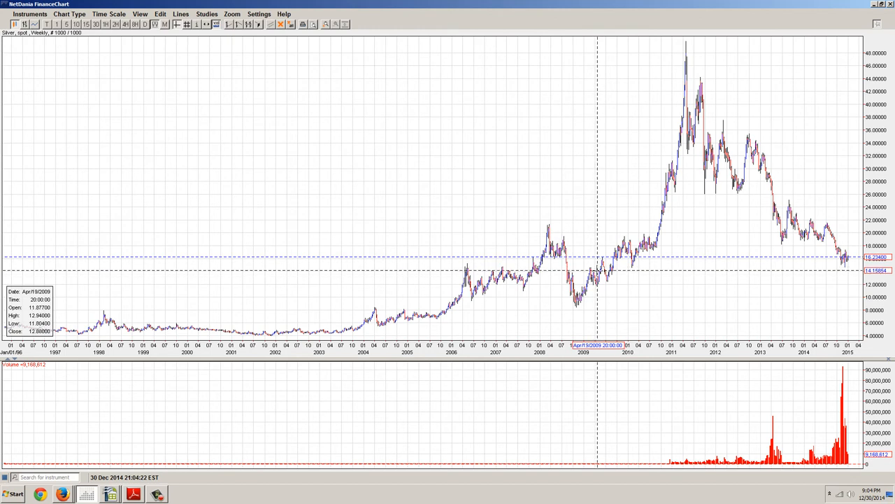
{"action": "mouse_move", "coordinate": [581, 246]}
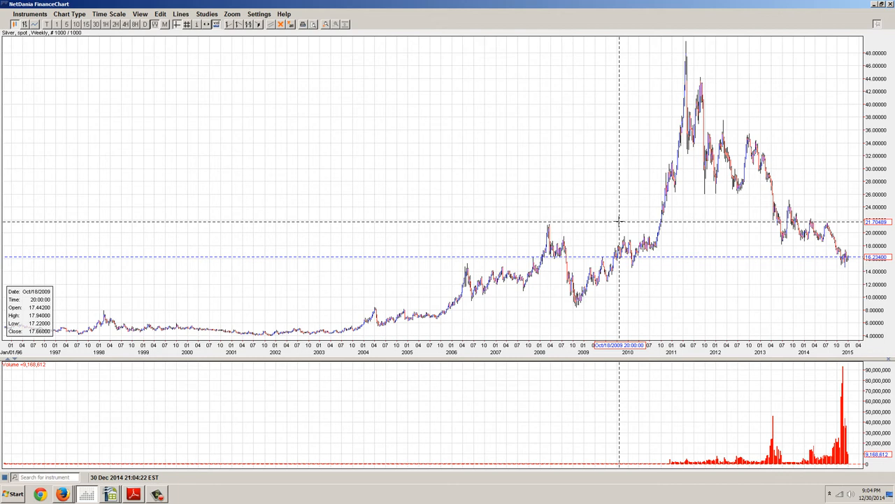
{"action": "mouse_move", "coordinate": [656, 238]}
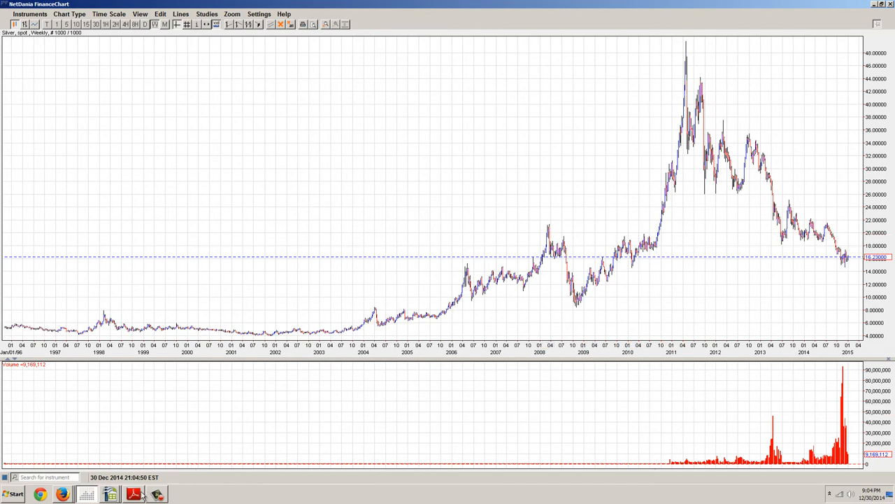
Show the Perth Mint Lunar Silver Series Two PDF pages with the 2008–2014 mintage figures.
{"action": "left_click", "coordinate": [133, 495]}
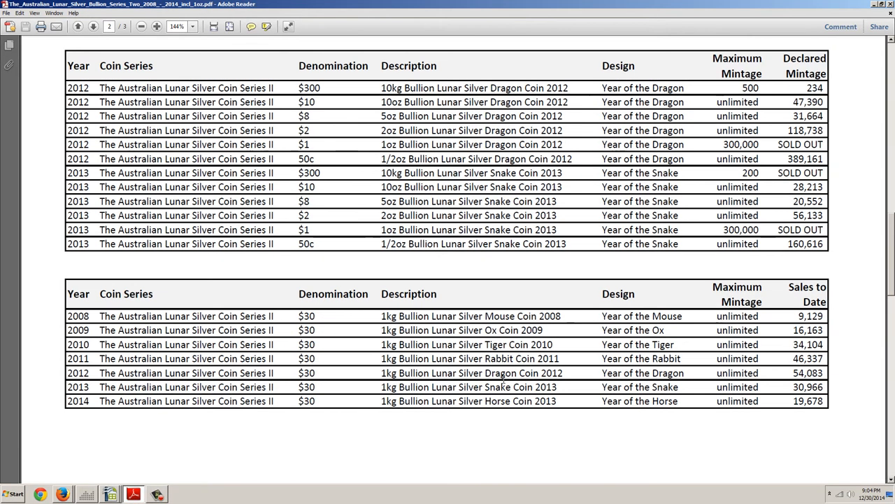
{"action": "left_click", "coordinate": [93, 26]}
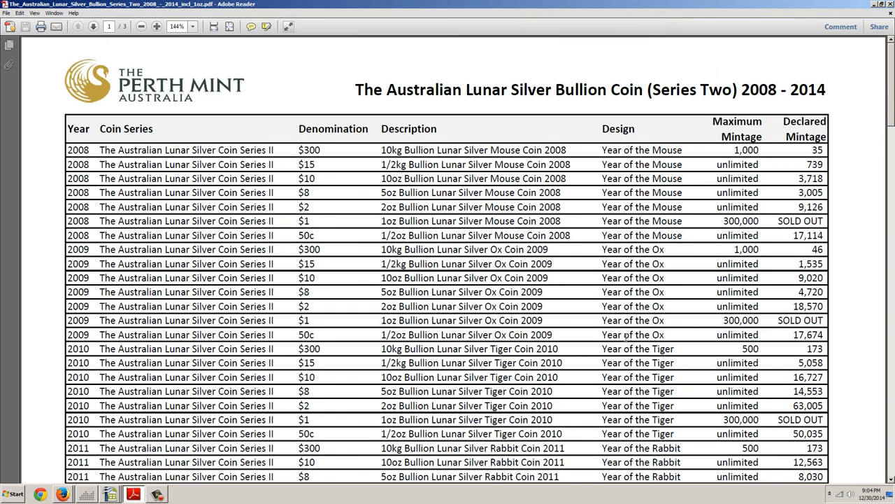
{"action": "mouse_move", "coordinate": [314, 243]}
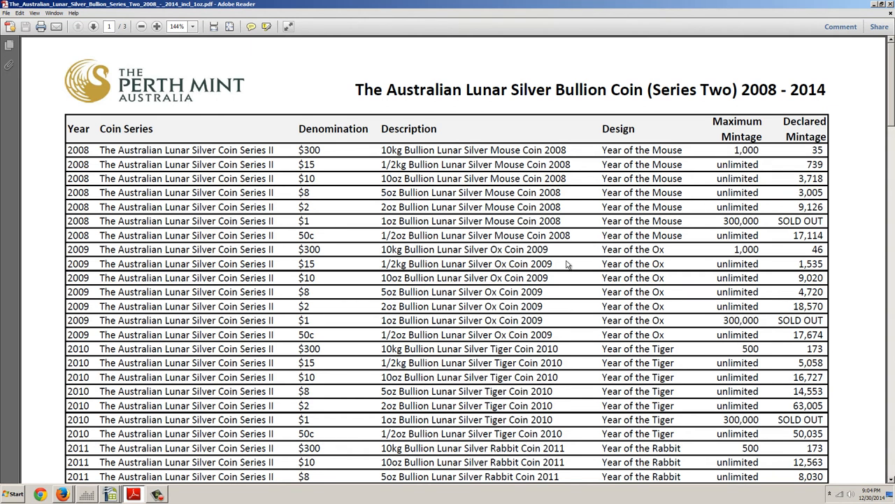
{"action": "scroll", "scroll_direction": "down", "scroll_amount": 3}
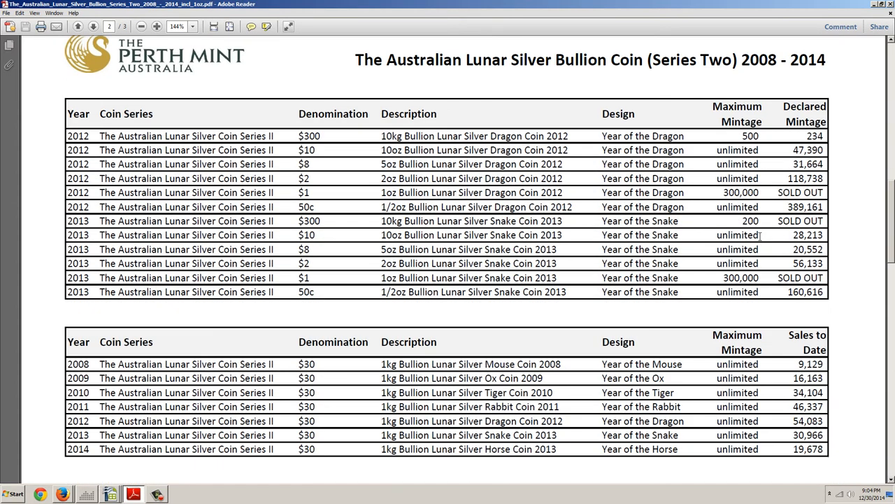
{"action": "scroll", "scroll_direction": "down", "scroll_amount": 3}
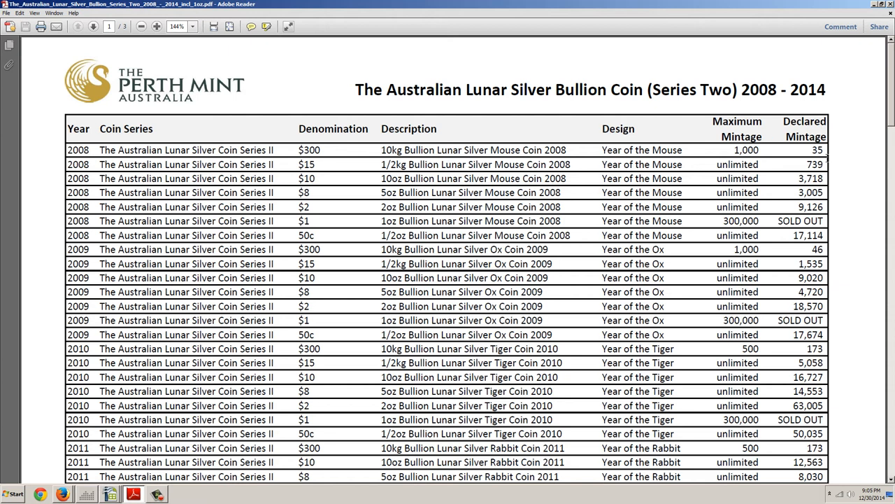
{"action": "mouse_move", "coordinate": [840, 193]}
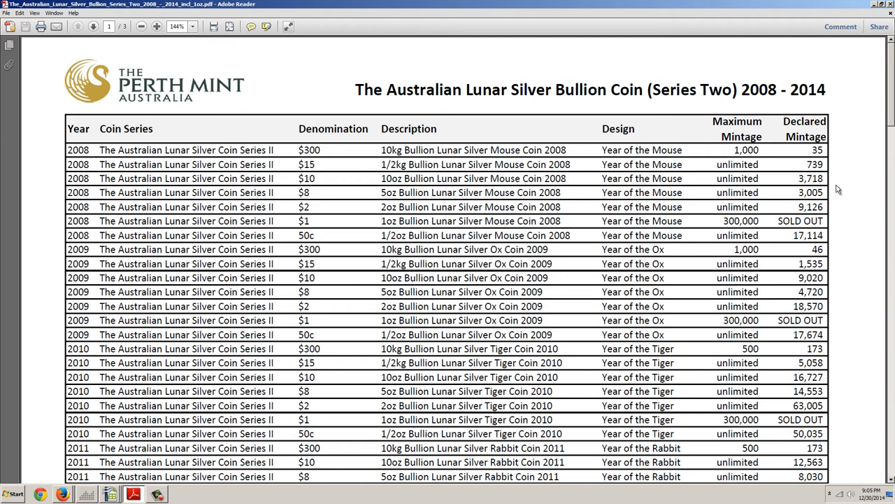
{"action": "mouse_move", "coordinate": [832, 217]}
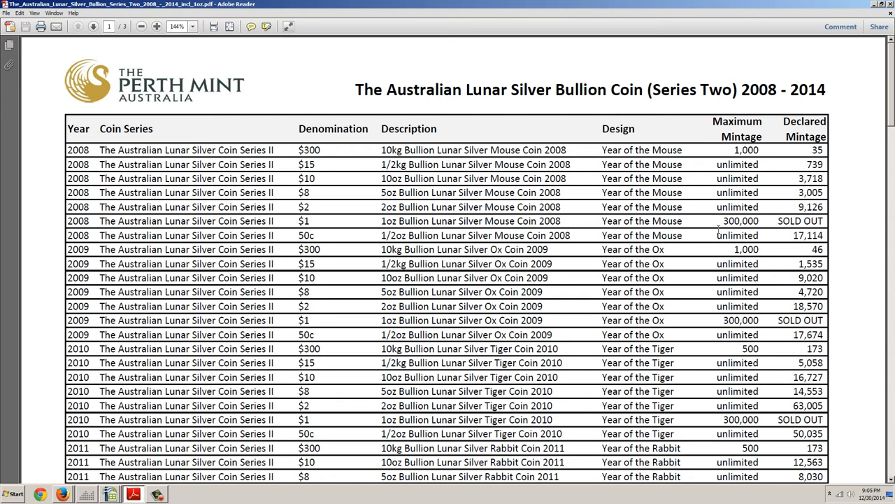
{"action": "mouse_move", "coordinate": [809, 245]}
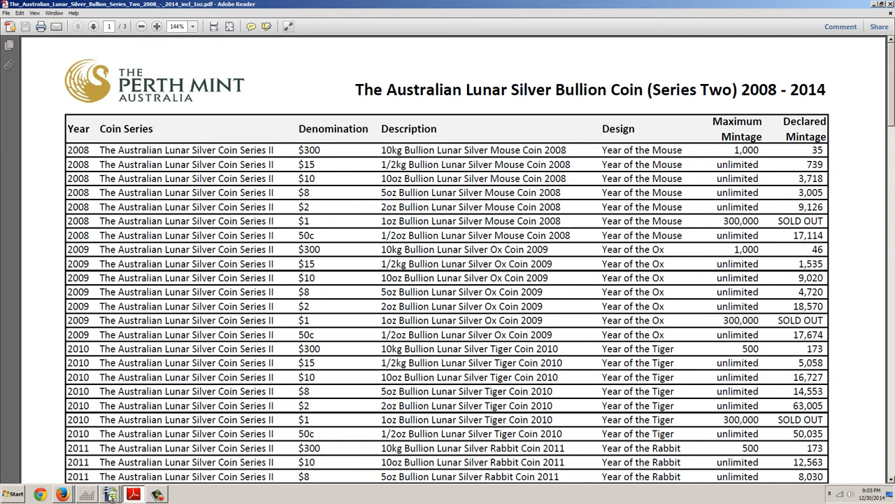
{"action": "mouse_move", "coordinate": [109, 496]}
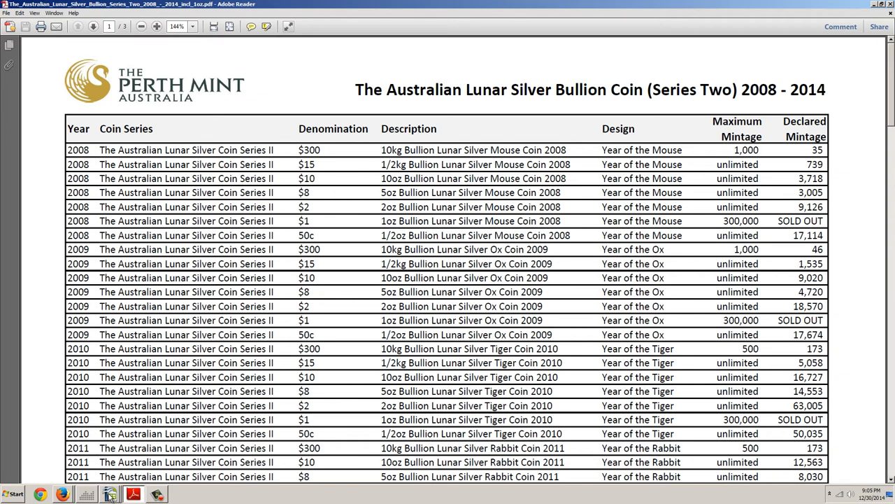
{"action": "mouse_move", "coordinate": [109, 499]}
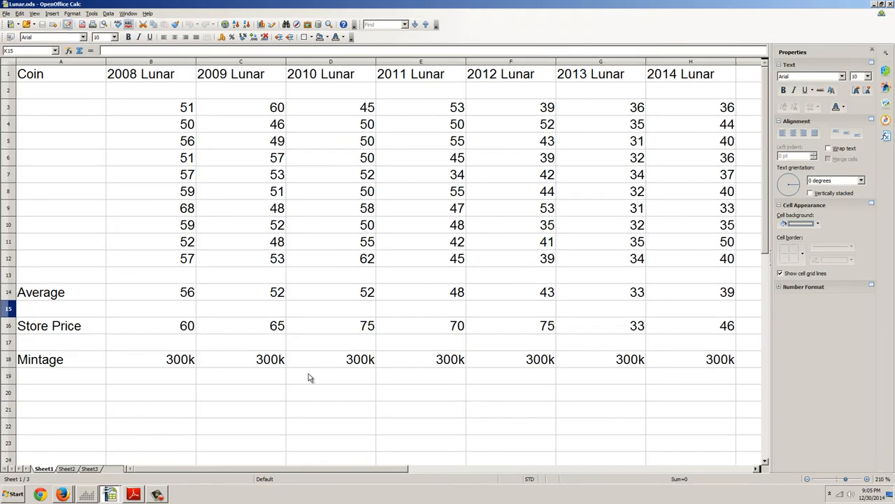
{"action": "mouse_move", "coordinate": [350, 261]}
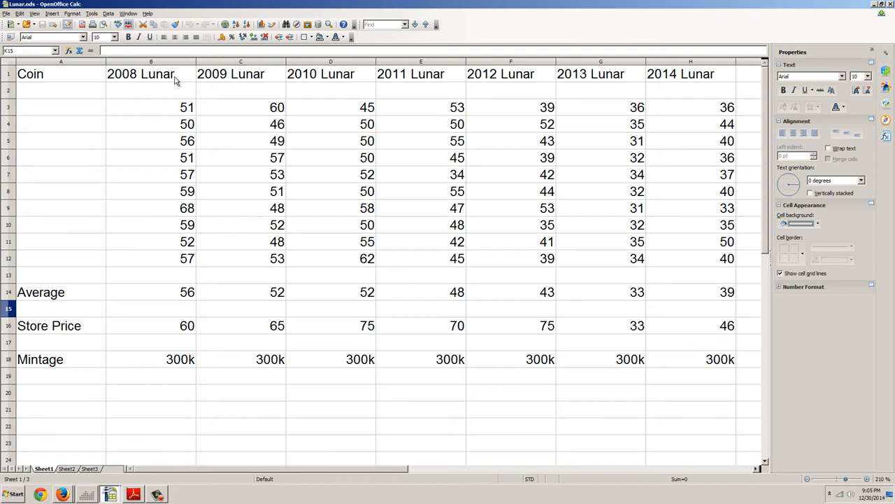
{"action": "mouse_move", "coordinate": [210, 86]}
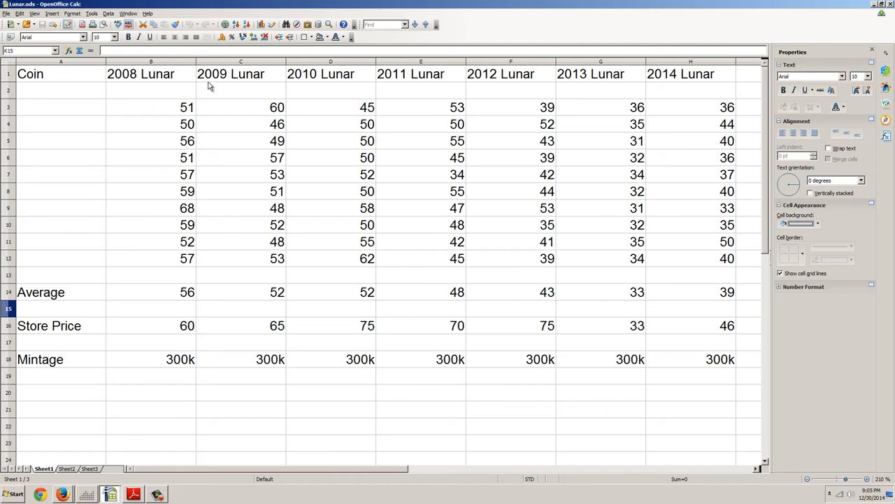
{"action": "mouse_move", "coordinate": [175, 79]}
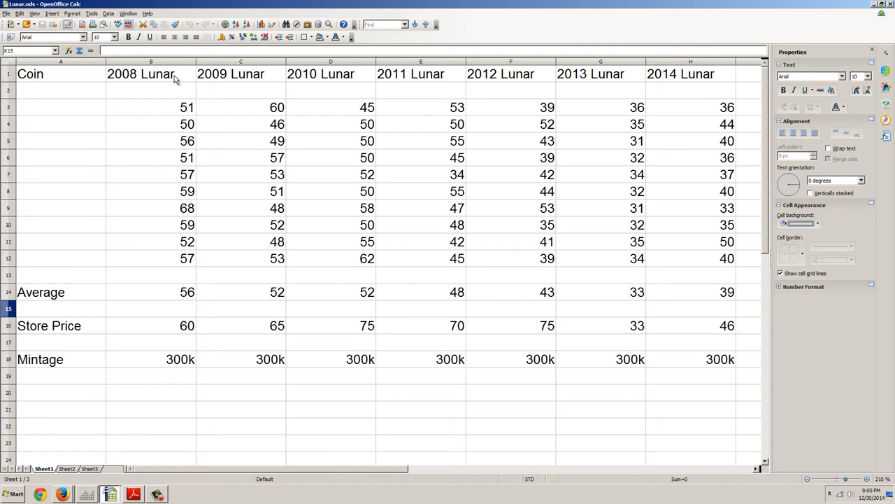
{"action": "mouse_move", "coordinate": [310, 78]}
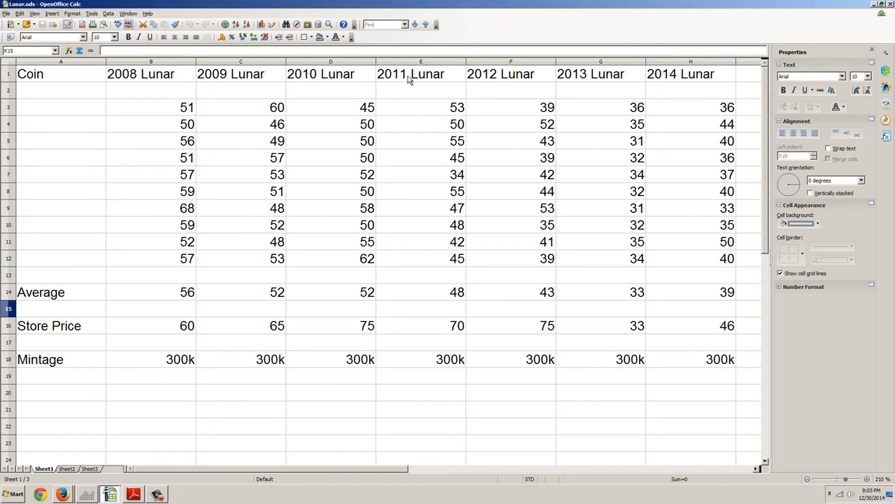
{"action": "mouse_move", "coordinate": [509, 82]}
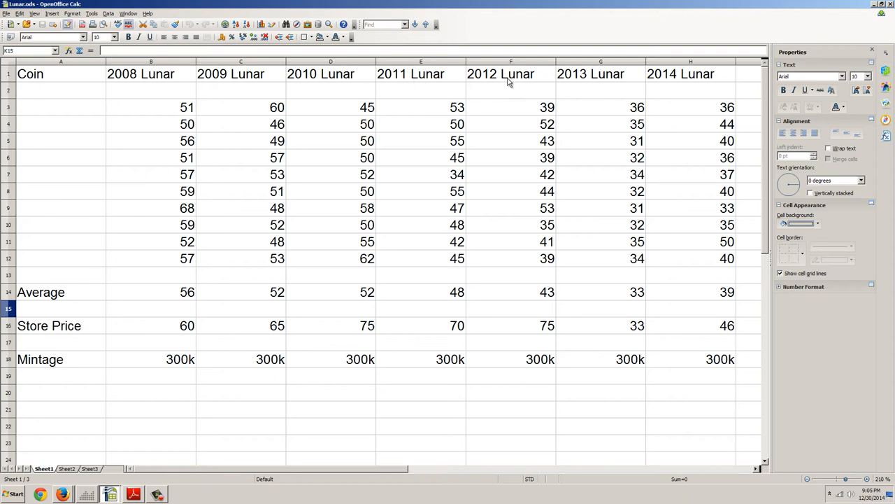
{"action": "mouse_move", "coordinate": [632, 78]}
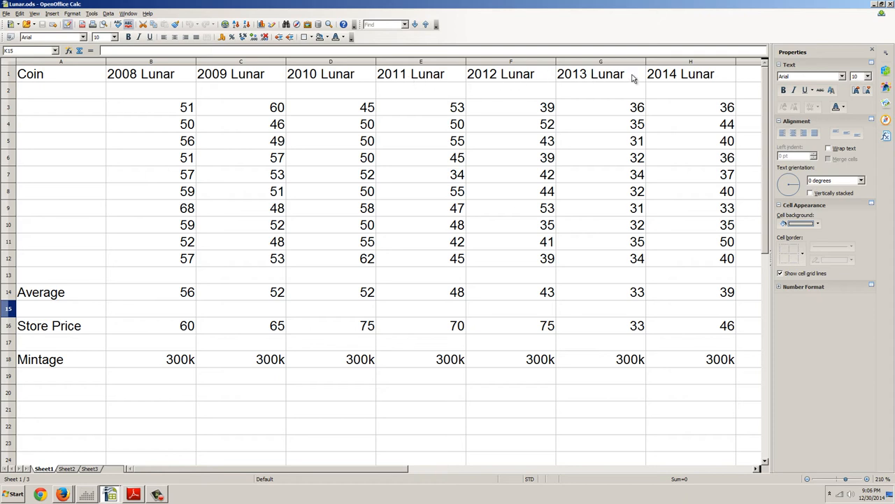
{"action": "mouse_move", "coordinate": [686, 78]}
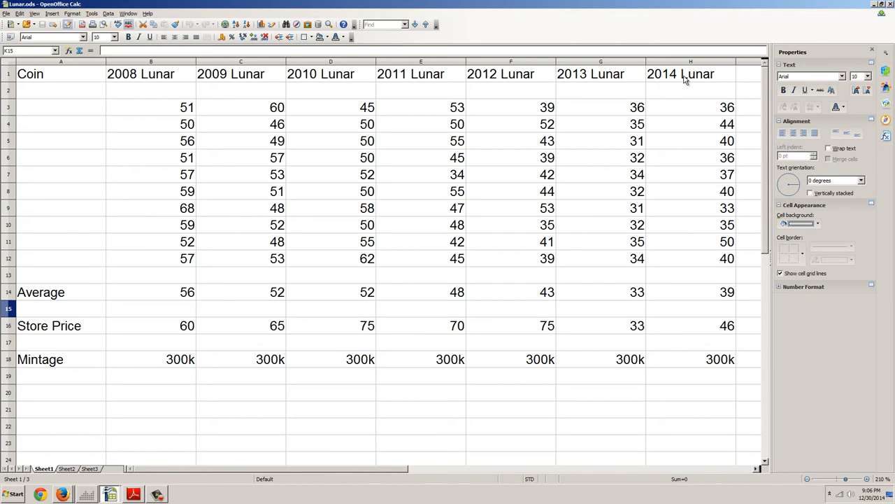
{"action": "mouse_move", "coordinate": [599, 86]}
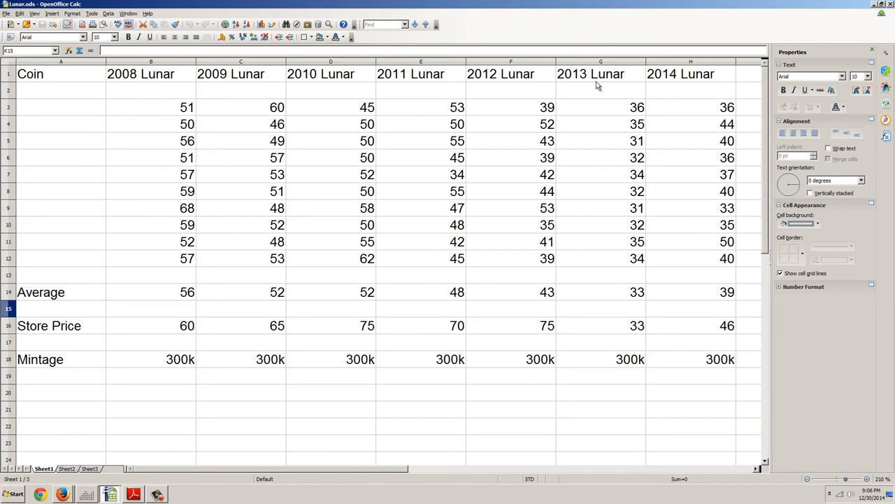
{"action": "mouse_move", "coordinate": [426, 131]}
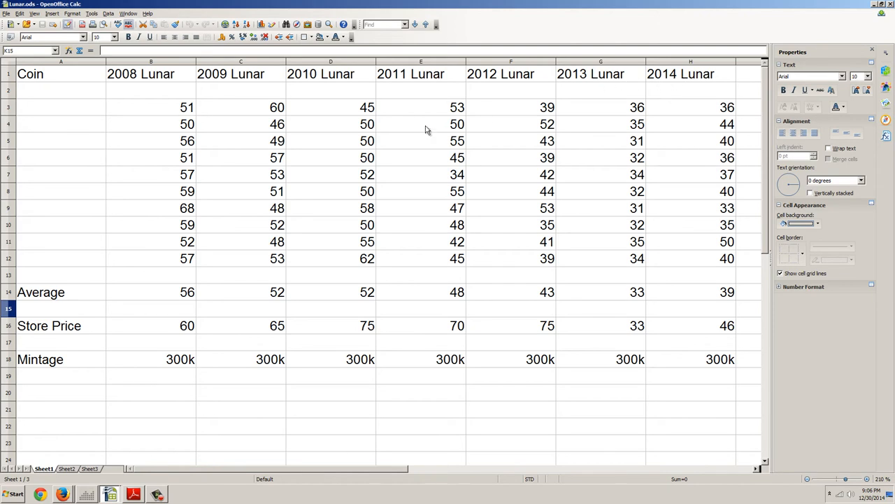
{"action": "mouse_move", "coordinate": [362, 130]}
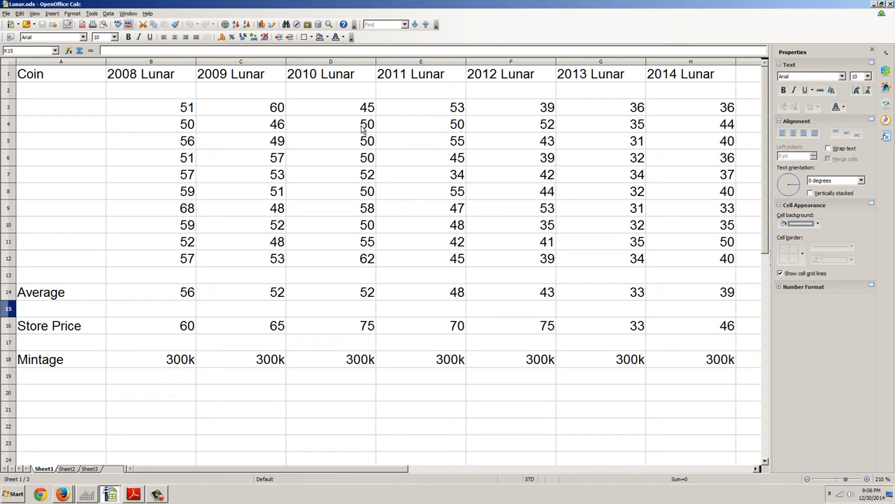
{"action": "mouse_move", "coordinate": [11, 366]}
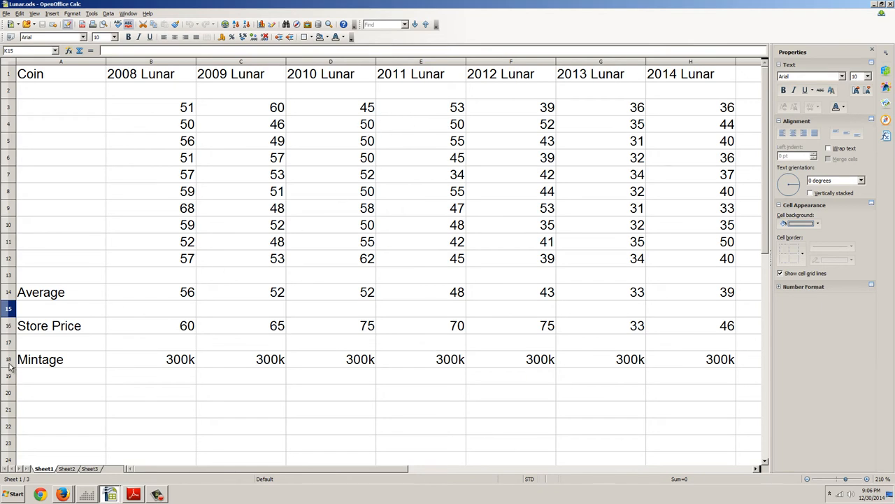
{"action": "mouse_move", "coordinate": [256, 336]}
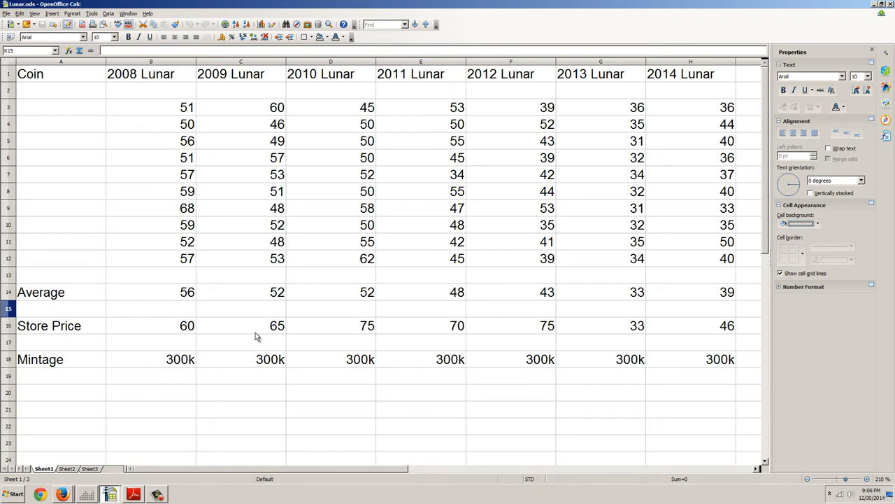
{"action": "mouse_move", "coordinate": [533, 335]}
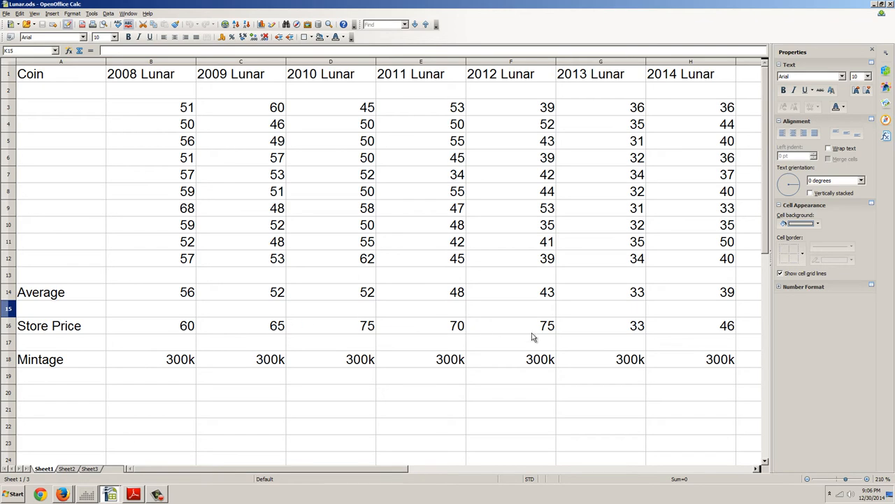
{"action": "mouse_move", "coordinate": [367, 328]}
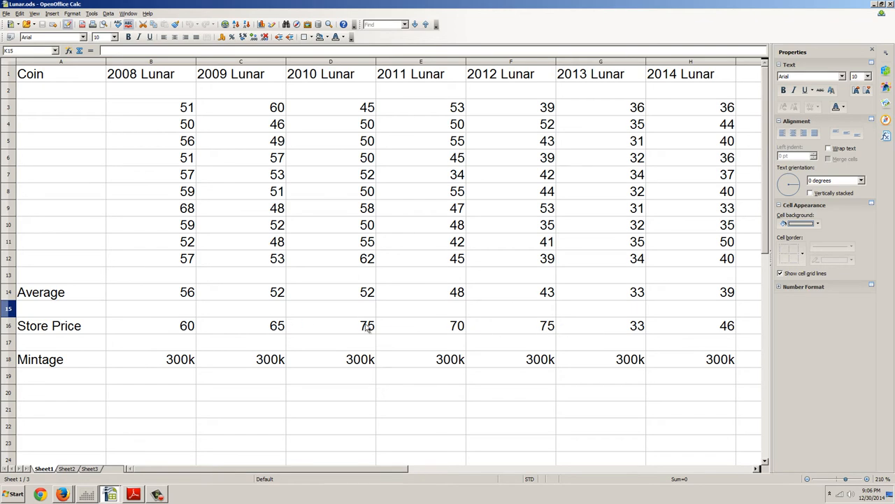
{"action": "mouse_move", "coordinate": [338, 305]}
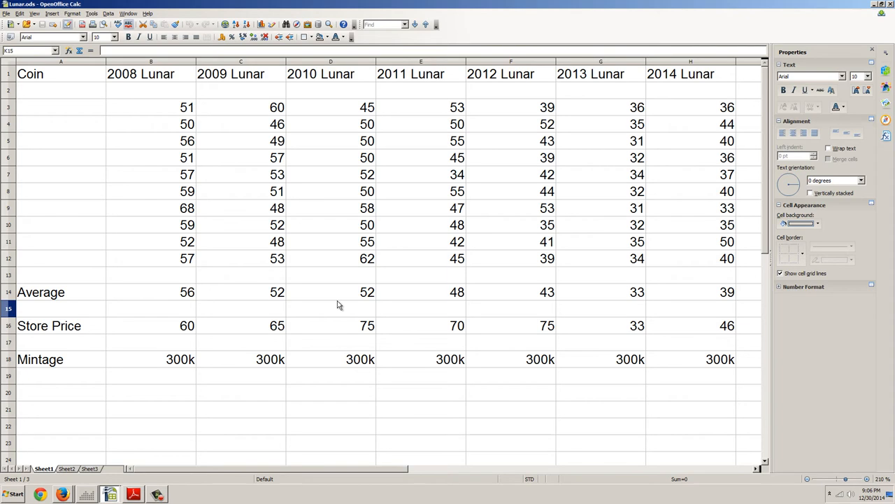
{"action": "mouse_move", "coordinate": [450, 306]}
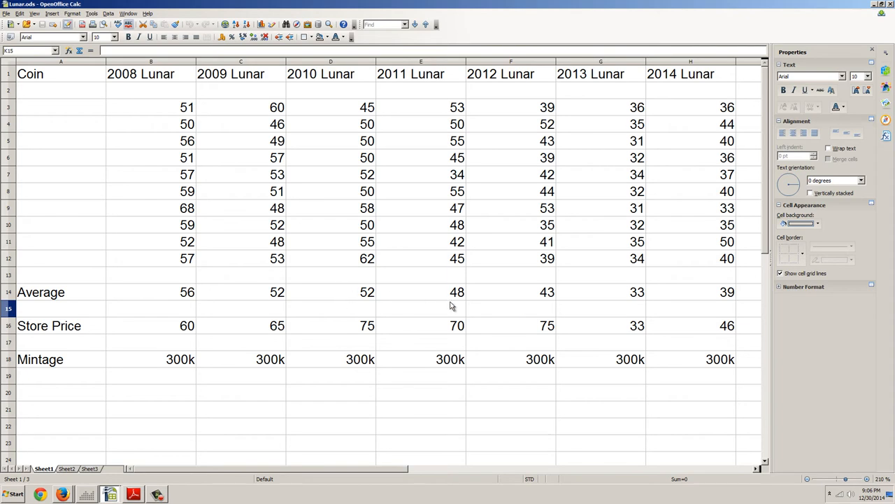
{"action": "mouse_move", "coordinate": [490, 305]}
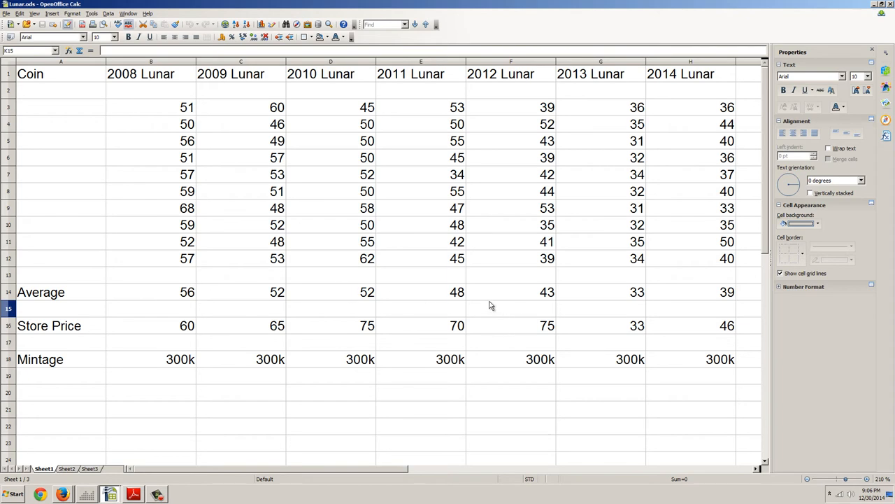
{"action": "mouse_move", "coordinate": [263, 306]}
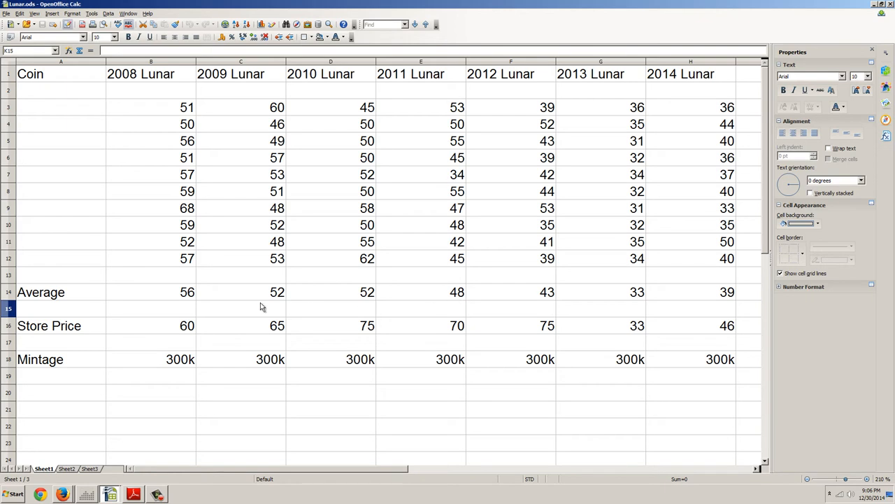
{"action": "mouse_move", "coordinate": [641, 294]}
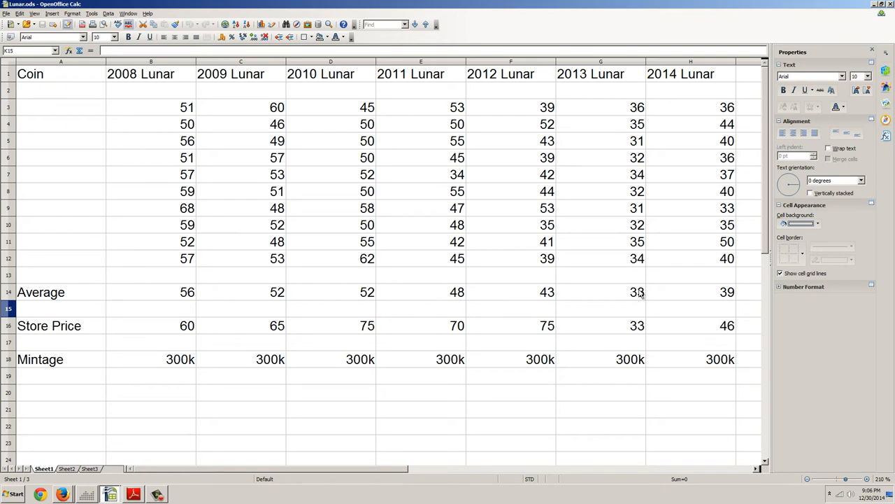
{"action": "mouse_move", "coordinate": [432, 309]}
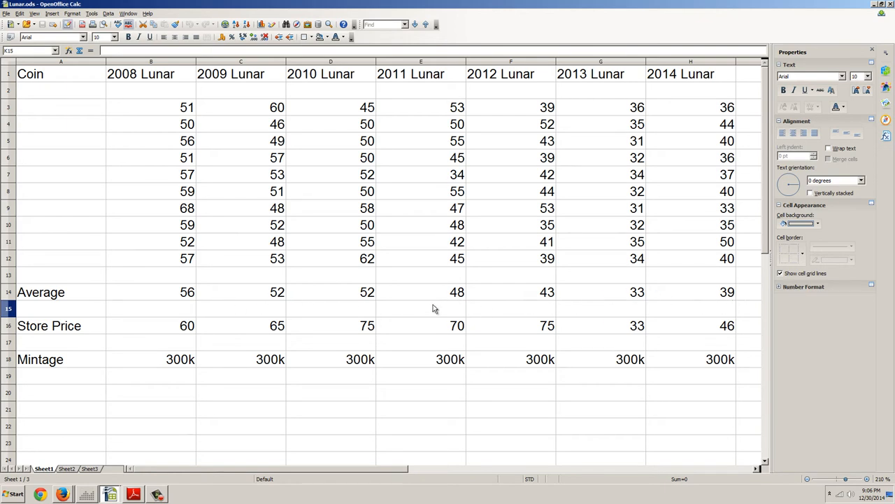
{"action": "mouse_move", "coordinate": [301, 306]}
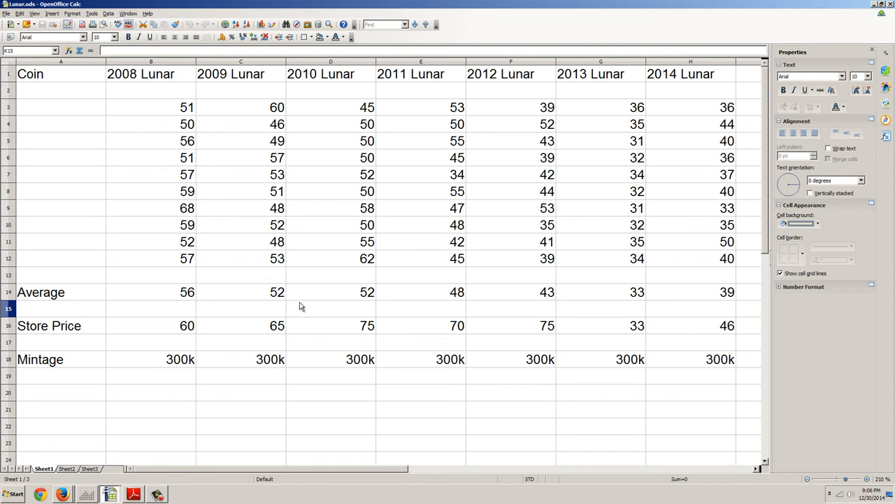
{"action": "mouse_move", "coordinate": [284, 302]}
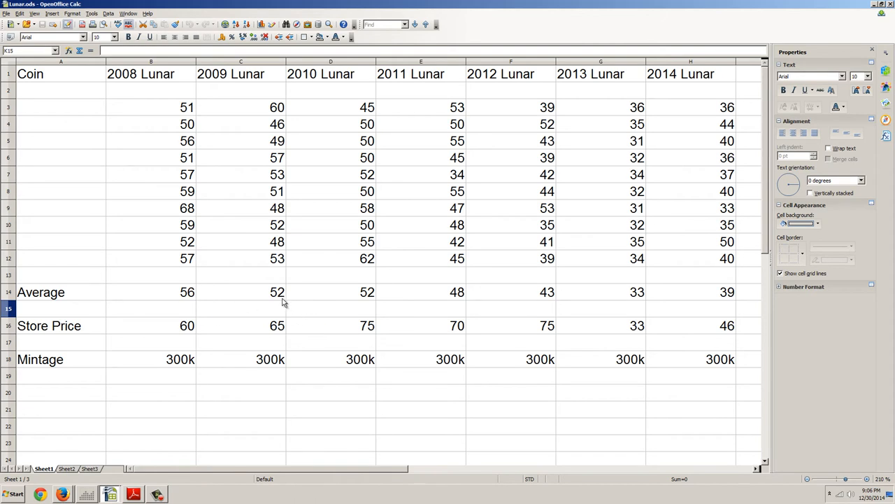
{"action": "mouse_move", "coordinate": [450, 296]}
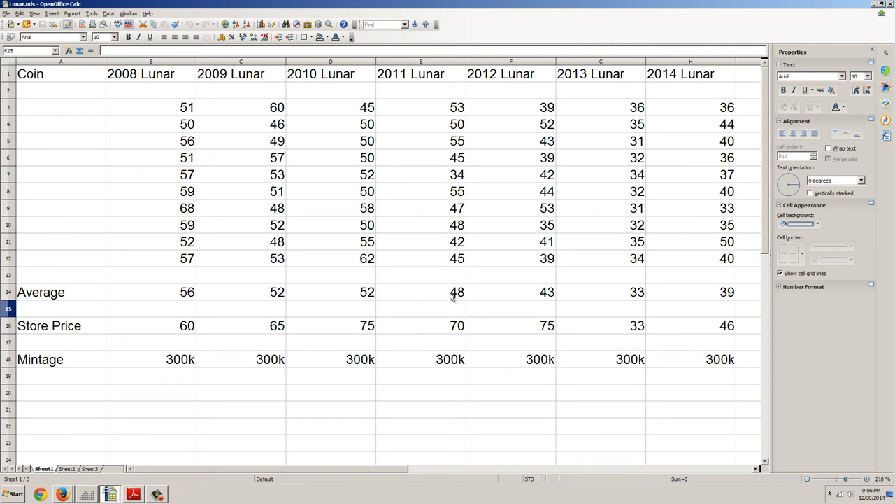
{"action": "mouse_move", "coordinate": [704, 310]}
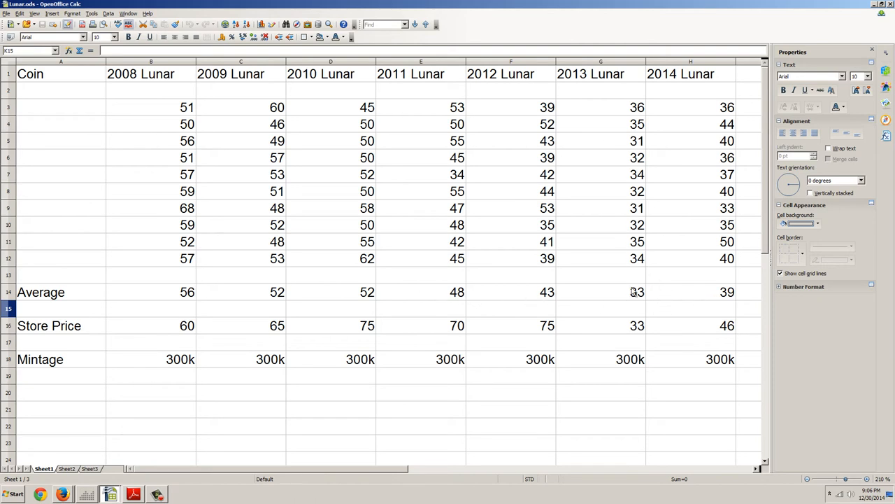
{"action": "mouse_move", "coordinate": [671, 296]}
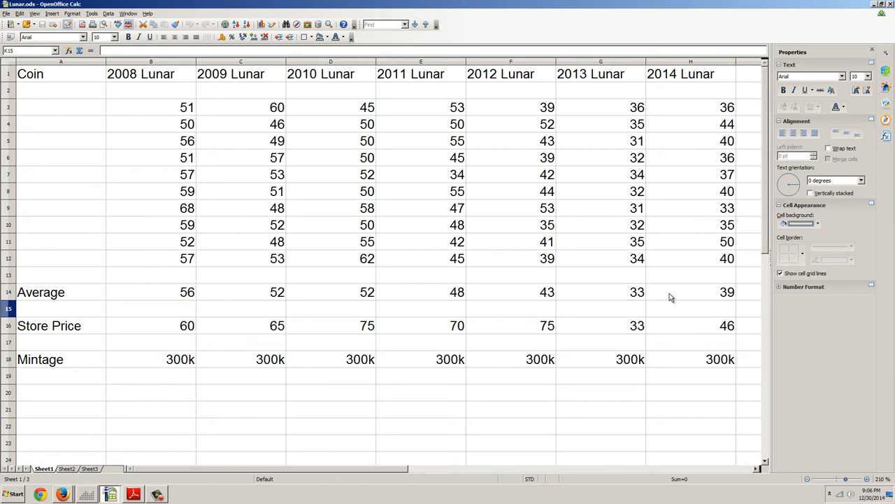
{"action": "mouse_move", "coordinate": [711, 302]}
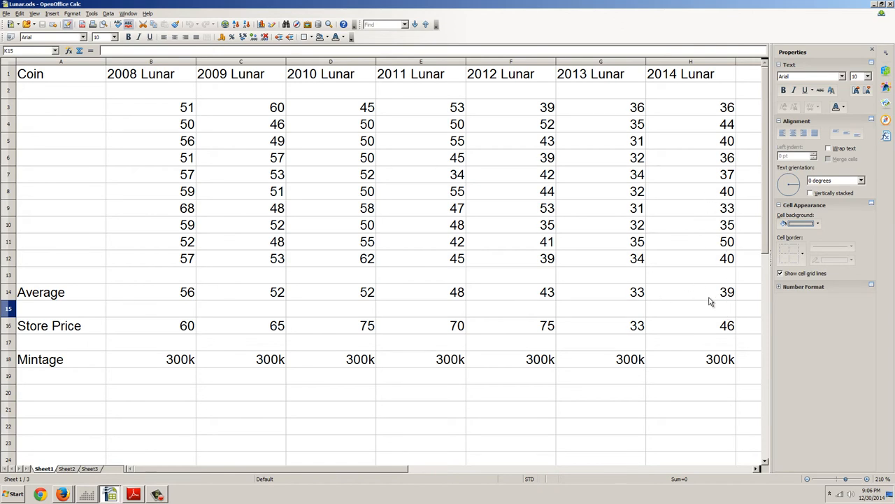
{"action": "mouse_move", "coordinate": [714, 301]}
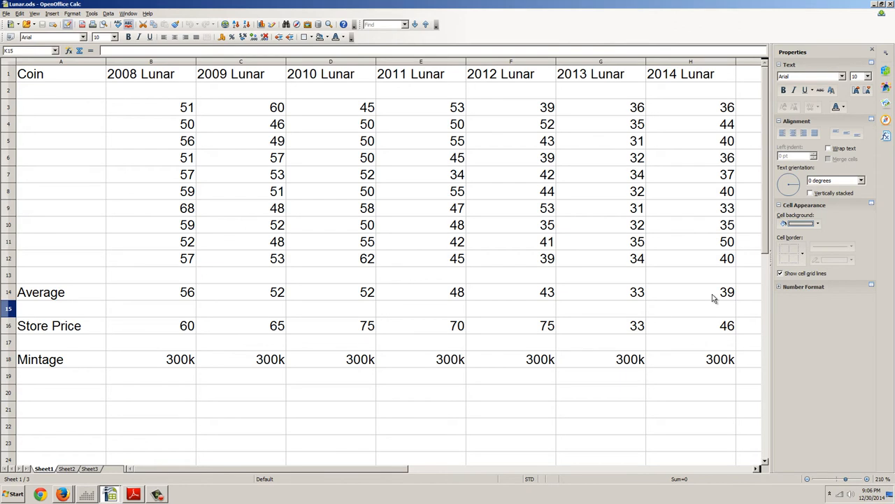
{"action": "mouse_move", "coordinate": [702, 297]}
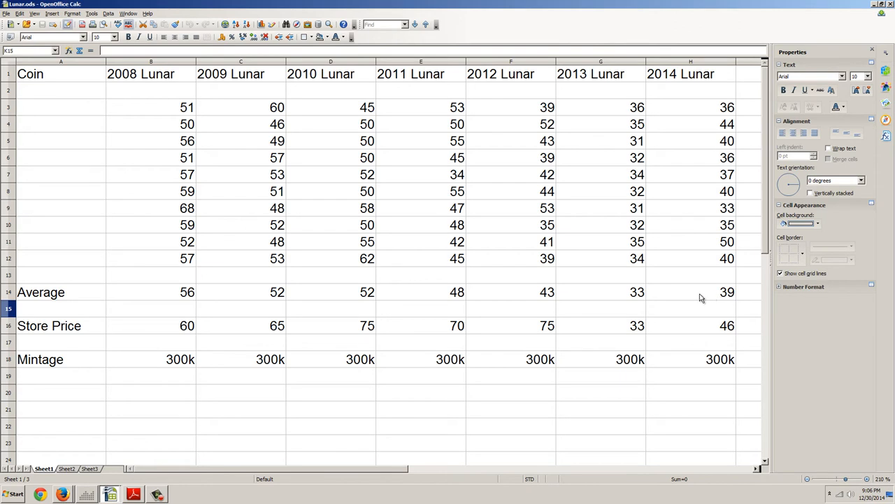
{"action": "mouse_move", "coordinate": [674, 293]}
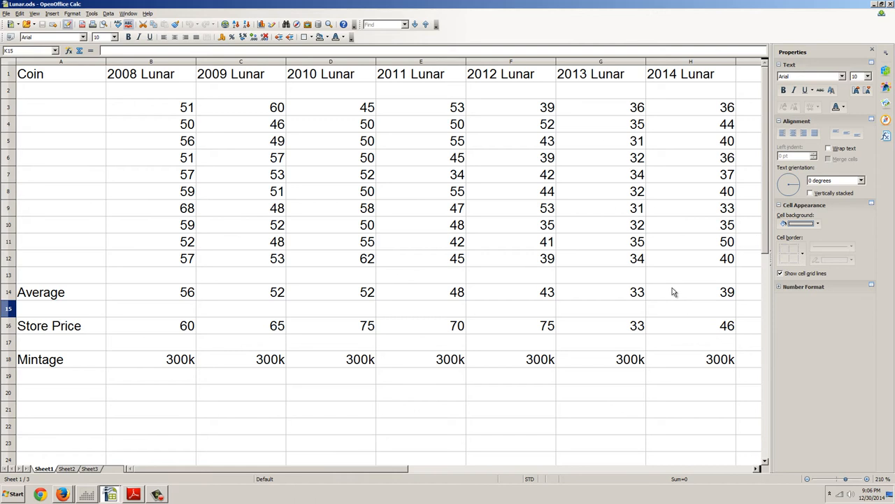
{"action": "mouse_move", "coordinate": [584, 217]}
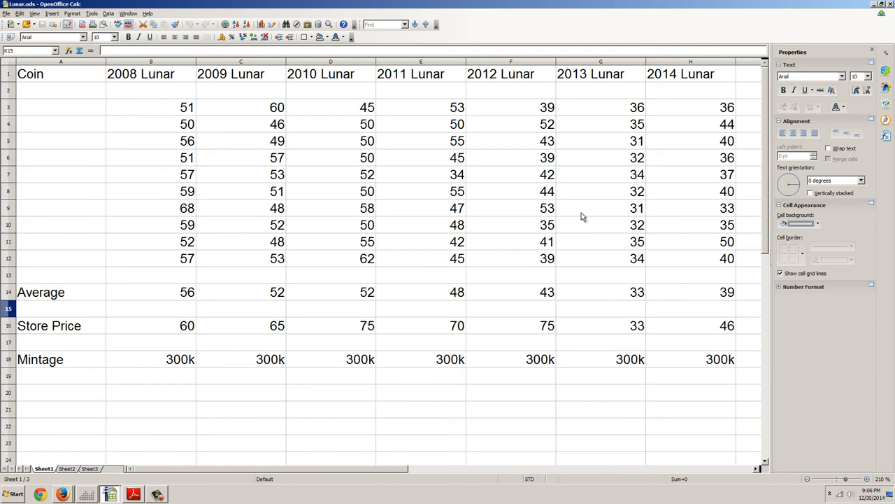
{"action": "mouse_move", "coordinate": [517, 126]}
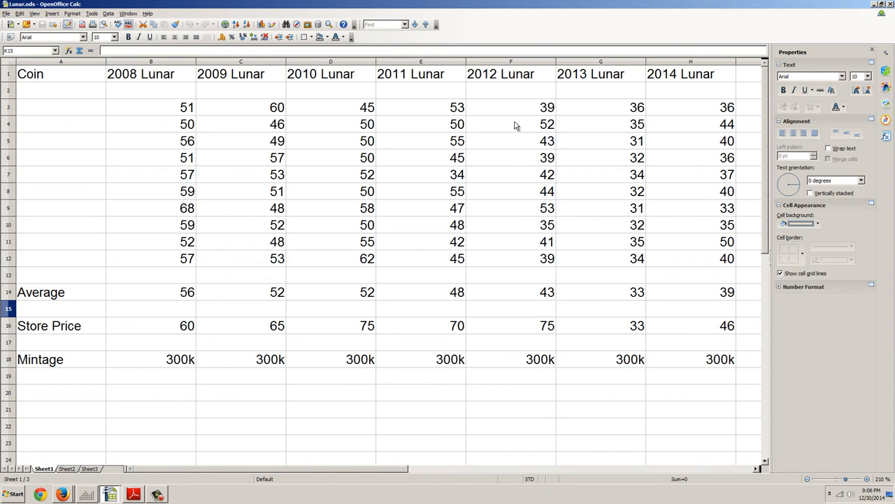
{"action": "mouse_move", "coordinate": [512, 179]}
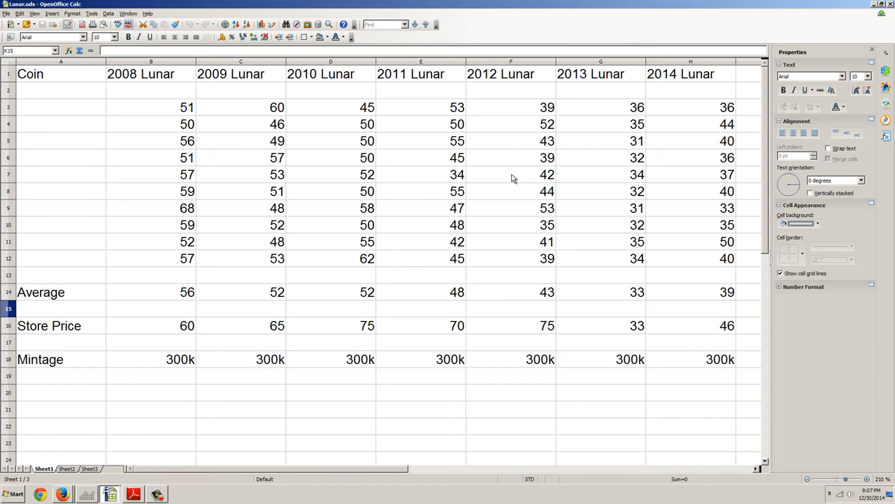
{"action": "mouse_move", "coordinate": [524, 174]}
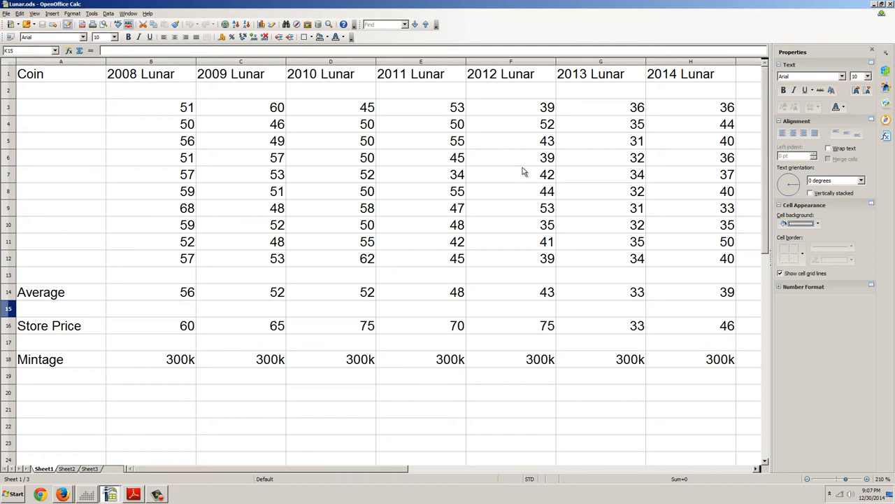
{"action": "mouse_move", "coordinate": [641, 101]}
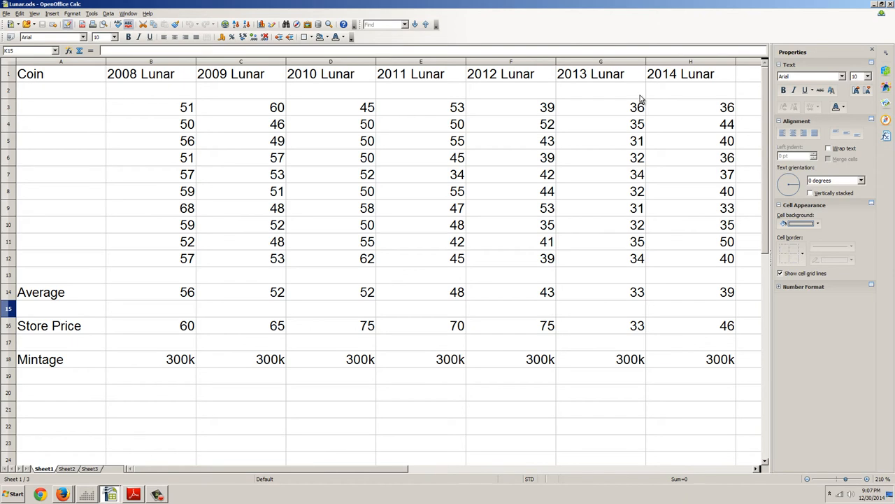
{"action": "mouse_move", "coordinate": [636, 114]}
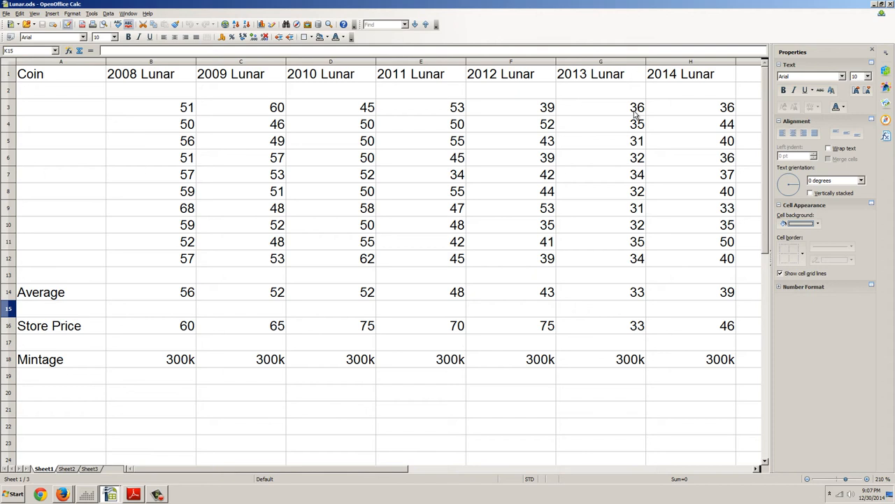
{"action": "mouse_move", "coordinate": [683, 86]}
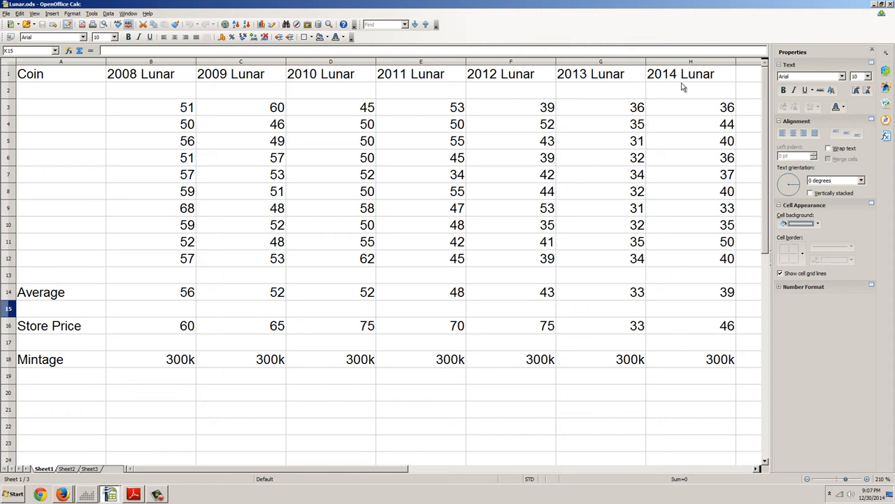
{"action": "mouse_move", "coordinate": [694, 111]}
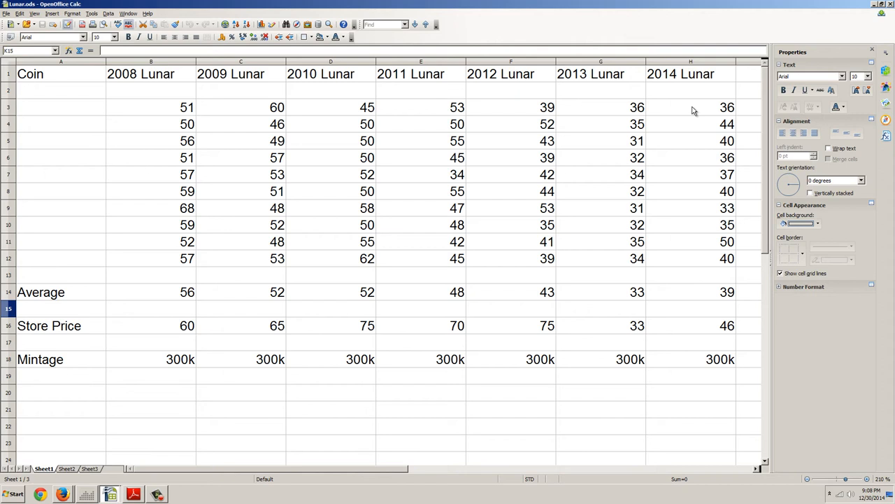
{"action": "mouse_move", "coordinate": [543, 89]}
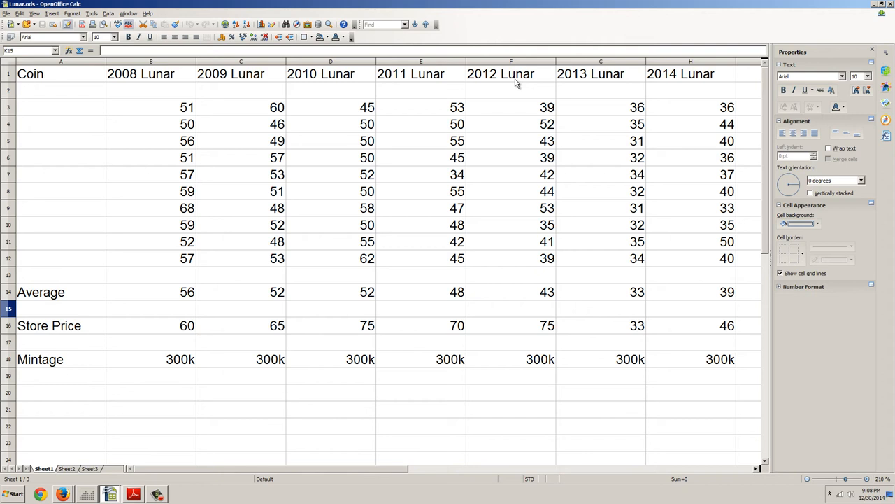
{"action": "mouse_move", "coordinate": [414, 106]}
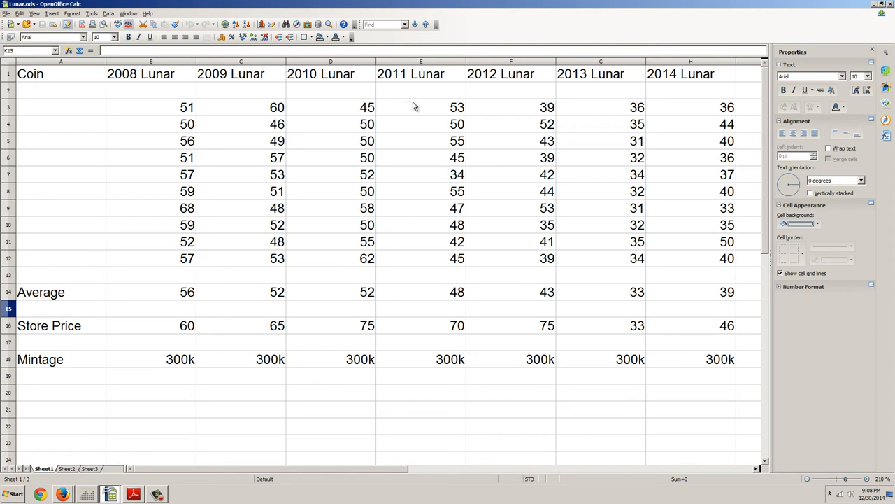
{"action": "mouse_move", "coordinate": [361, 182]}
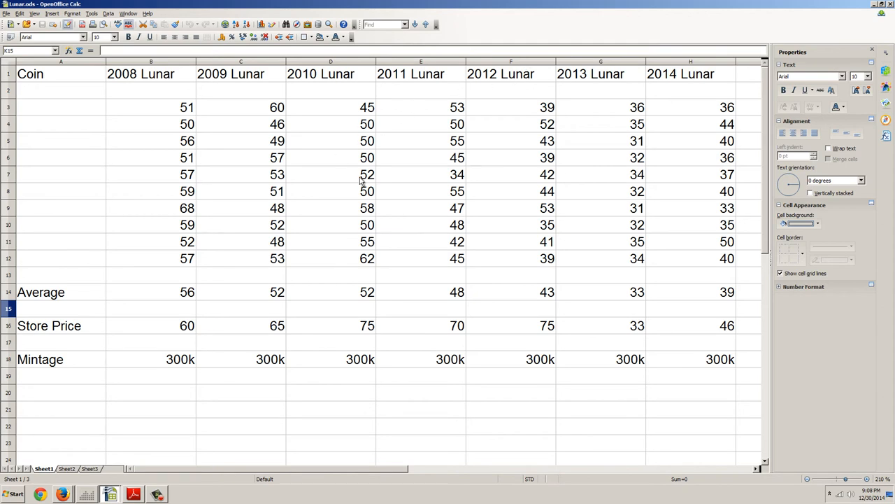
{"action": "mouse_move", "coordinate": [325, 174]}
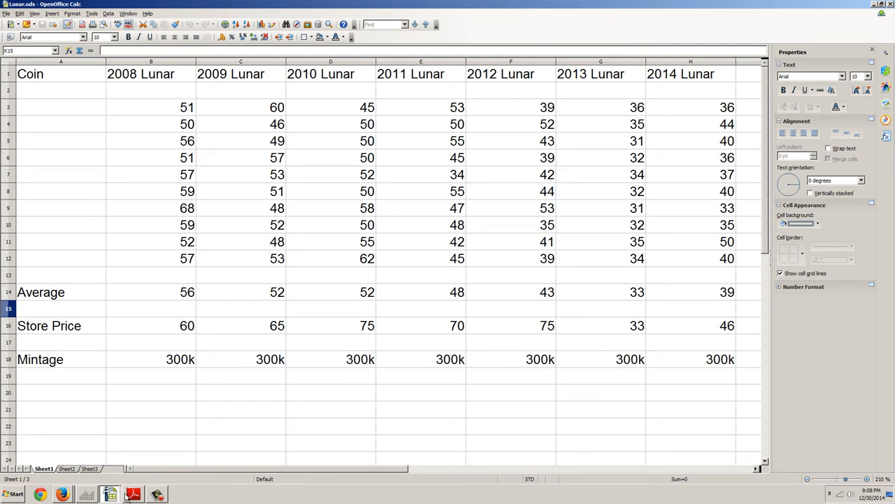
{"action": "mouse_move", "coordinate": [109, 495]}
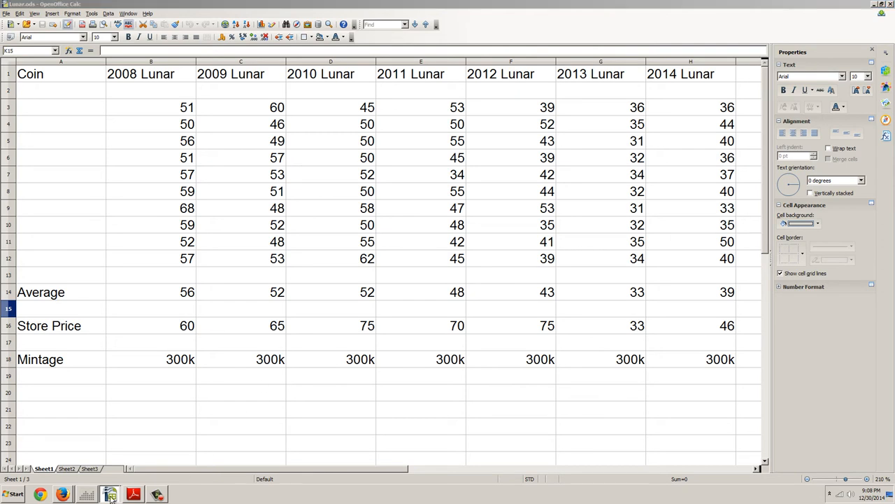
{"action": "left_click", "coordinate": [109, 495]}
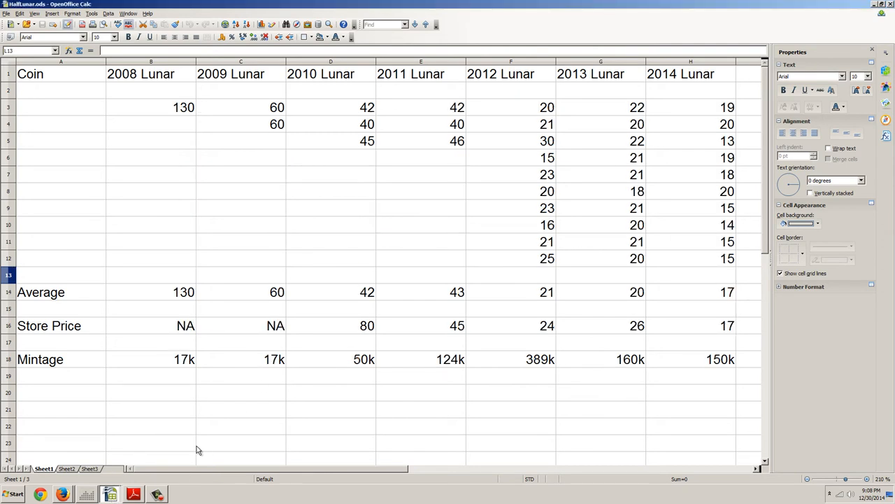
{"action": "mouse_move", "coordinate": [213, 447]}
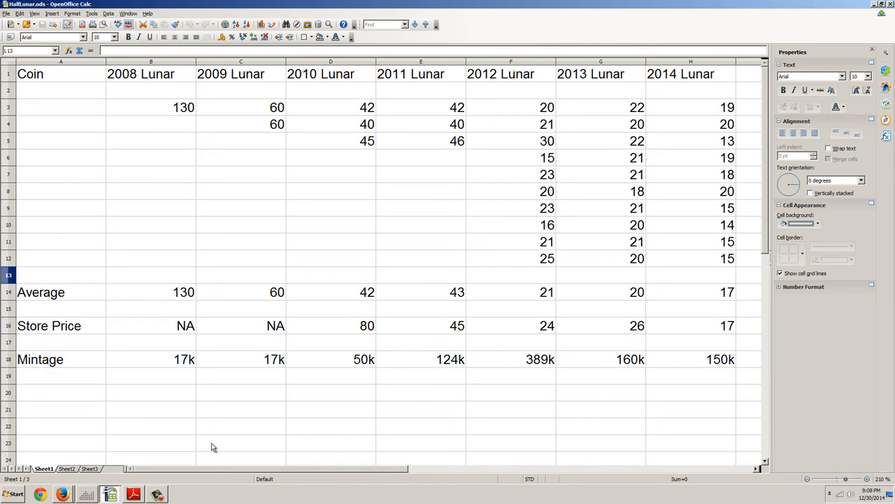
{"action": "mouse_move", "coordinate": [215, 446]}
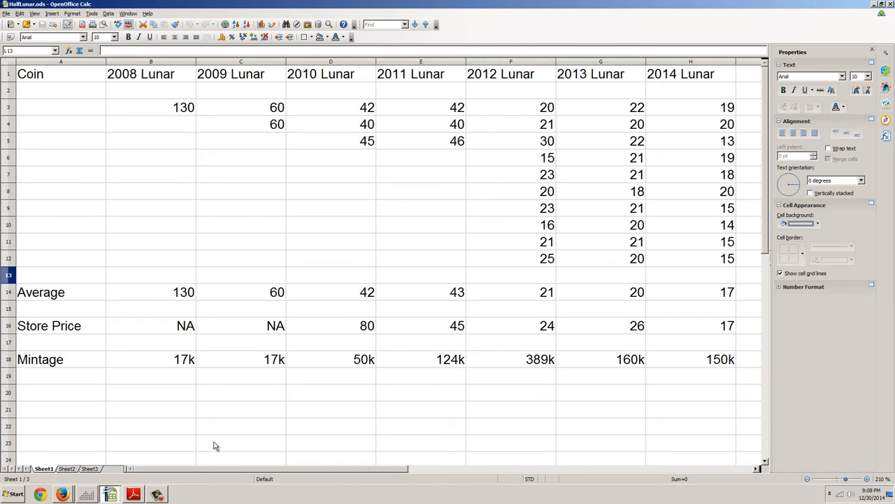
{"action": "mouse_move", "coordinate": [180, 182]}
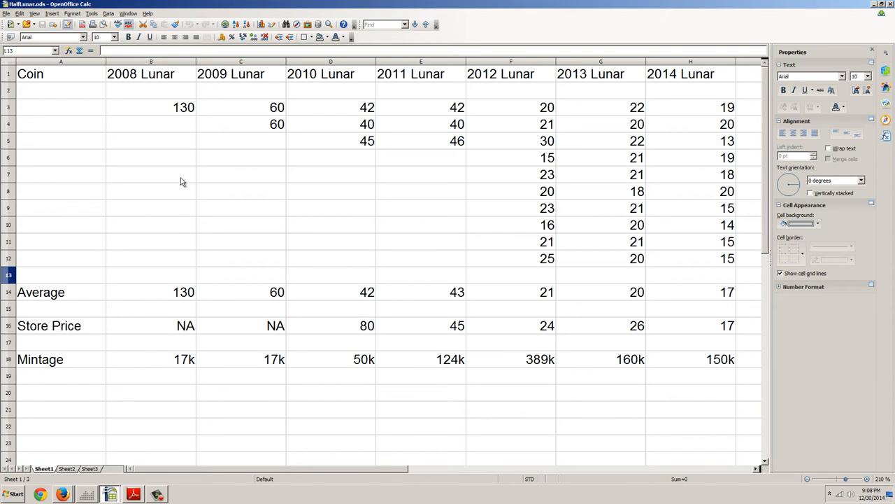
{"action": "mouse_move", "coordinate": [231, 250]}
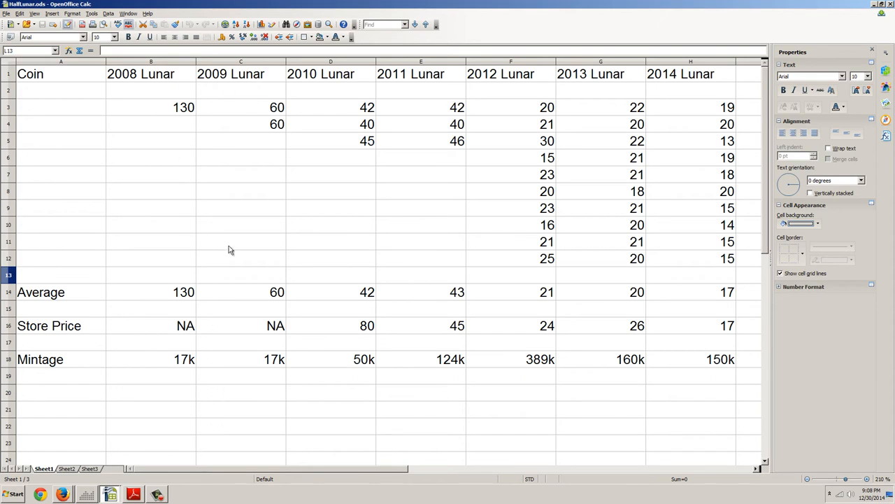
{"action": "mouse_move", "coordinate": [168, 330]}
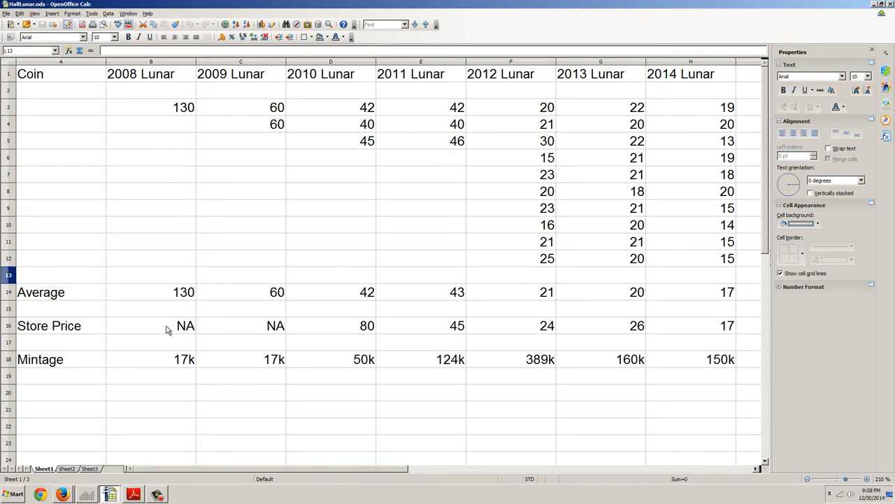
{"action": "mouse_move", "coordinate": [241, 336]}
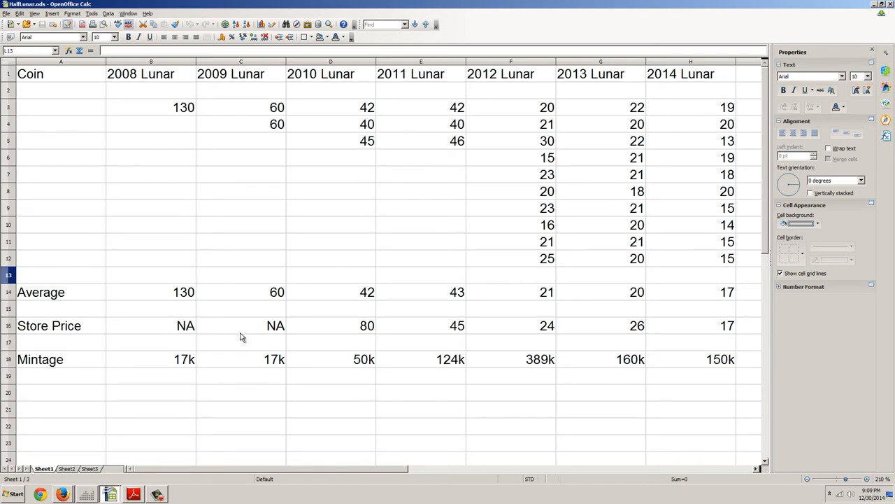
{"action": "mouse_move", "coordinate": [232, 336]}
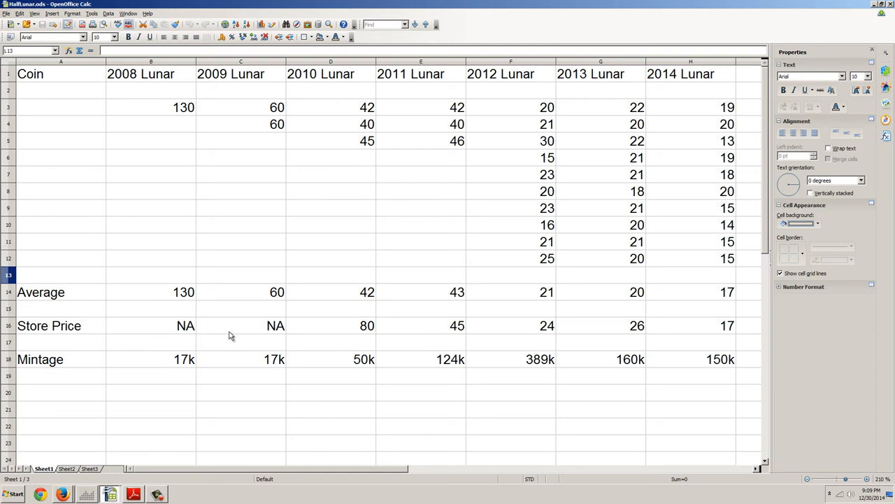
{"action": "mouse_move", "coordinate": [168, 366]}
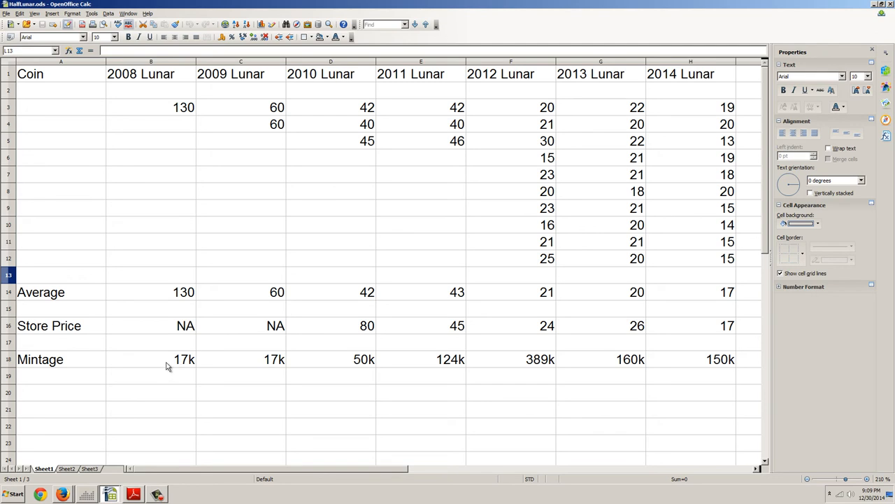
{"action": "mouse_move", "coordinate": [182, 364]}
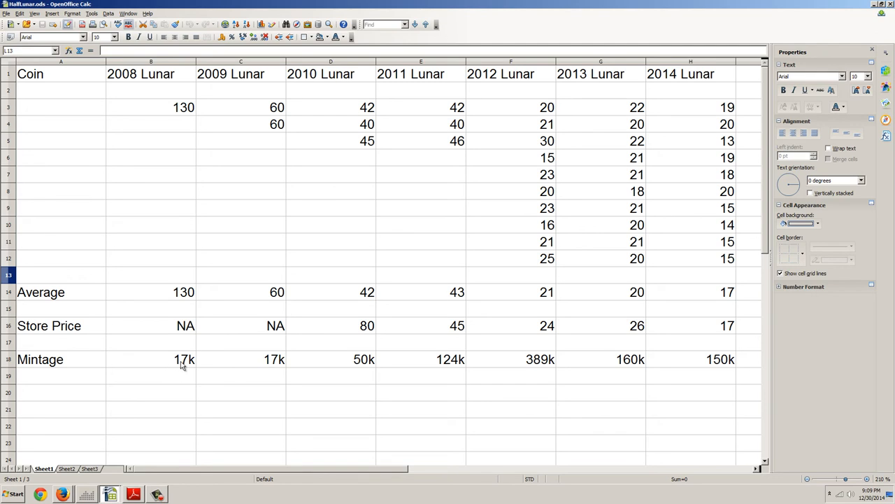
{"action": "mouse_move", "coordinate": [263, 361]}
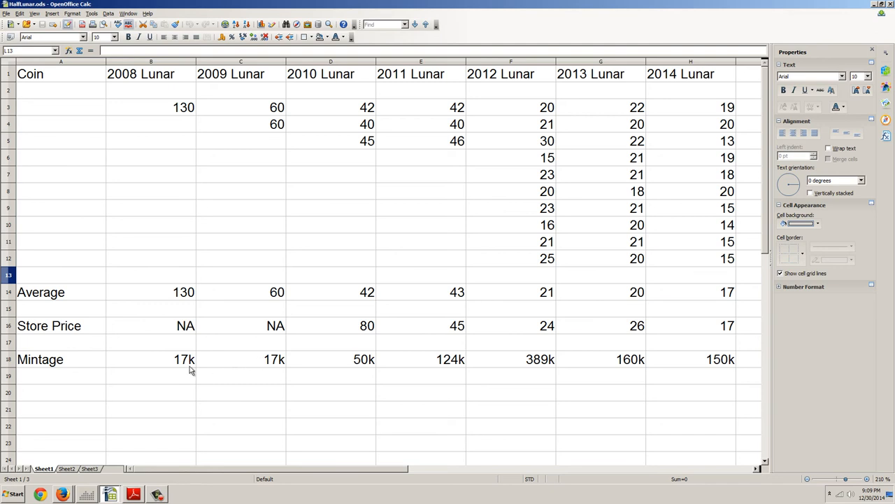
{"action": "mouse_move", "coordinate": [216, 370]}
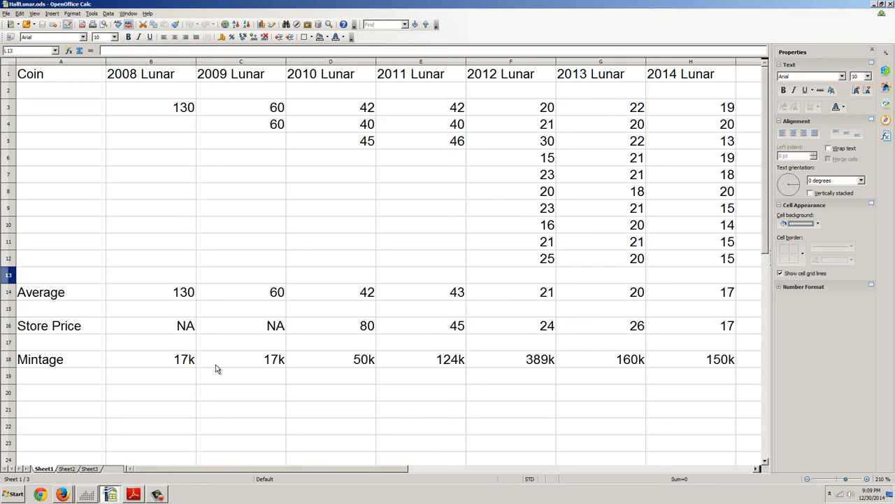
{"action": "mouse_move", "coordinate": [180, 369]}
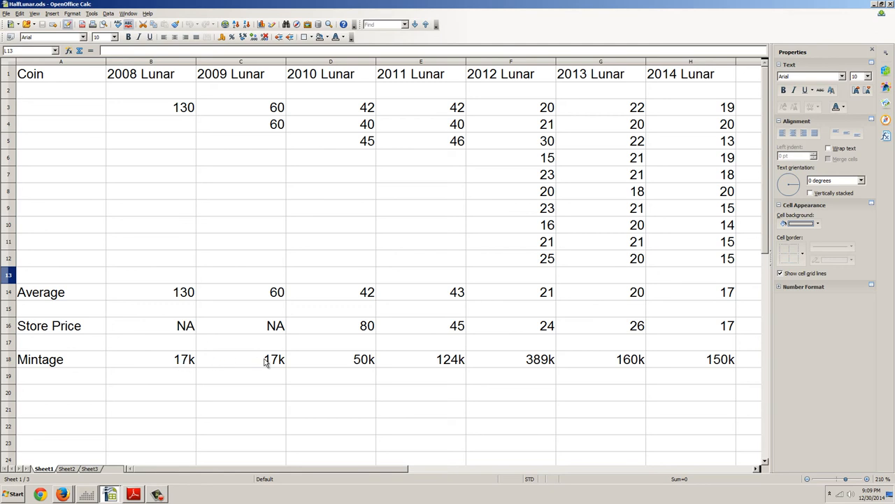
{"action": "mouse_move", "coordinate": [362, 363]}
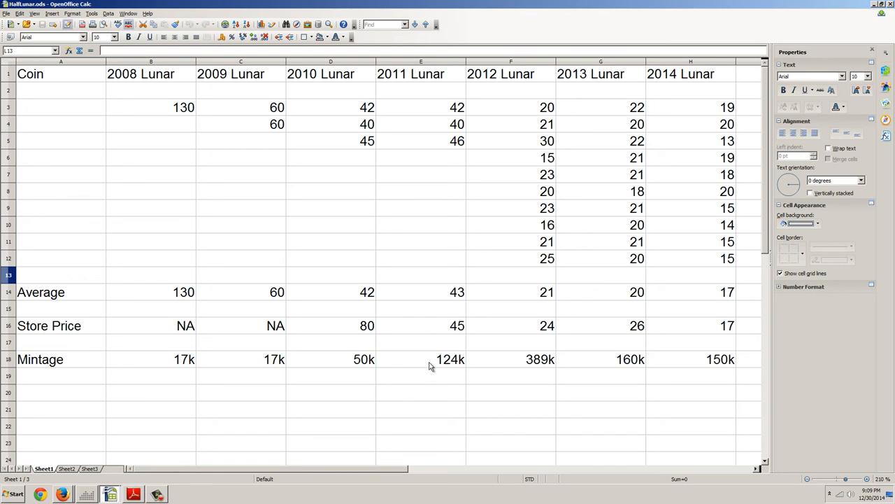
{"action": "mouse_move", "coordinate": [534, 366]}
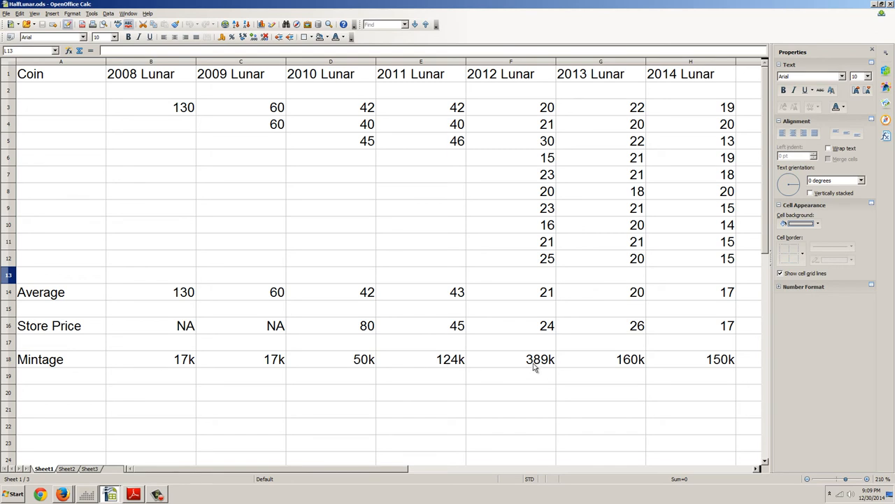
{"action": "mouse_move", "coordinate": [535, 369]}
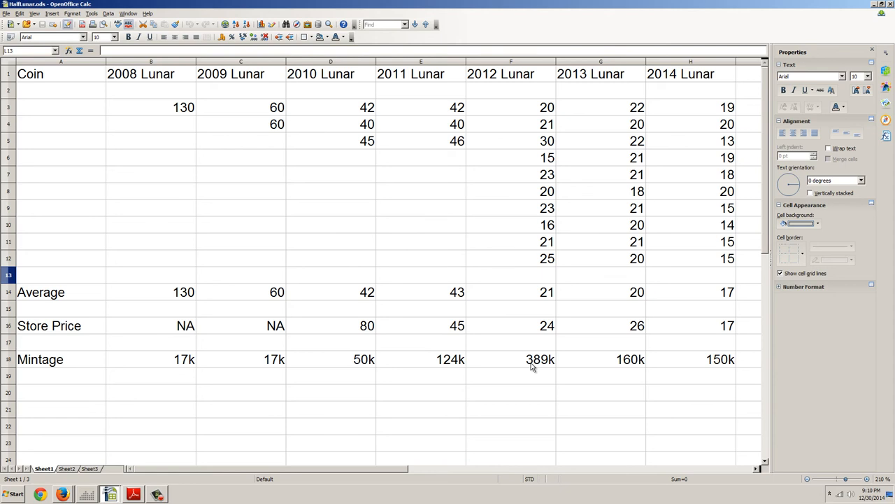
{"action": "mouse_move", "coordinate": [585, 367]}
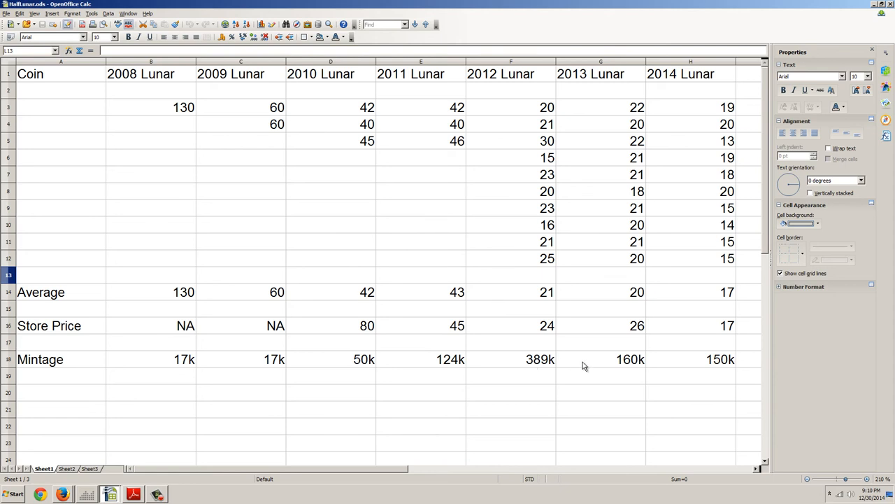
{"action": "mouse_move", "coordinate": [610, 364]}
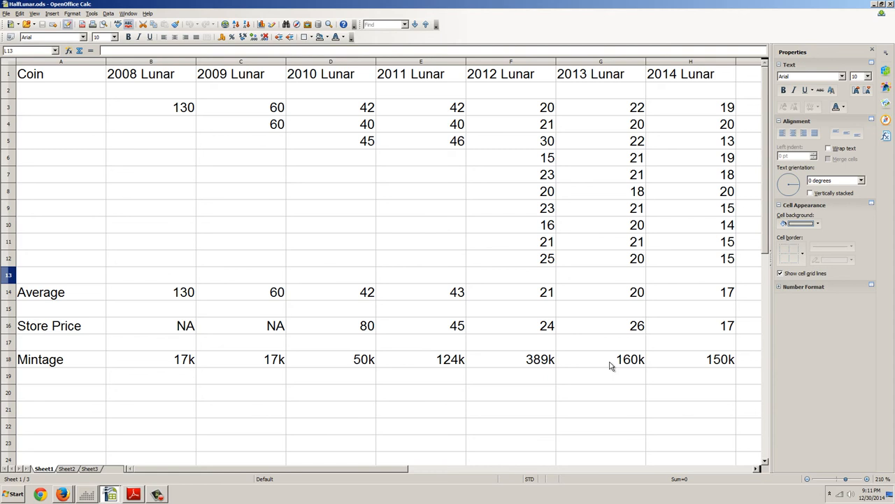
{"action": "mouse_move", "coordinate": [618, 361]}
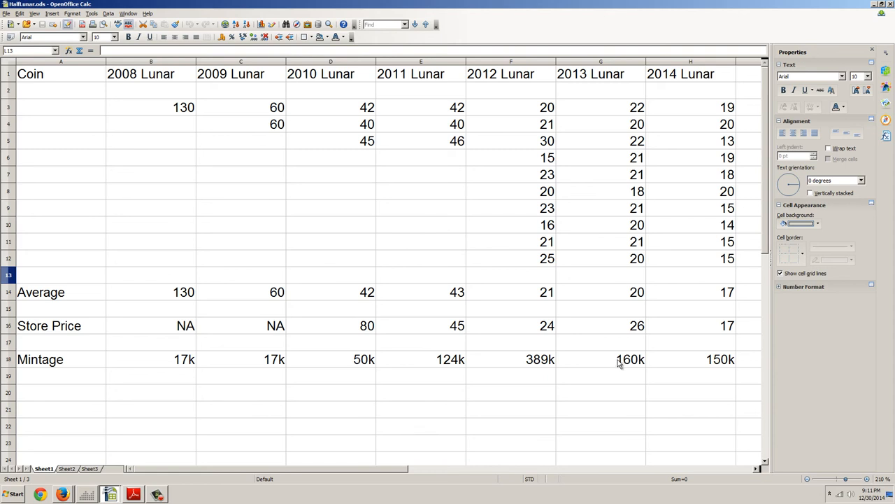
{"action": "mouse_move", "coordinate": [620, 363]}
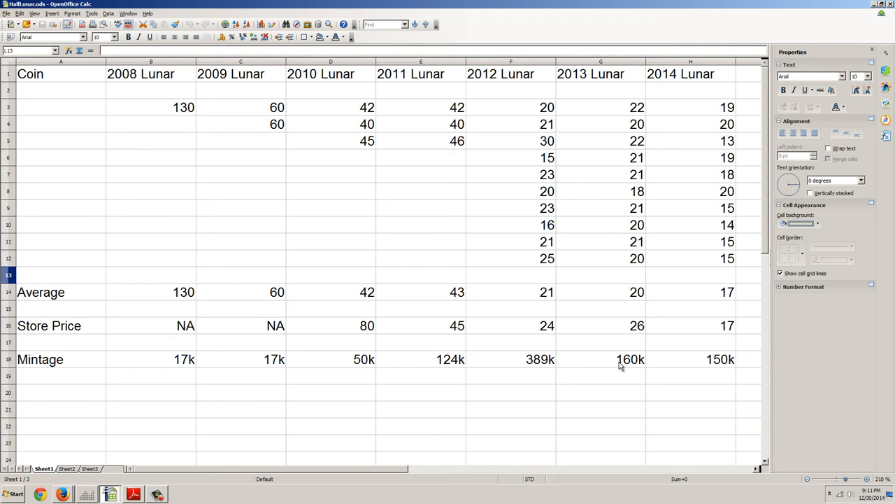
{"action": "mouse_move", "coordinate": [716, 366]}
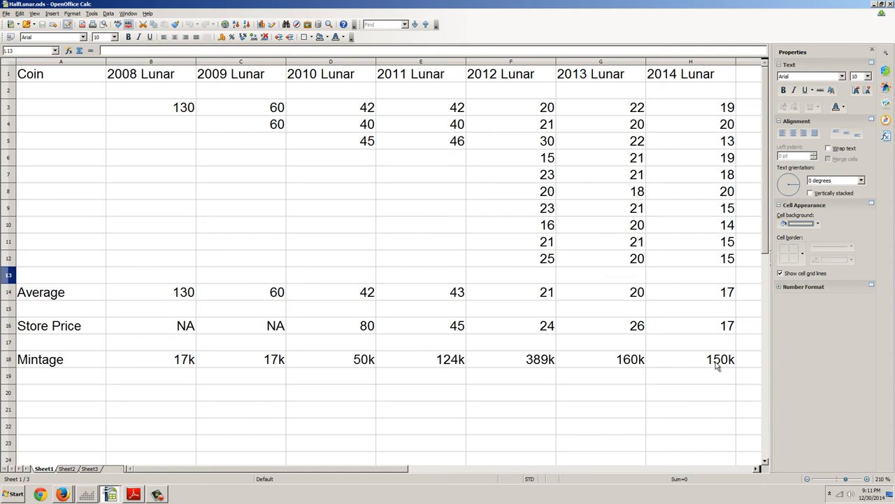
{"action": "mouse_move", "coordinate": [713, 367]}
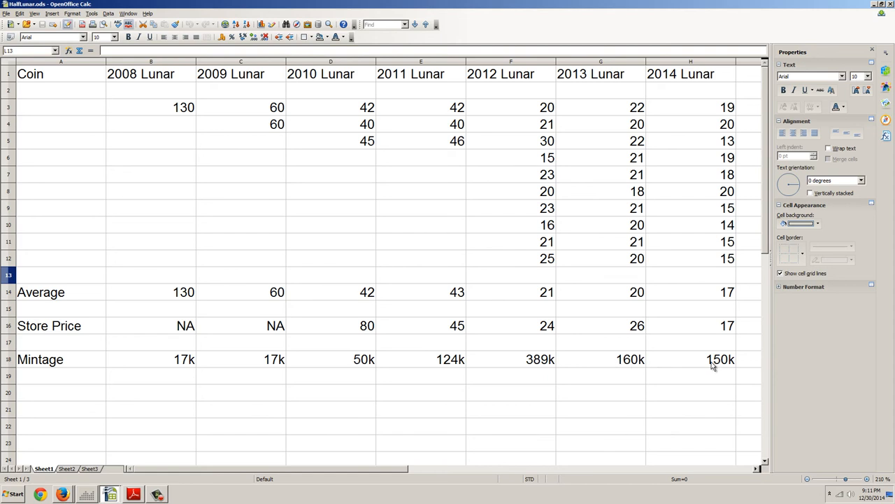
{"action": "mouse_move", "coordinate": [703, 364]}
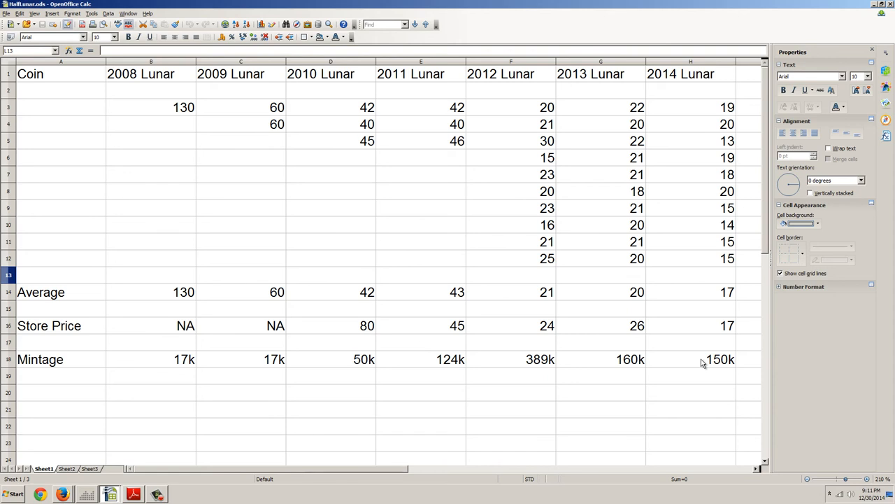
{"action": "mouse_move", "coordinate": [707, 364]}
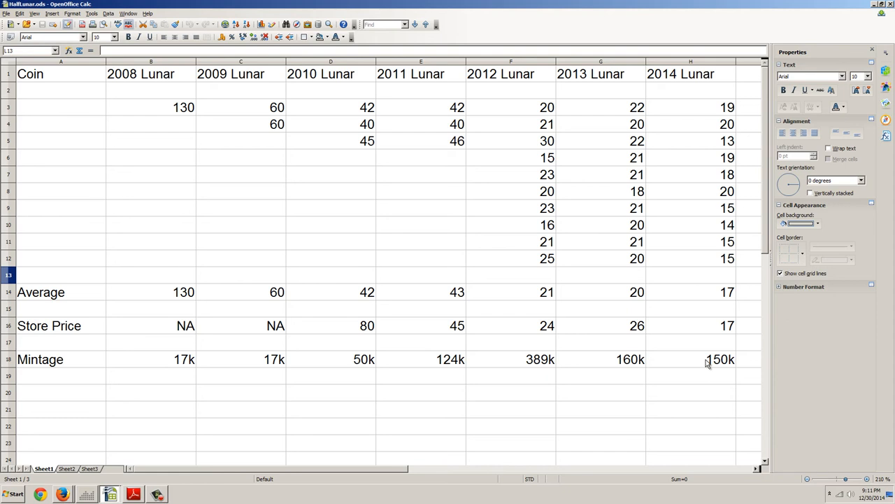
{"action": "mouse_move", "coordinate": [525, 364]}
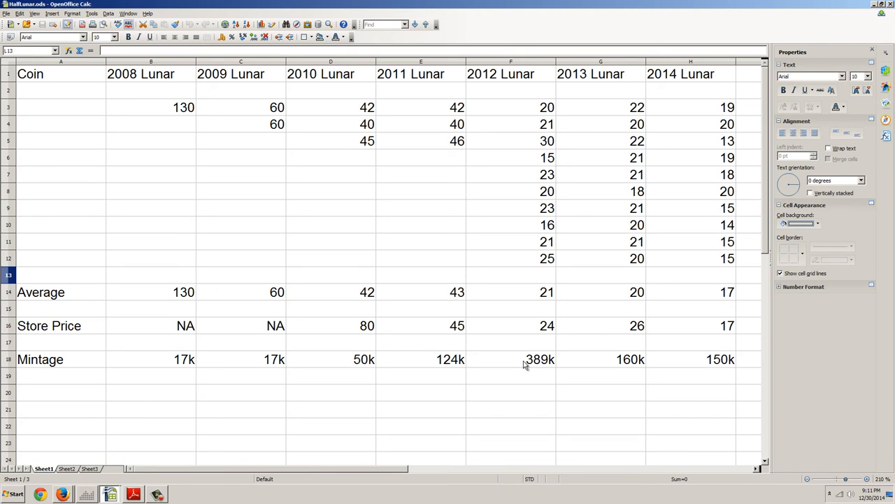
{"action": "mouse_move", "coordinate": [532, 362]}
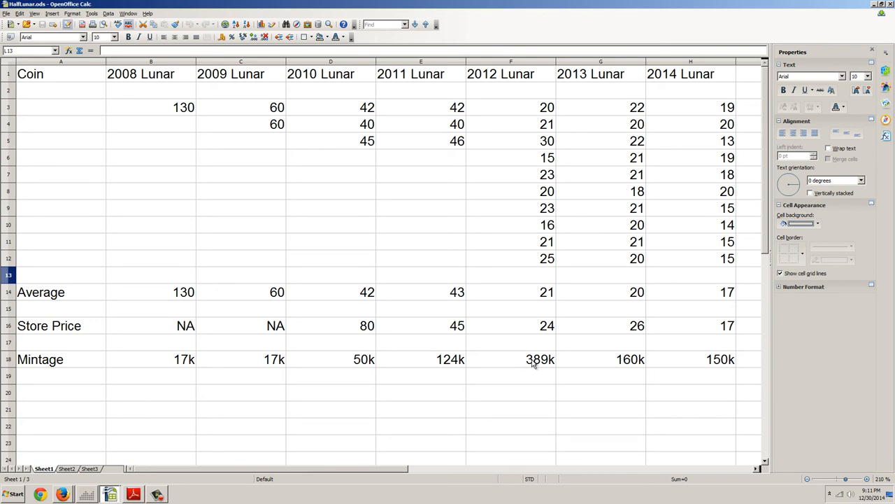
{"action": "mouse_move", "coordinate": [706, 367]}
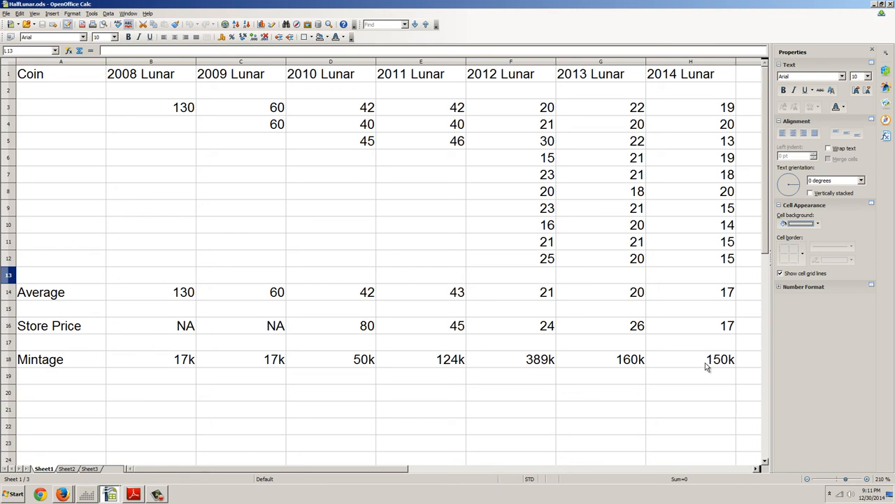
{"action": "mouse_move", "coordinate": [733, 333]}
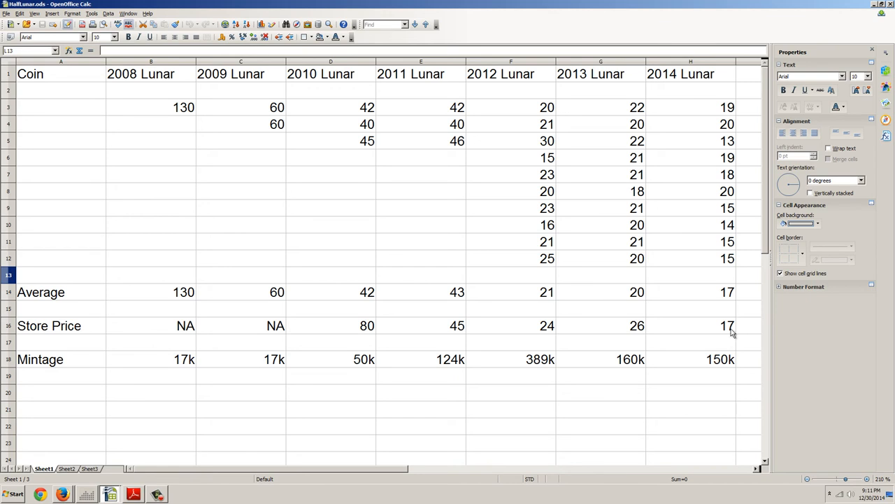
{"action": "mouse_move", "coordinate": [724, 312]}
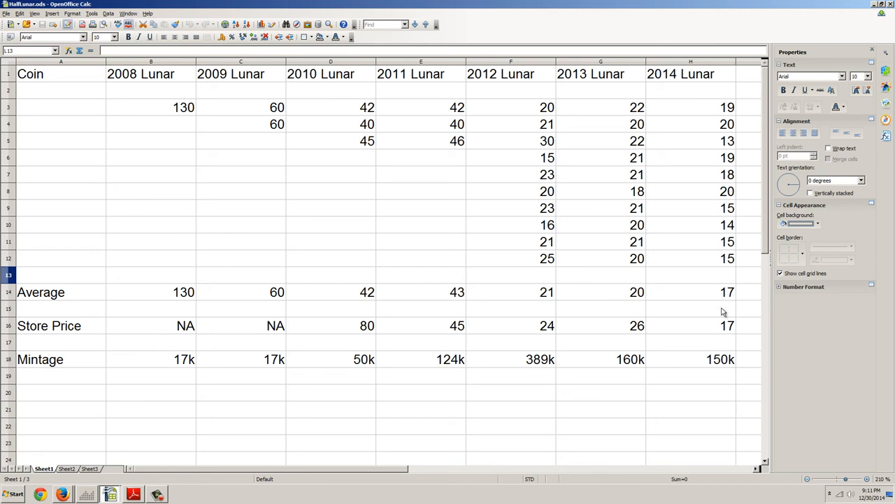
{"action": "mouse_move", "coordinate": [711, 305]}
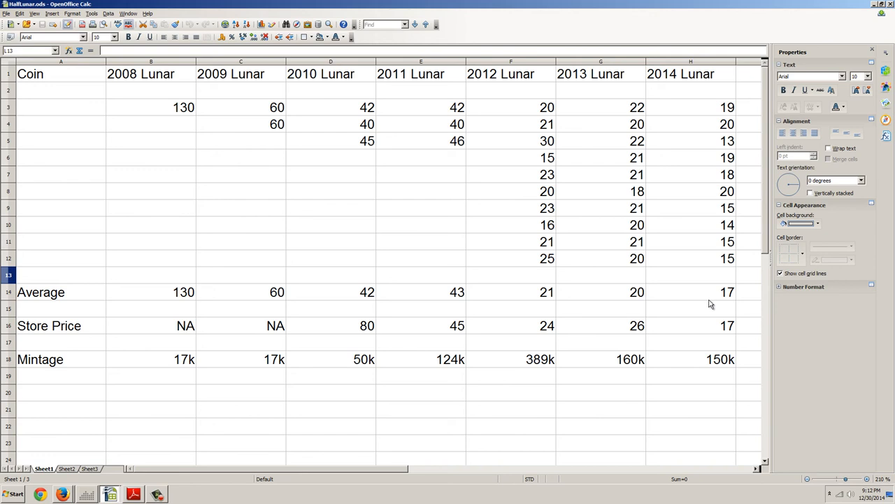
{"action": "mouse_move", "coordinate": [716, 303]}
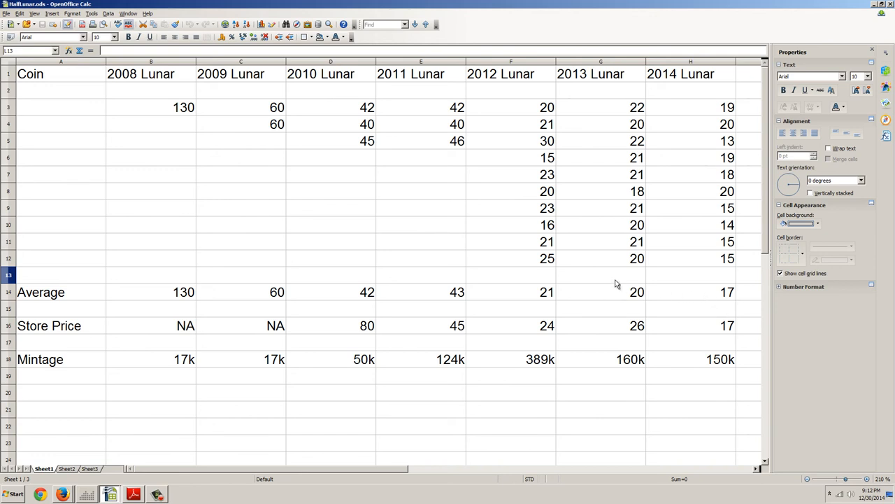
{"action": "mouse_move", "coordinate": [216, 259]}
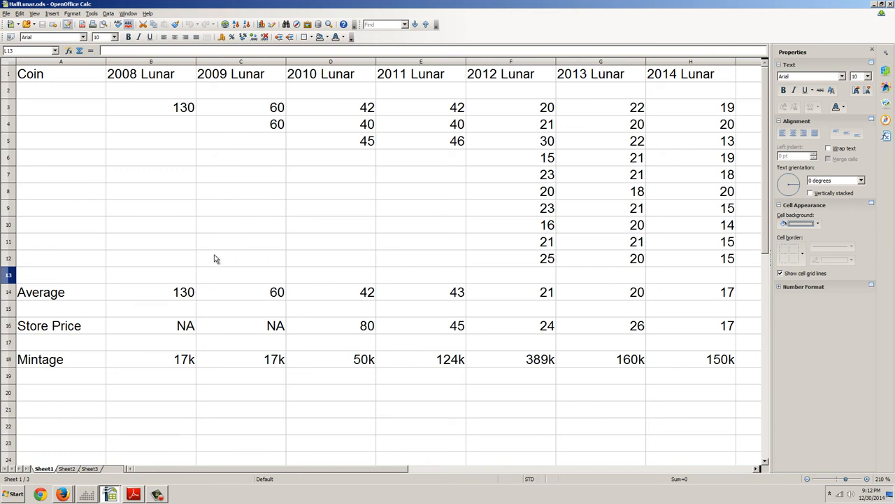
{"action": "mouse_move", "coordinate": [199, 232]}
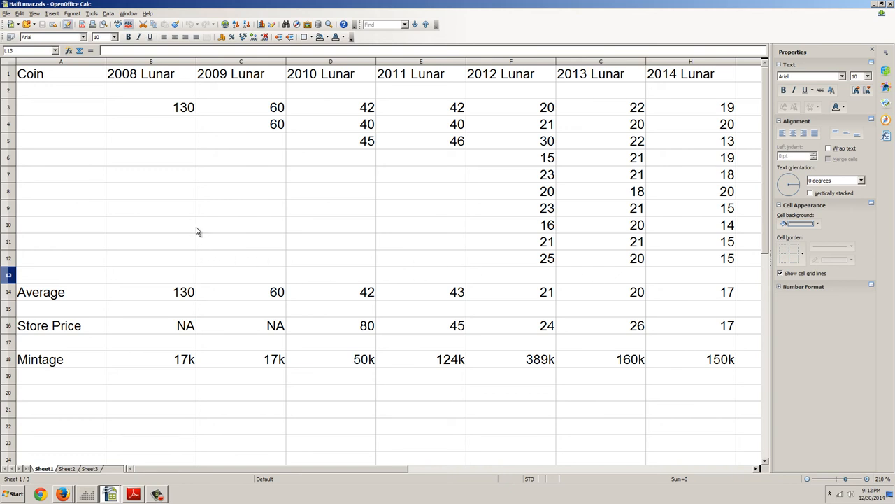
{"action": "mouse_move", "coordinate": [166, 123]}
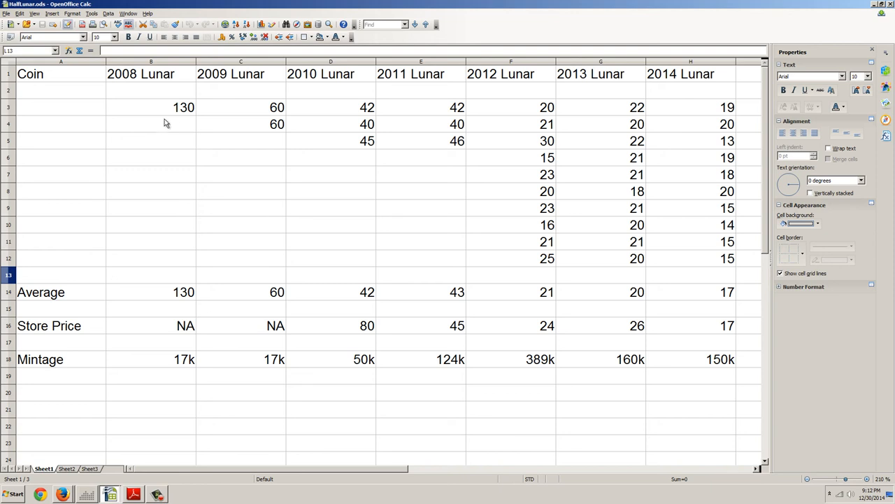
{"action": "mouse_move", "coordinate": [176, 120]}
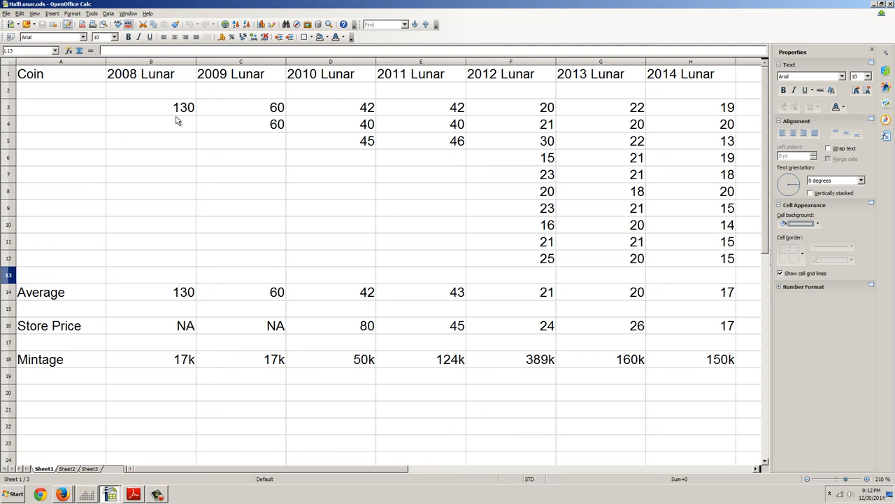
{"action": "mouse_move", "coordinate": [180, 129]}
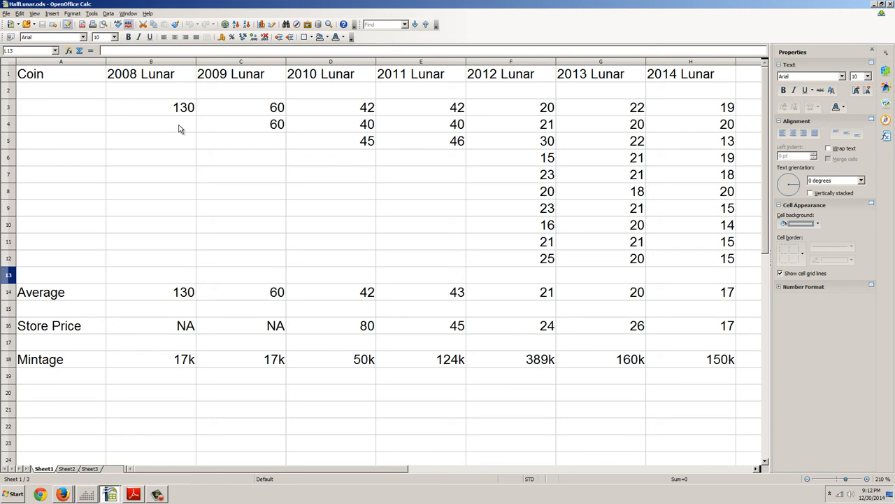
{"action": "mouse_move", "coordinate": [173, 119]}
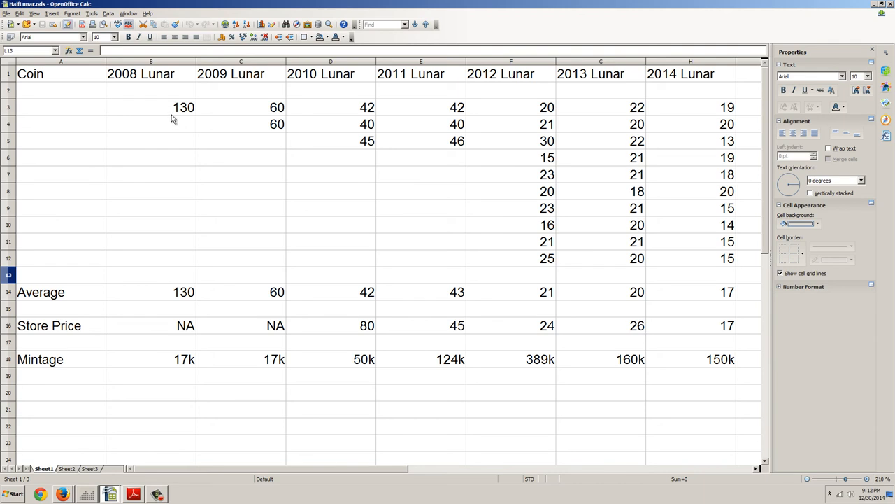
{"action": "mouse_move", "coordinate": [205, 123]}
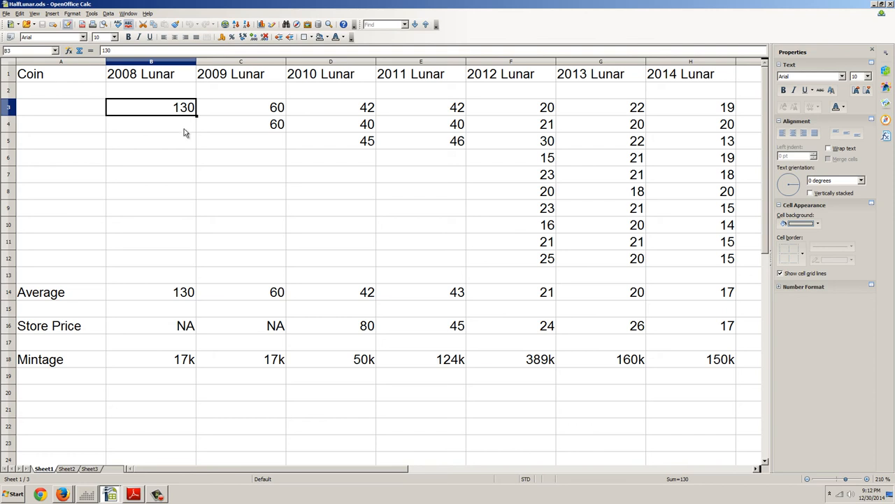
{"action": "mouse_move", "coordinate": [181, 137]}
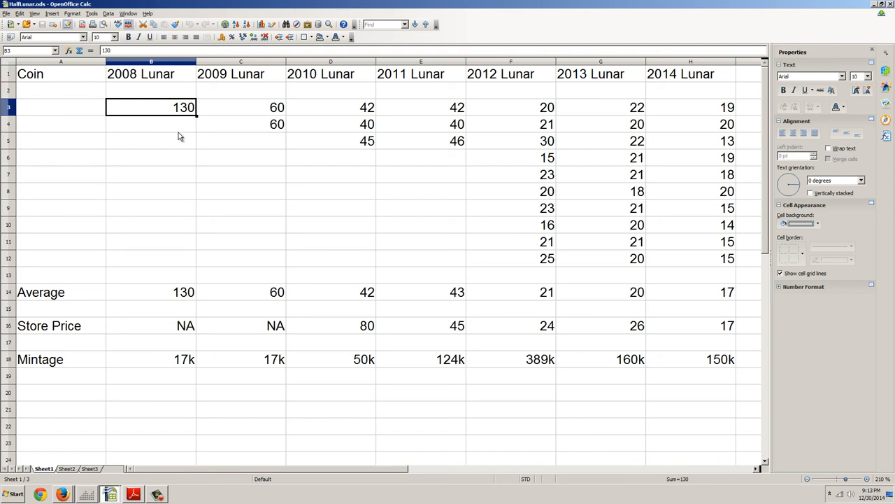
{"action": "mouse_move", "coordinate": [238, 113]}
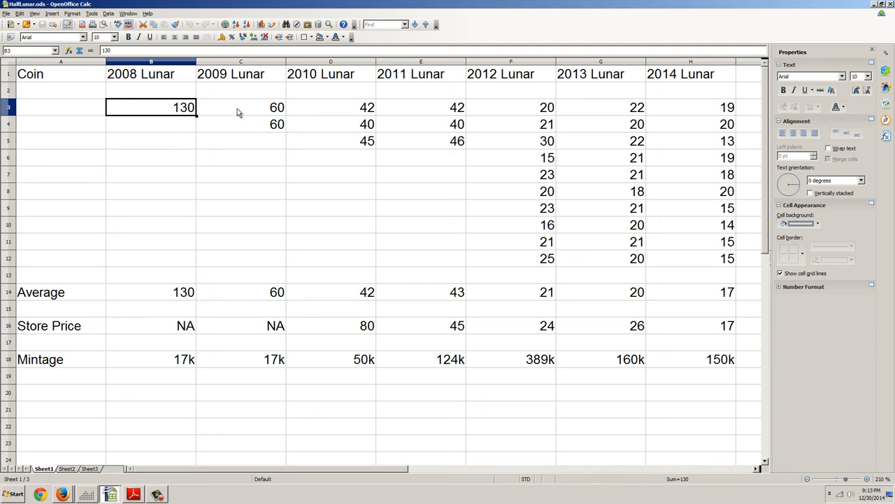
{"action": "mouse_move", "coordinate": [240, 112]}
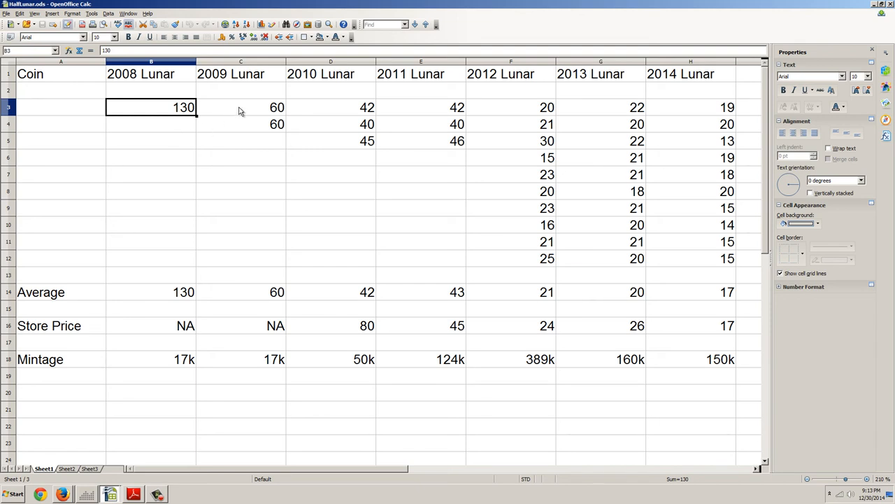
{"action": "left_click", "coordinate": [240, 106]}
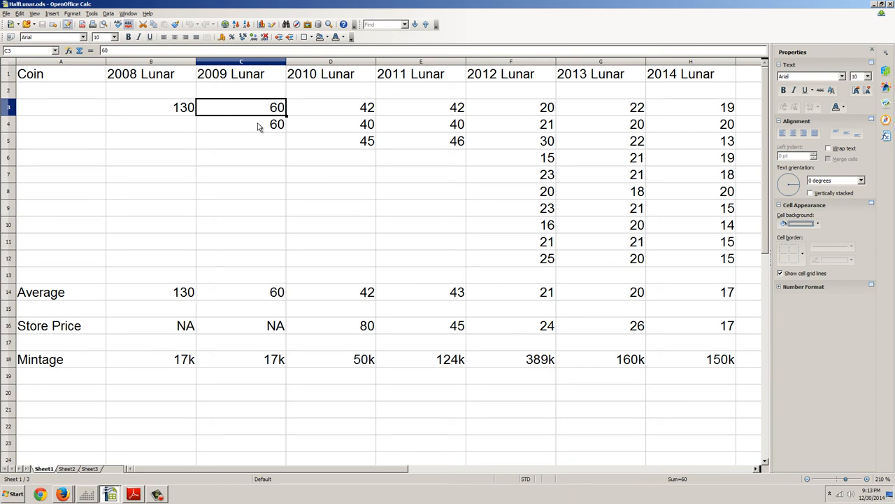
{"action": "mouse_move", "coordinate": [263, 125]}
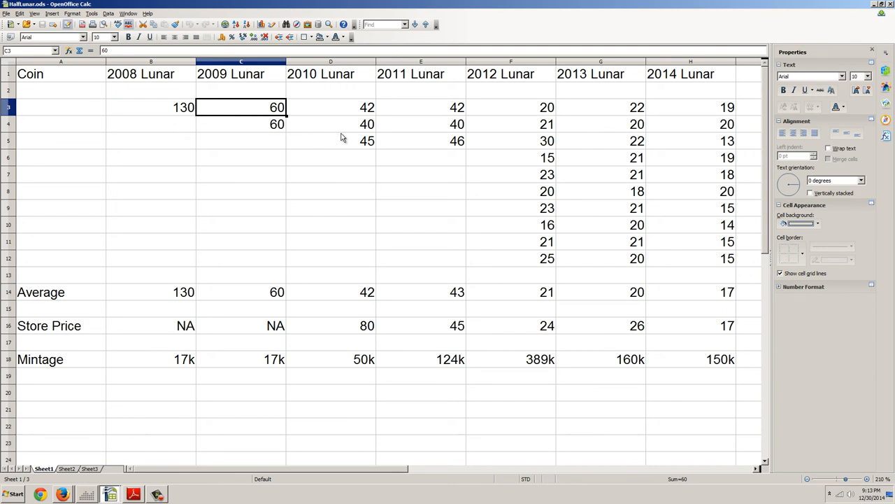
{"action": "mouse_move", "coordinate": [350, 110]}
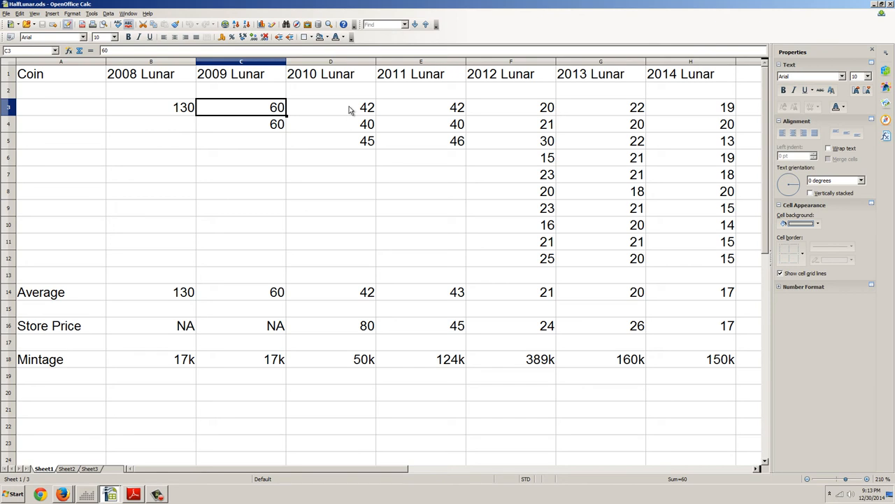
{"action": "mouse_move", "coordinate": [352, 331]}
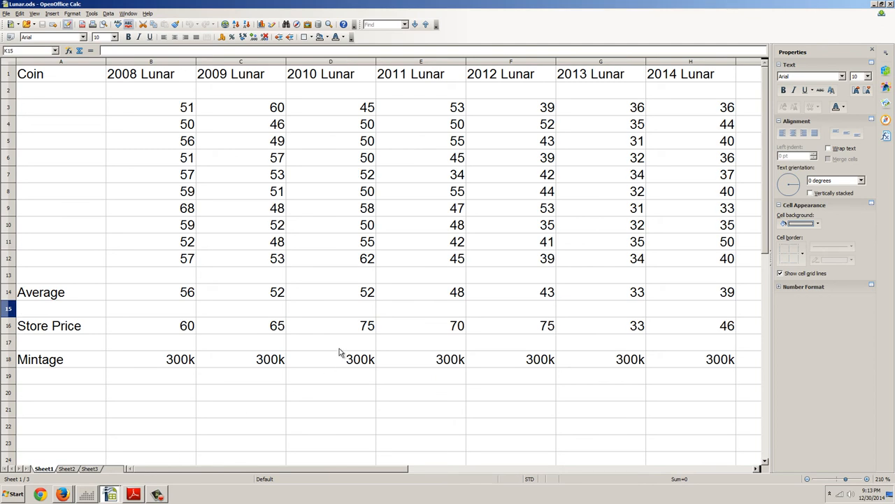
{"action": "mouse_move", "coordinate": [291, 361]}
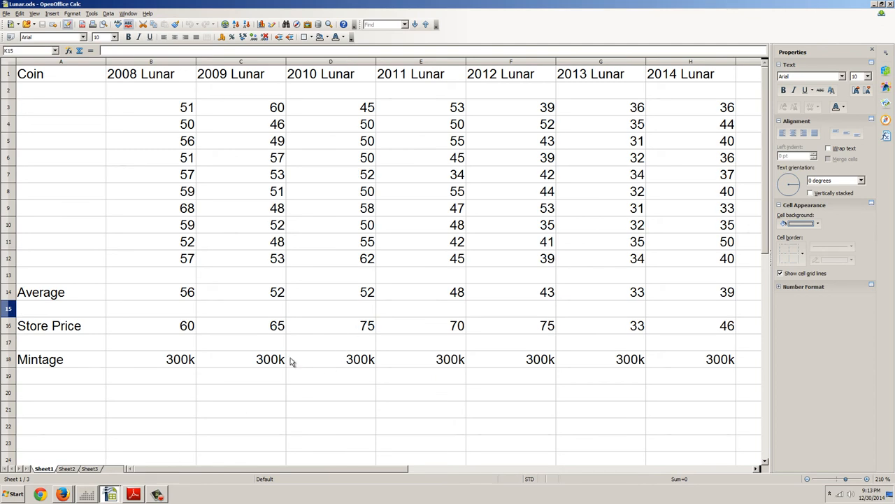
{"action": "mouse_move", "coordinate": [115, 467]}
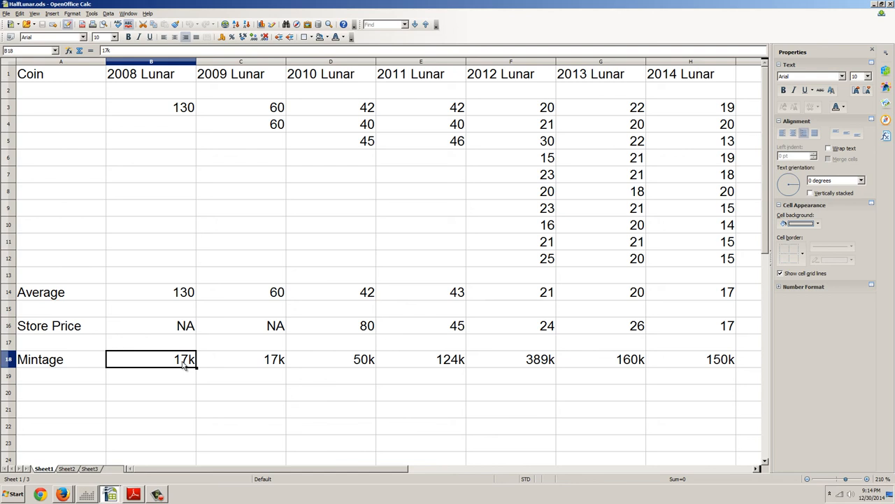
{"action": "mouse_move", "coordinate": [196, 364]}
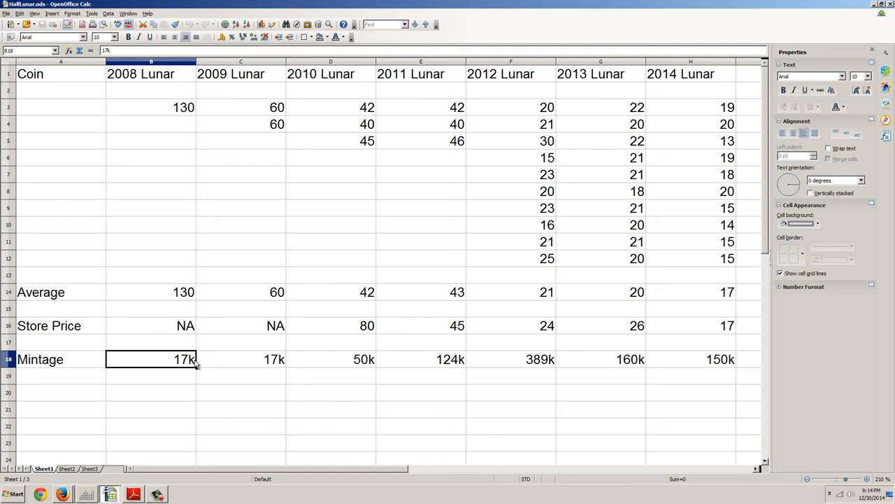
{"action": "left_click", "coordinate": [240, 359]}
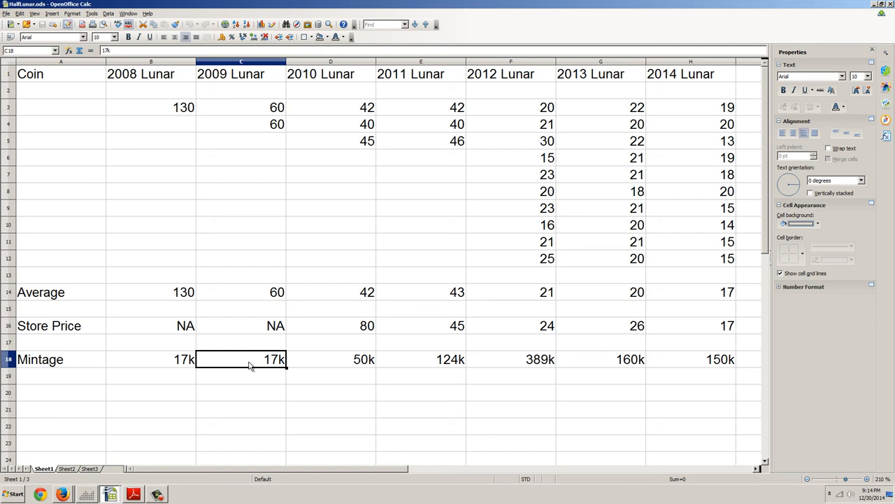
{"action": "mouse_move", "coordinate": [209, 105]}
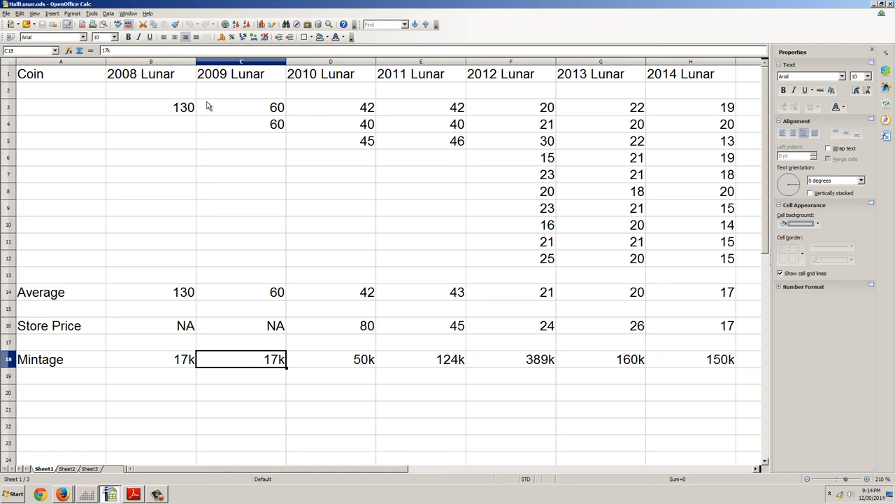
{"action": "left_click", "coordinate": [151, 106]}
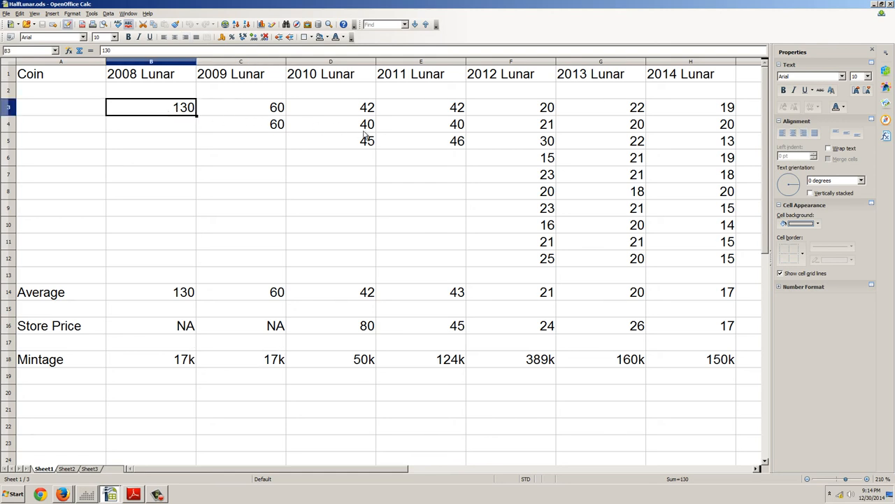
{"action": "left_click", "coordinate": [152, 325]}
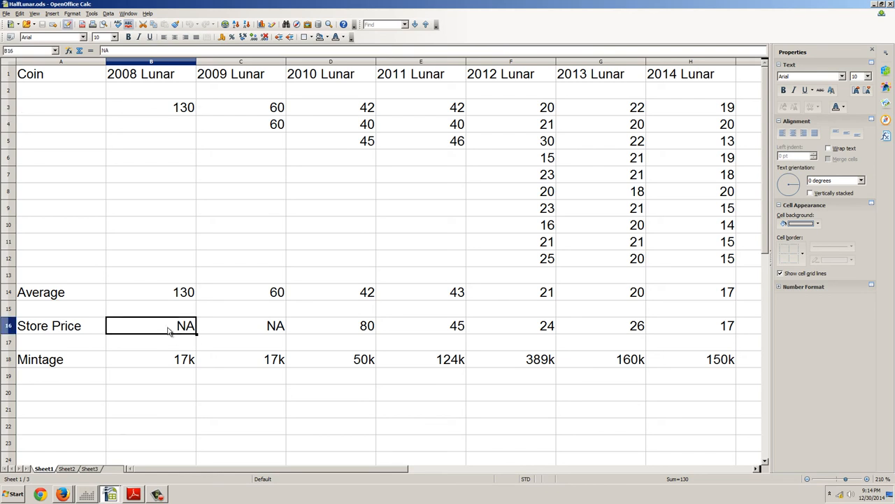
{"action": "left_click", "coordinate": [240, 324]}
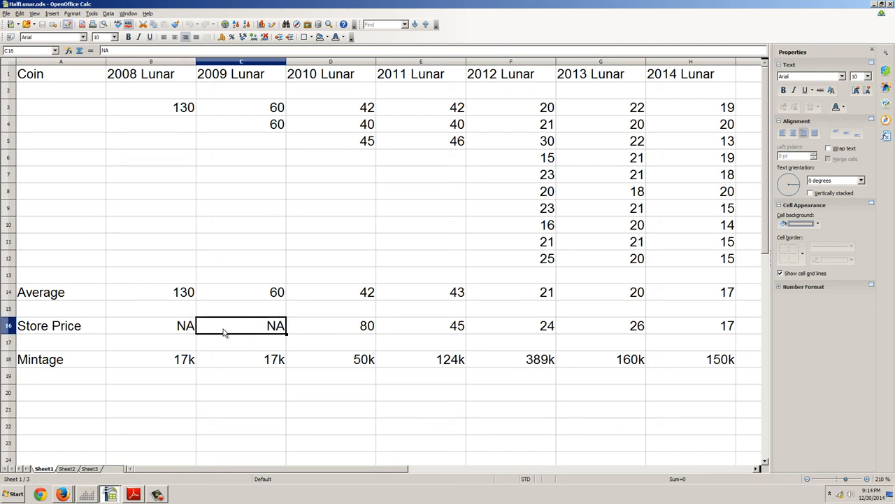
{"action": "mouse_move", "coordinate": [233, 273]}
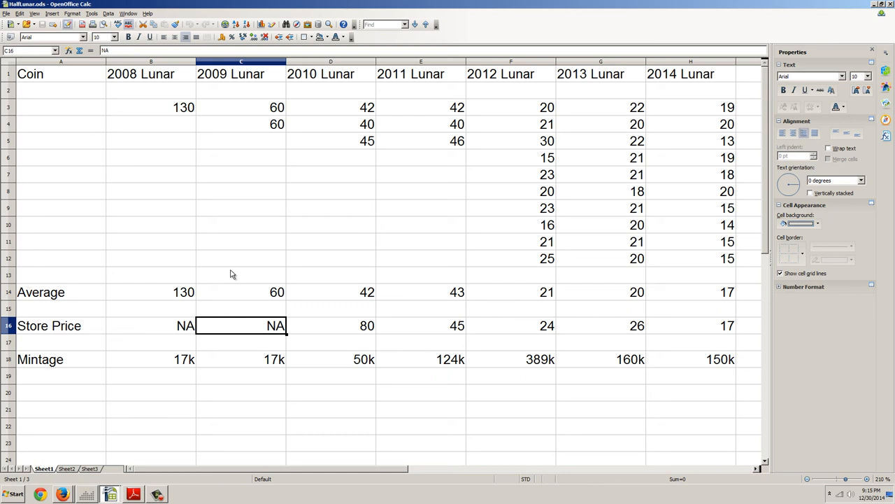
{"action": "mouse_move", "coordinate": [357, 298]}
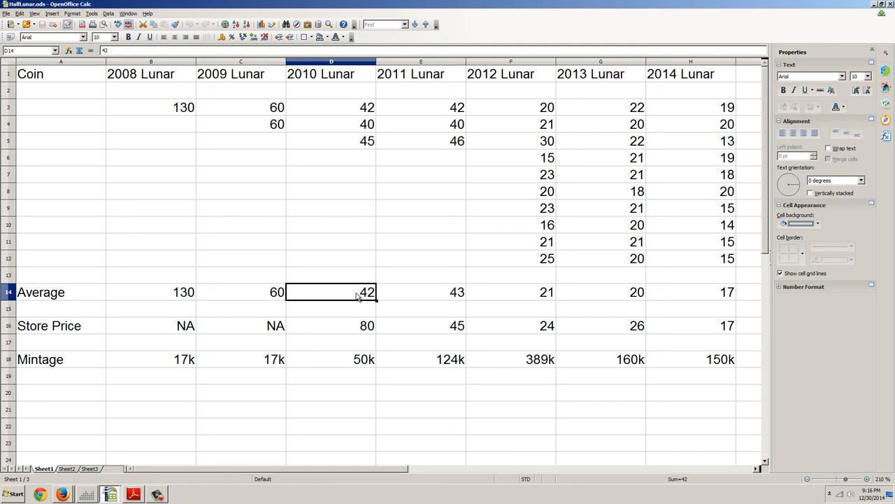
{"action": "mouse_move", "coordinate": [365, 243]}
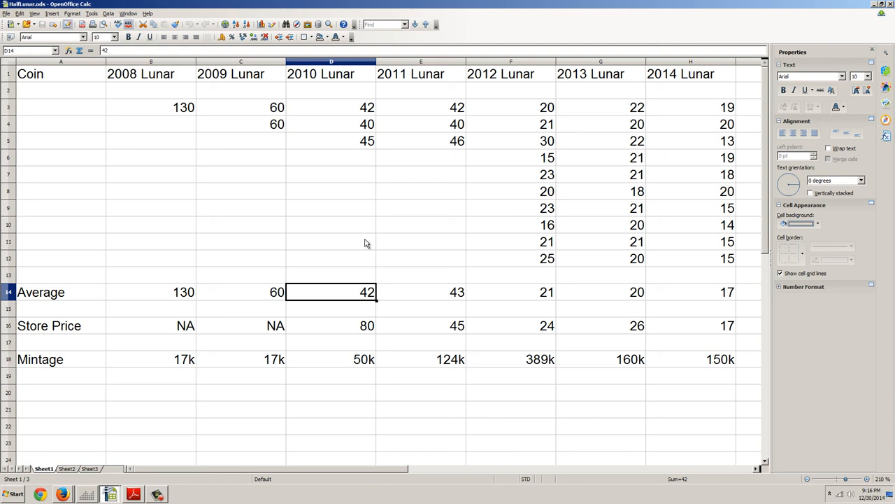
{"action": "mouse_move", "coordinate": [342, 240]}
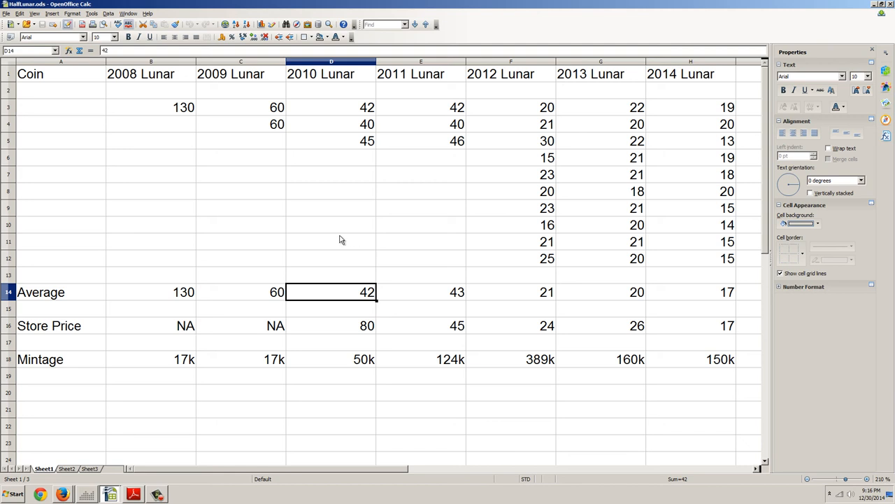
{"action": "mouse_move", "coordinate": [445, 253]}
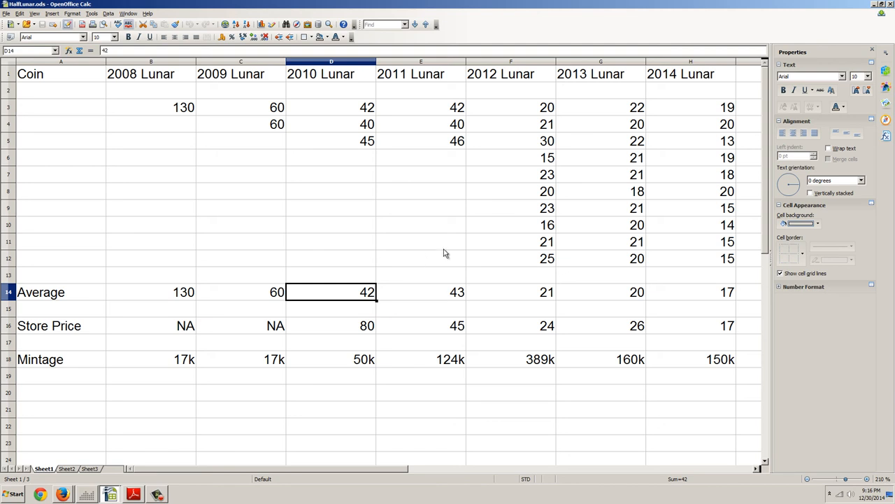
{"action": "mouse_move", "coordinate": [502, 245]}
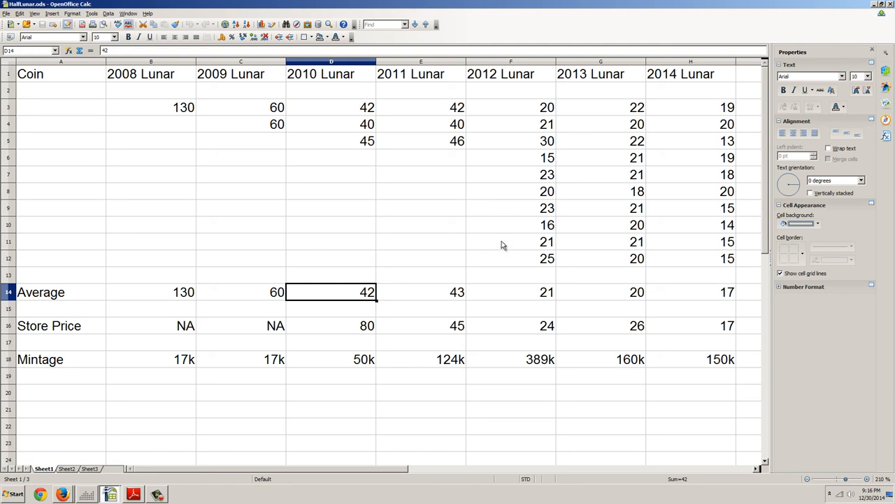
{"action": "mouse_move", "coordinate": [483, 239]}
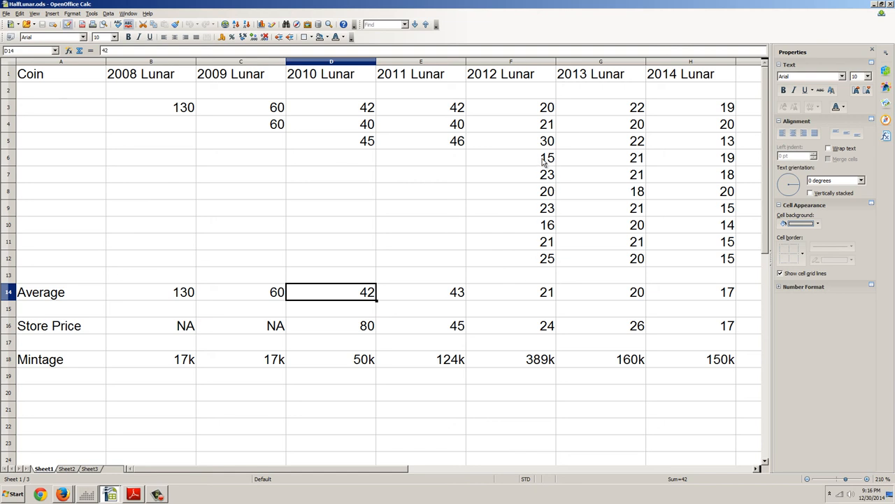
{"action": "left_click", "coordinate": [512, 157]}
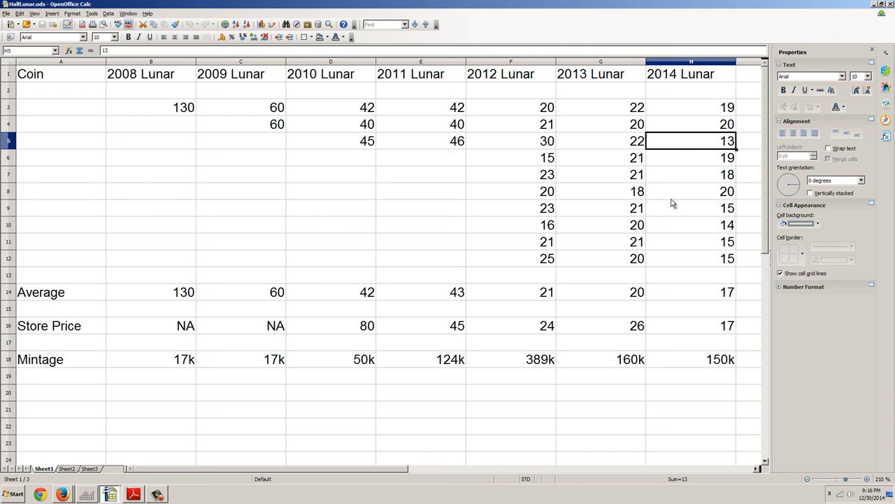
{"action": "mouse_move", "coordinate": [454, 235]}
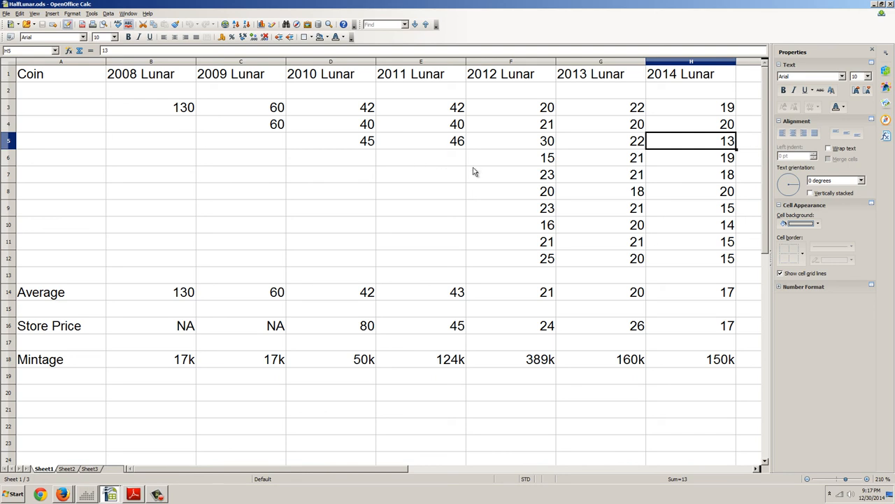
{"action": "mouse_move", "coordinate": [492, 139]}
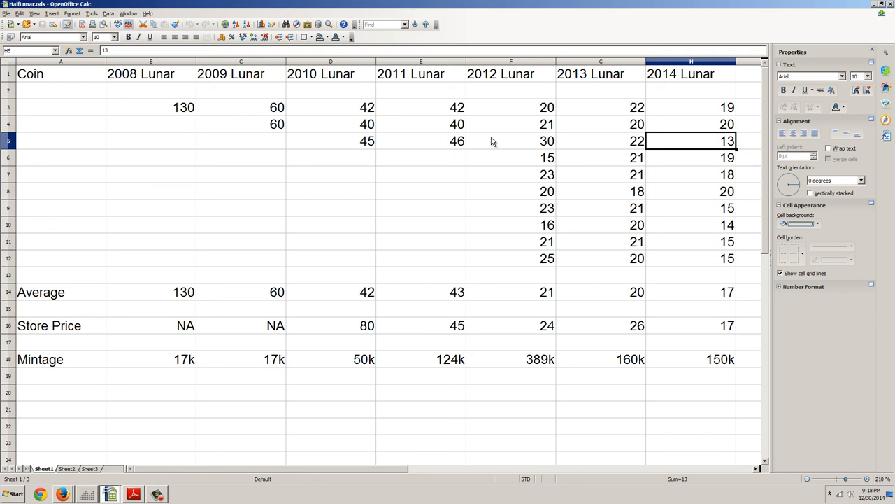
{"action": "mouse_move", "coordinate": [228, 87]}
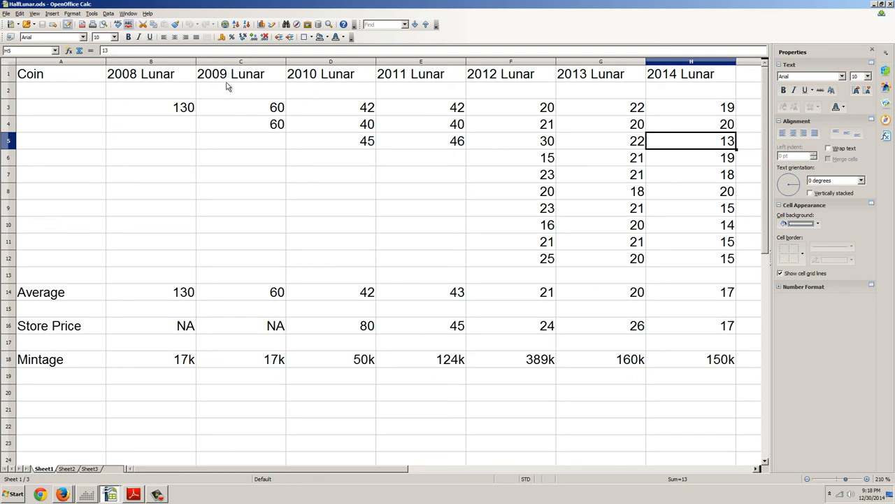
{"action": "mouse_move", "coordinate": [182, 115]}
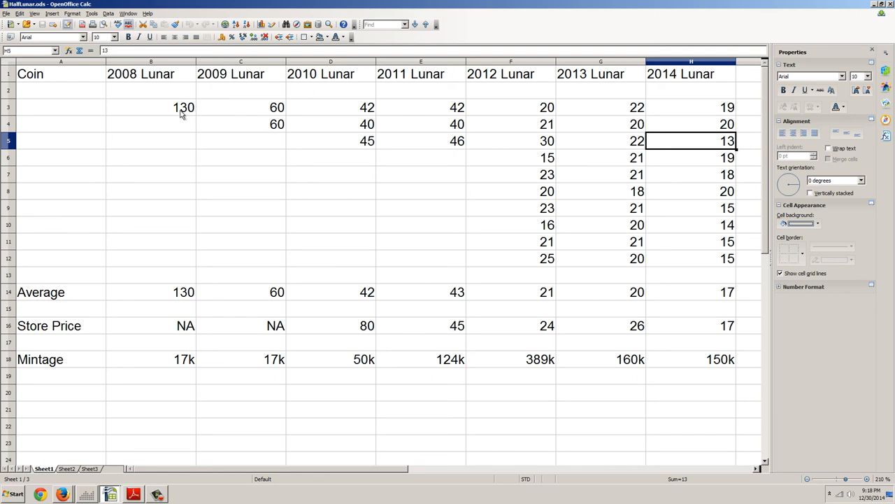
{"action": "left_click", "coordinate": [152, 106]}
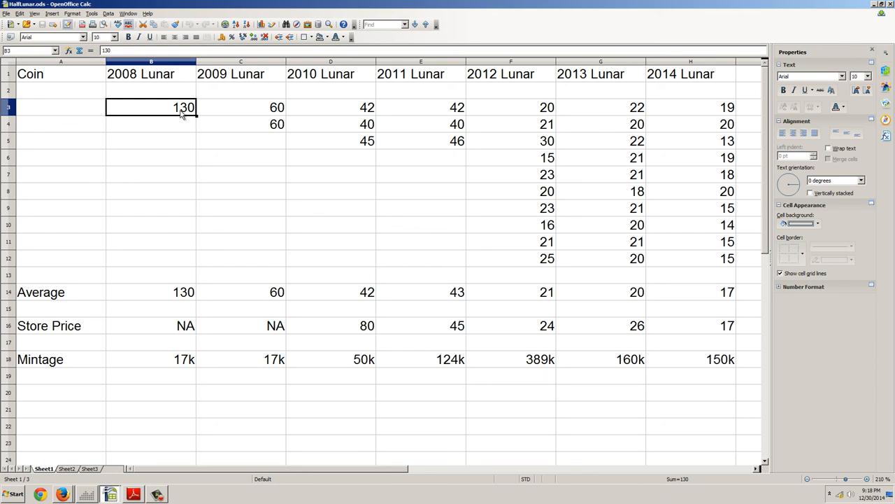
{"action": "mouse_move", "coordinate": [182, 370]}
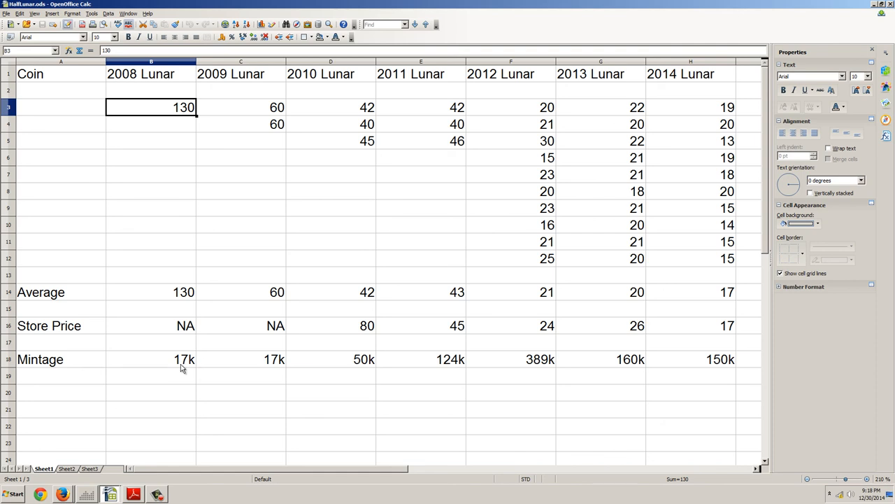
{"action": "mouse_move", "coordinate": [165, 106]}
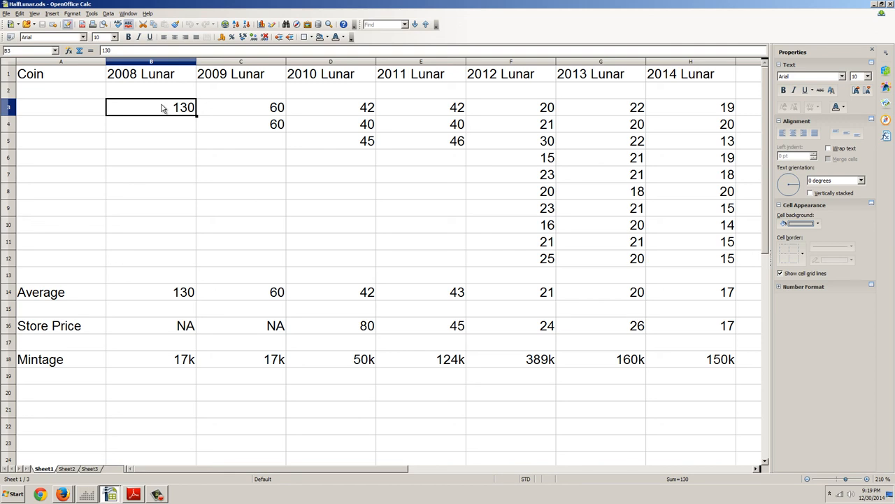
{"action": "mouse_move", "coordinate": [159, 138]}
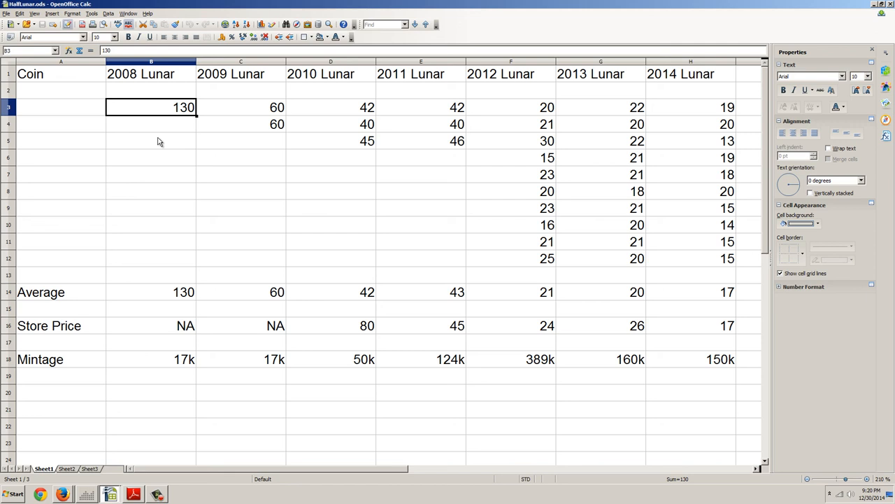
{"action": "mouse_move", "coordinate": [215, 216]}
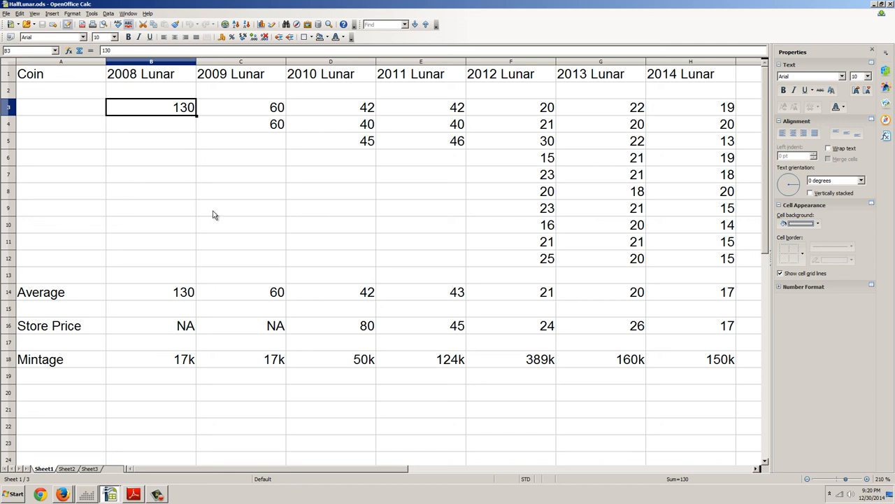
{"action": "mouse_move", "coordinate": [352, 327]}
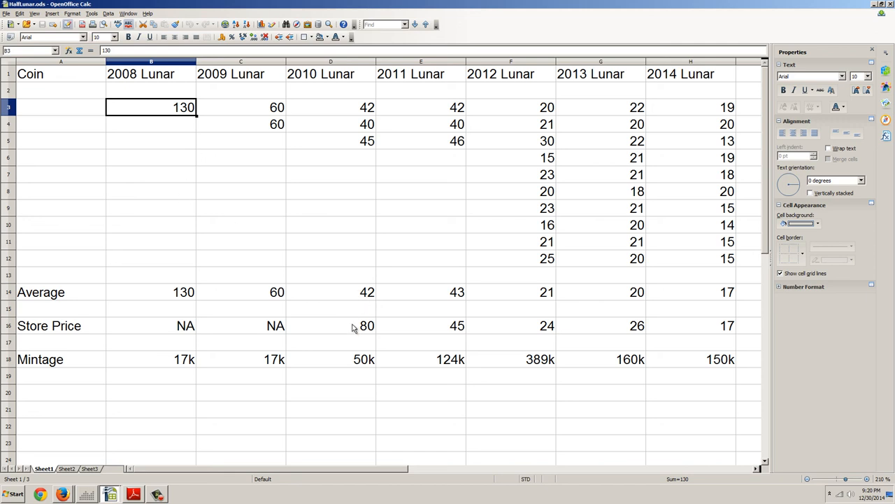
{"action": "left_click", "coordinate": [331, 324]}
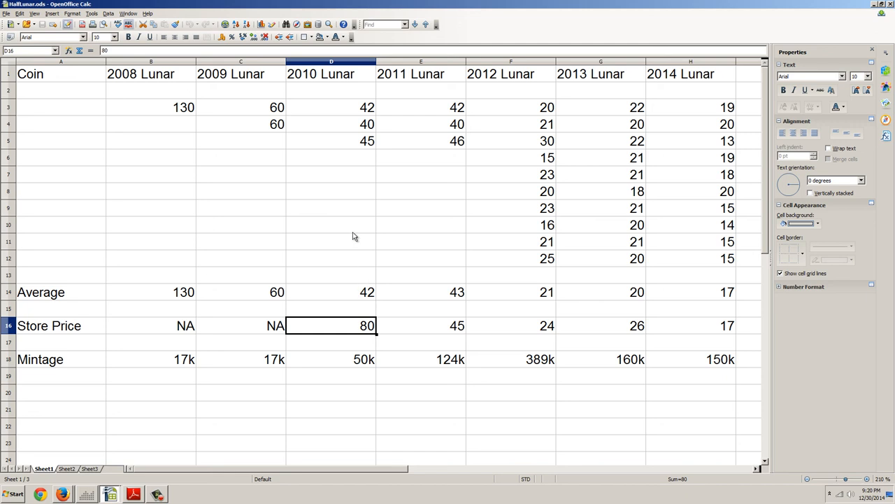
{"action": "mouse_move", "coordinate": [333, 162]}
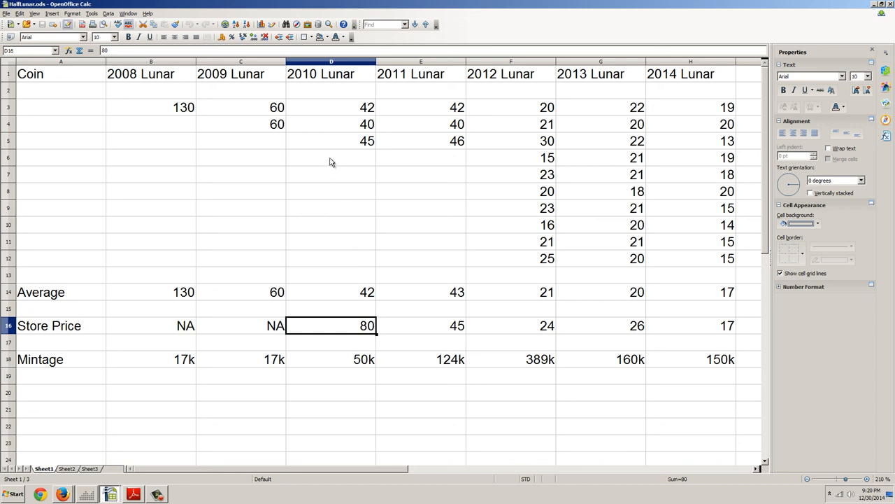
{"action": "mouse_move", "coordinate": [389, 90]}
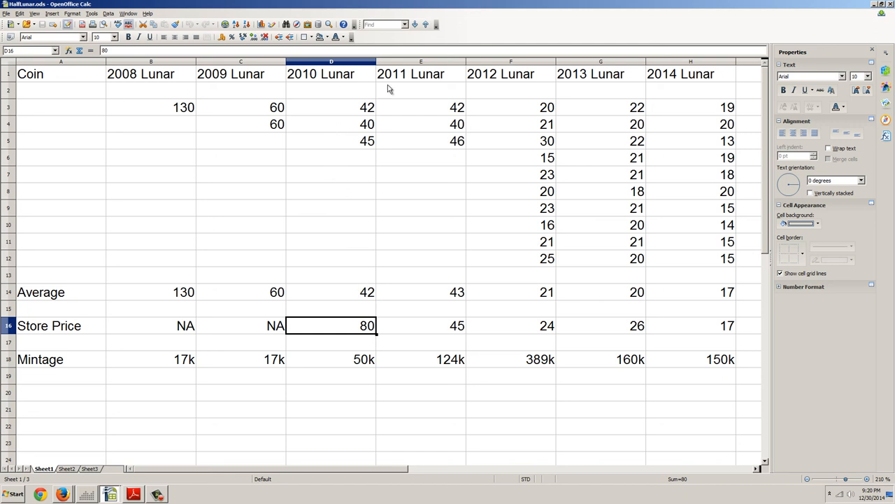
{"action": "mouse_move", "coordinate": [408, 78]}
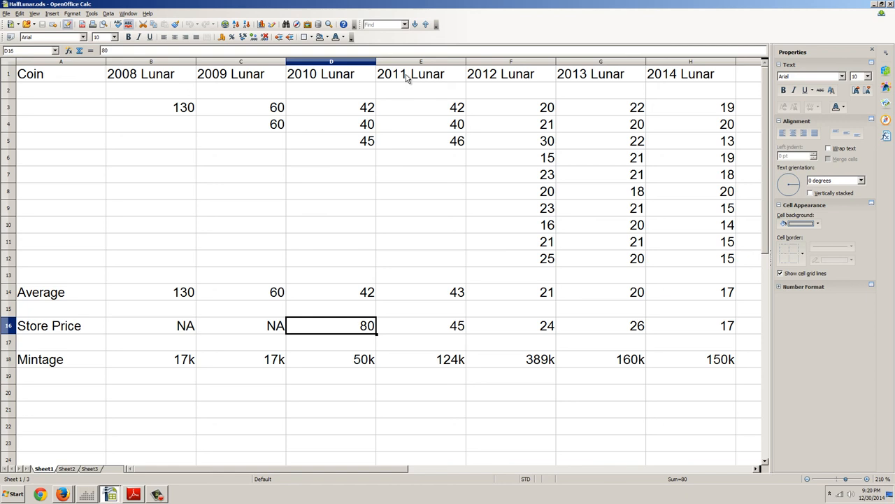
{"action": "mouse_move", "coordinate": [715, 168]}
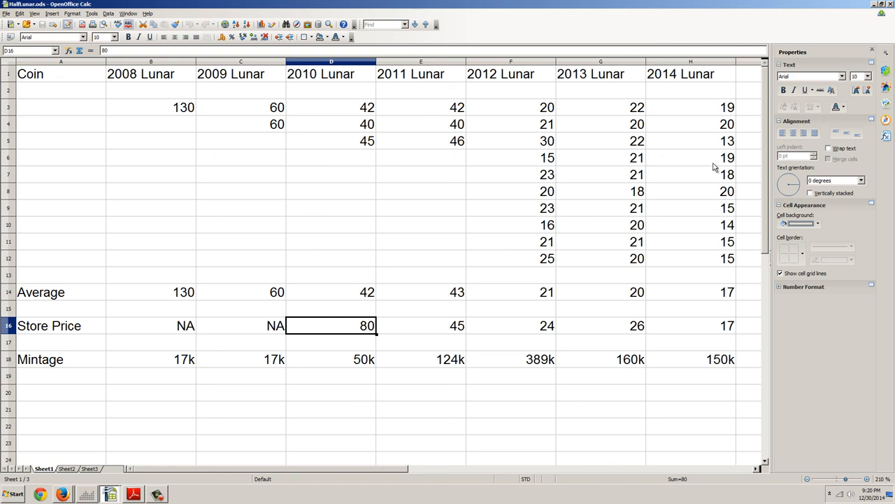
{"action": "mouse_move", "coordinate": [595, 285]}
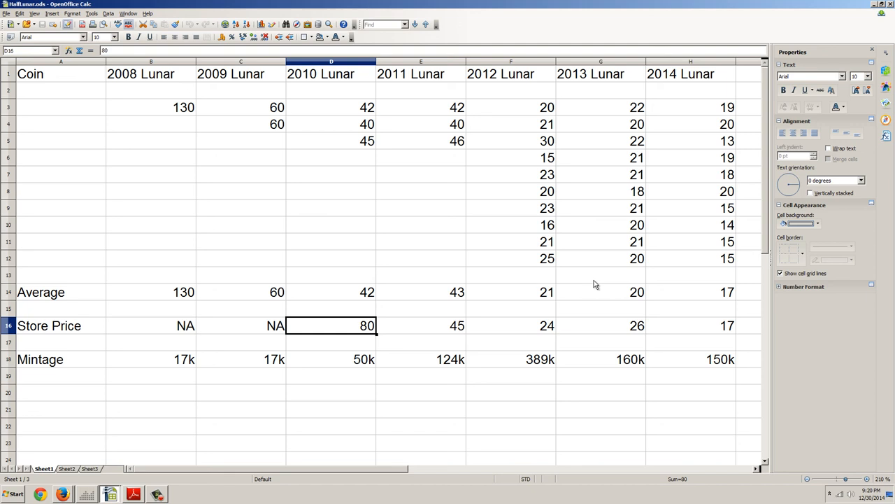
{"action": "mouse_move", "coordinate": [565, 276]}
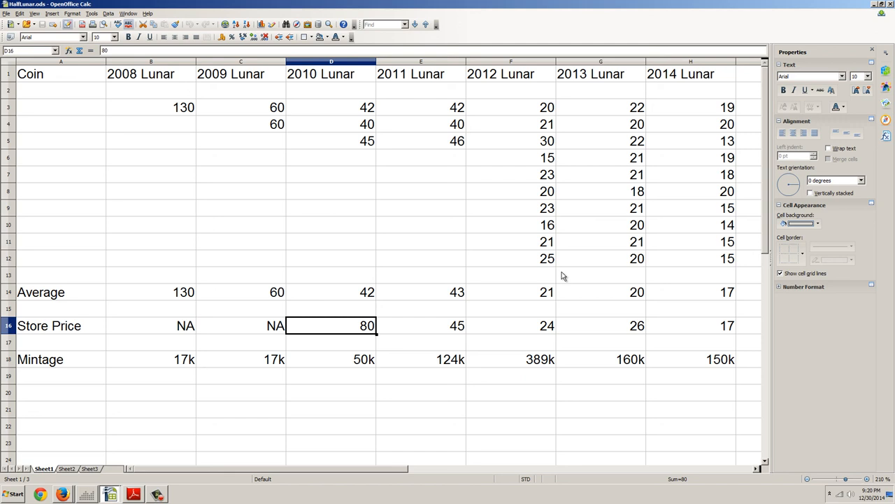
{"action": "mouse_move", "coordinate": [173, 112]}
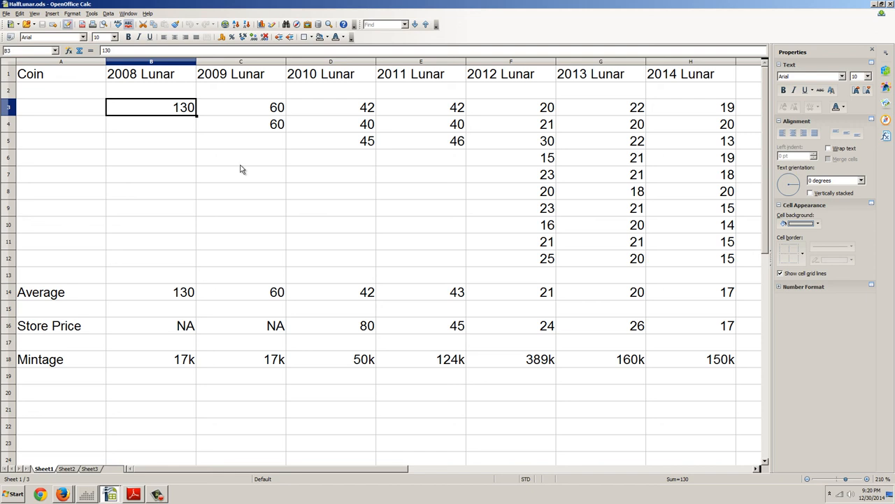
{"action": "mouse_move", "coordinate": [235, 148]}
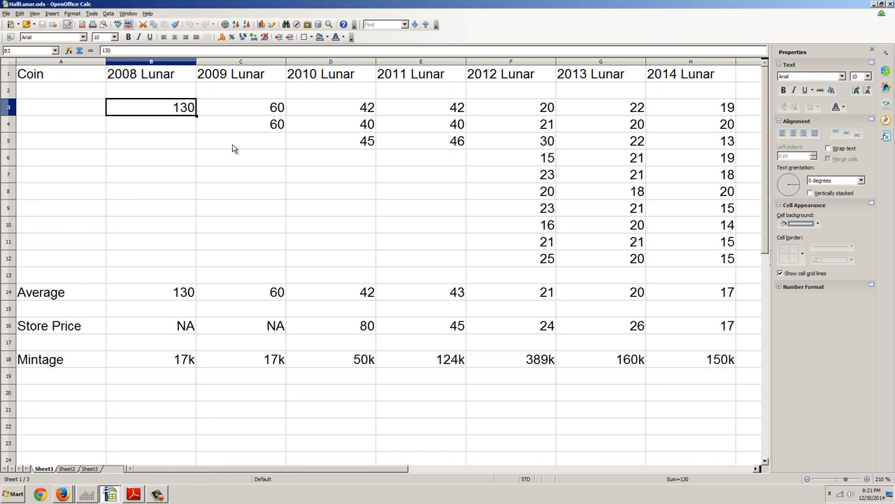
{"action": "mouse_move", "coordinate": [720, 320]}
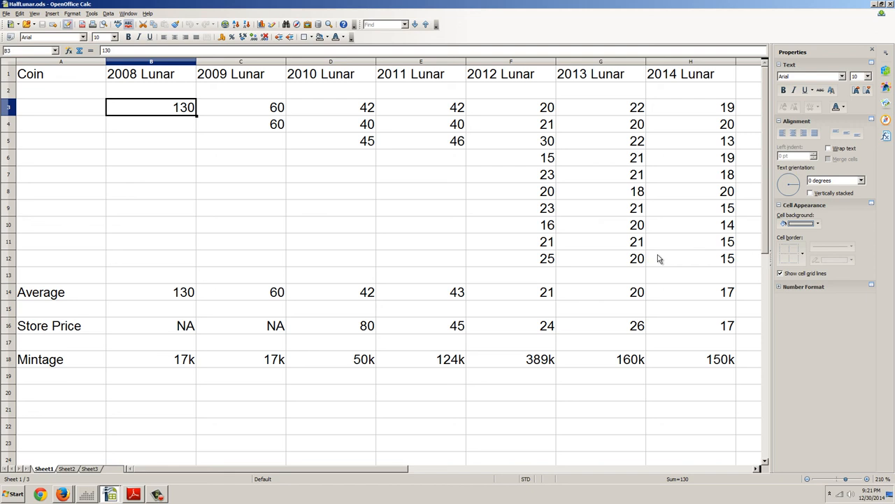
{"action": "mouse_move", "coordinate": [400, 305]}
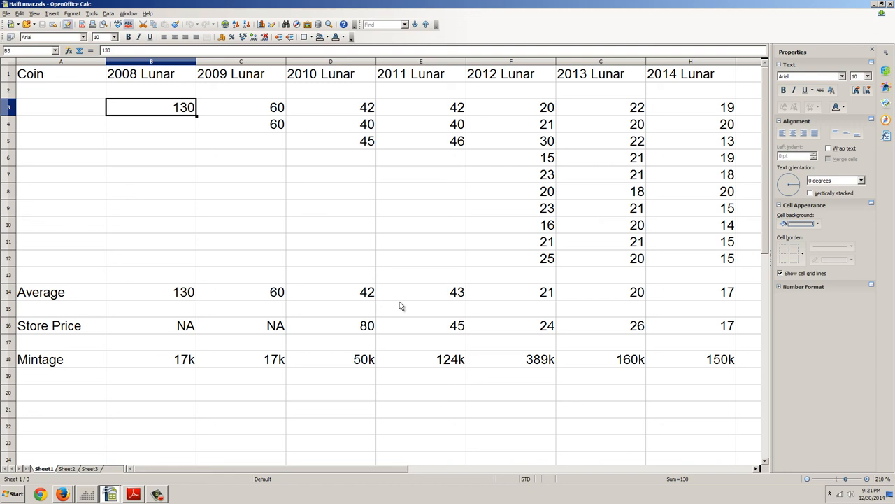
{"action": "mouse_move", "coordinate": [364, 229]}
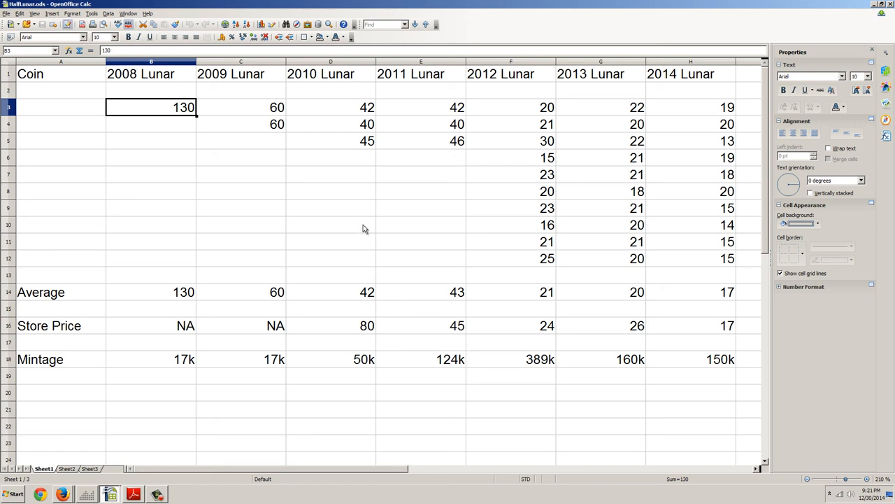
{"action": "left_click", "coordinate": [330, 73]}
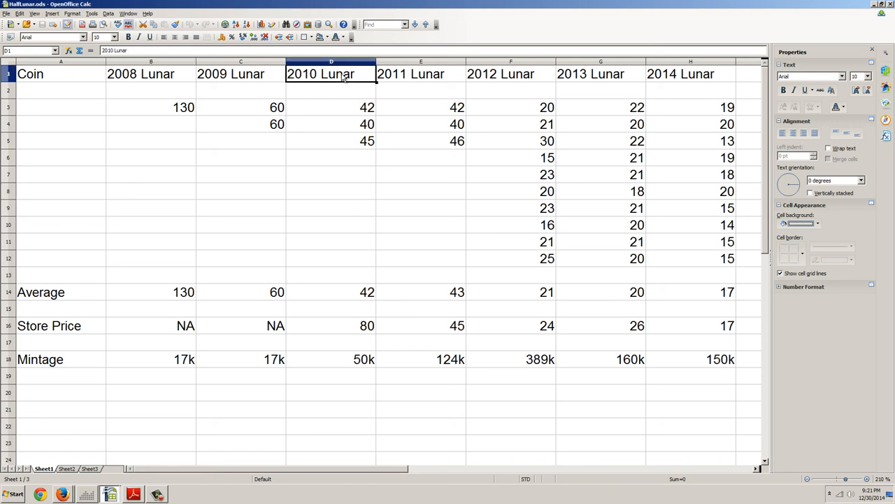
{"action": "left_click", "coordinate": [420, 73]}
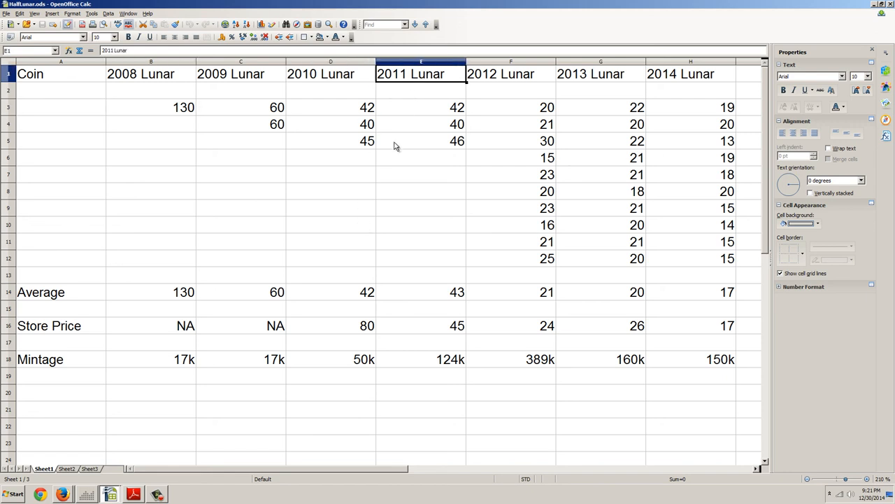
{"action": "mouse_move", "coordinate": [420, 227]}
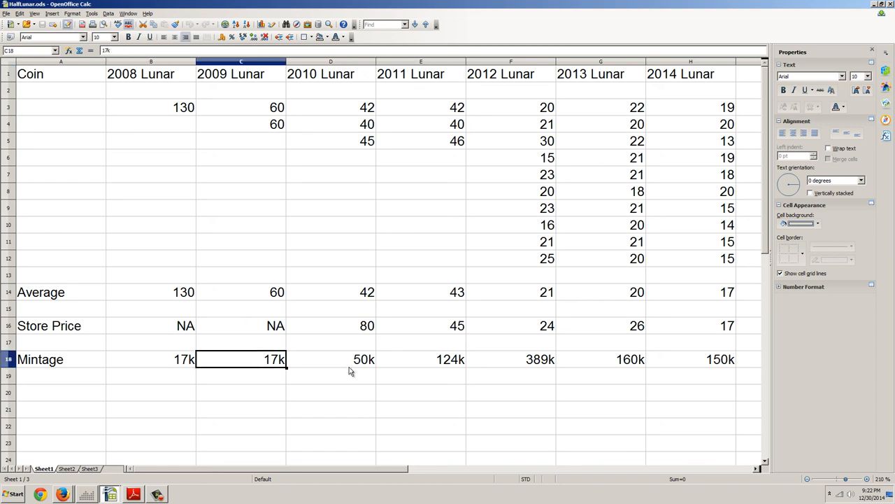
{"action": "left_click", "coordinate": [330, 358]}
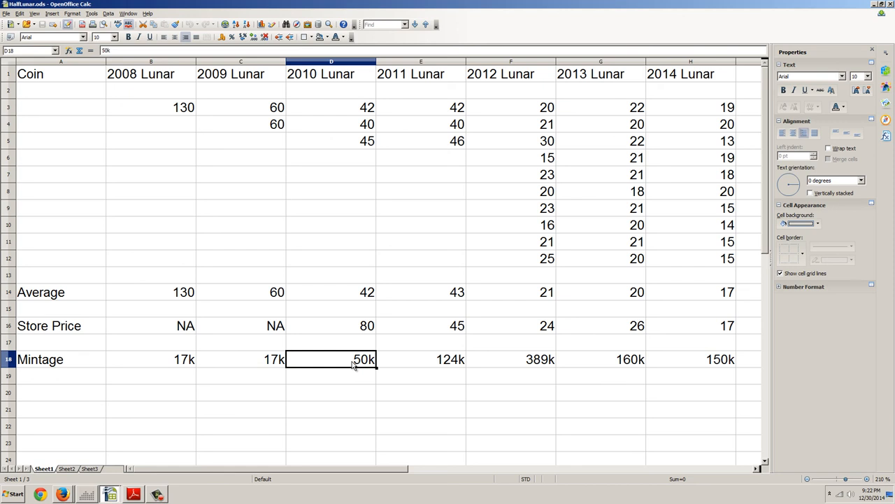
{"action": "mouse_move", "coordinate": [391, 326]}
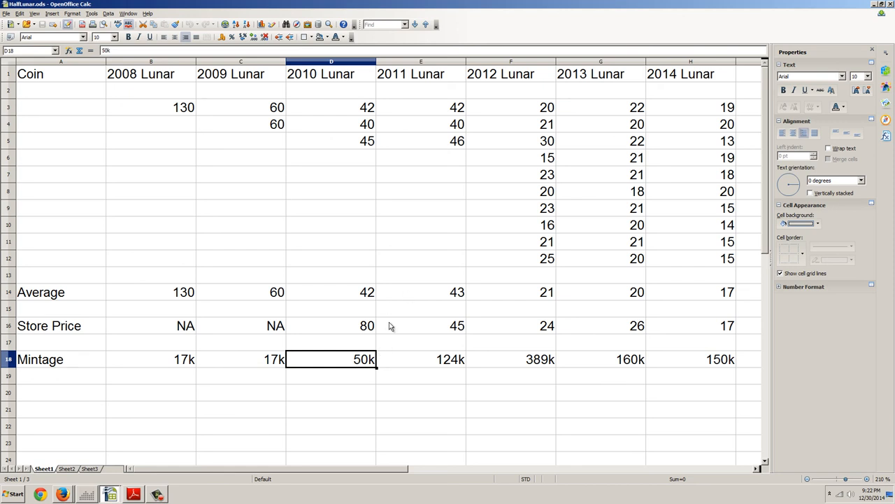
{"action": "mouse_move", "coordinate": [381, 353]}
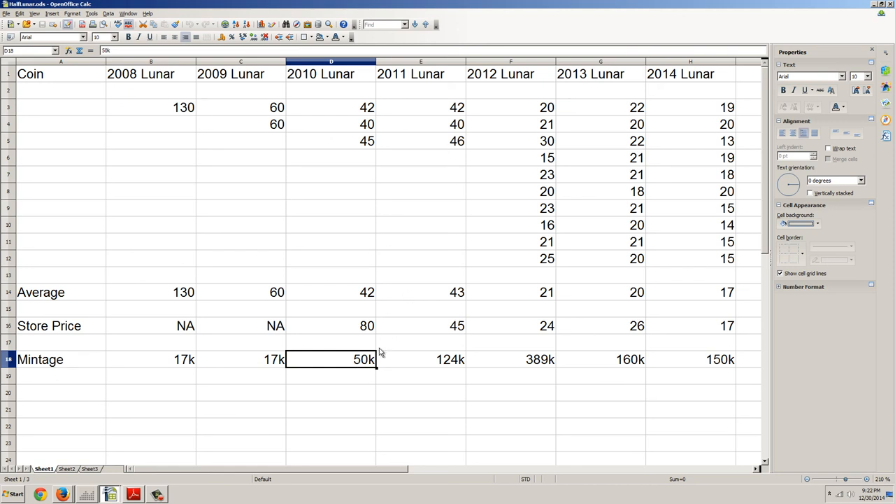
{"action": "left_click", "coordinate": [330, 324]}
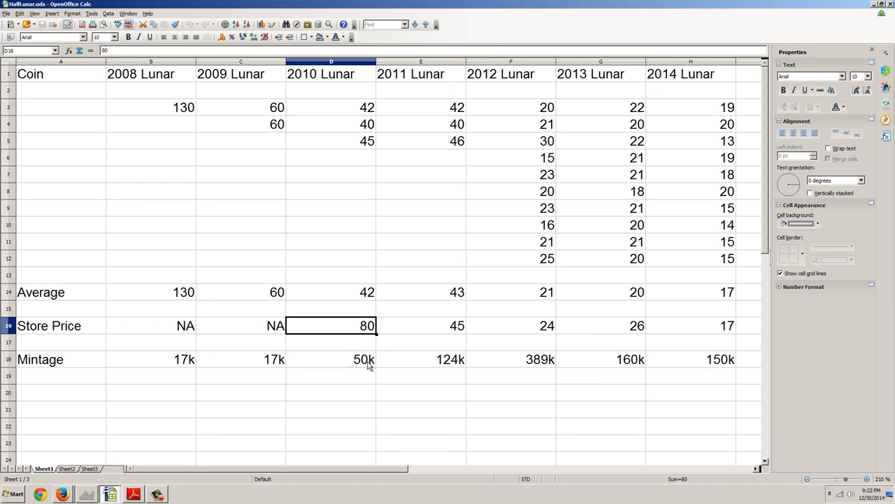
{"action": "left_click", "coordinate": [330, 358]}
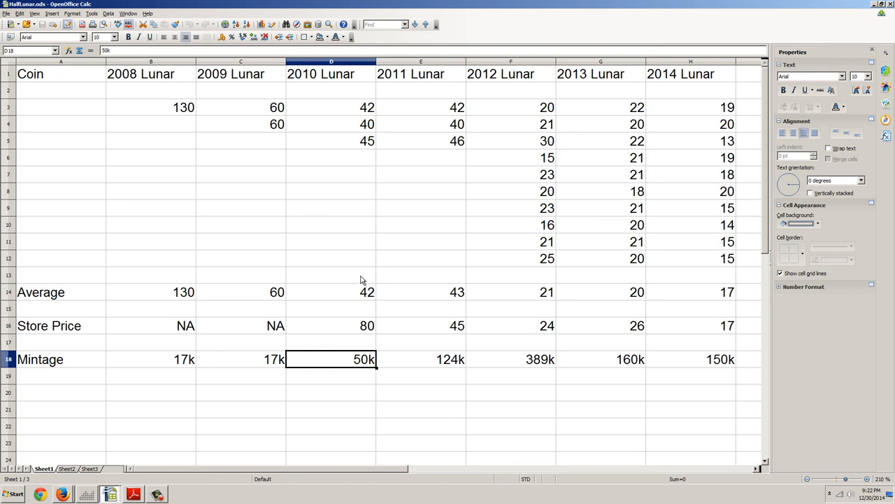
{"action": "mouse_move", "coordinate": [630, 316]}
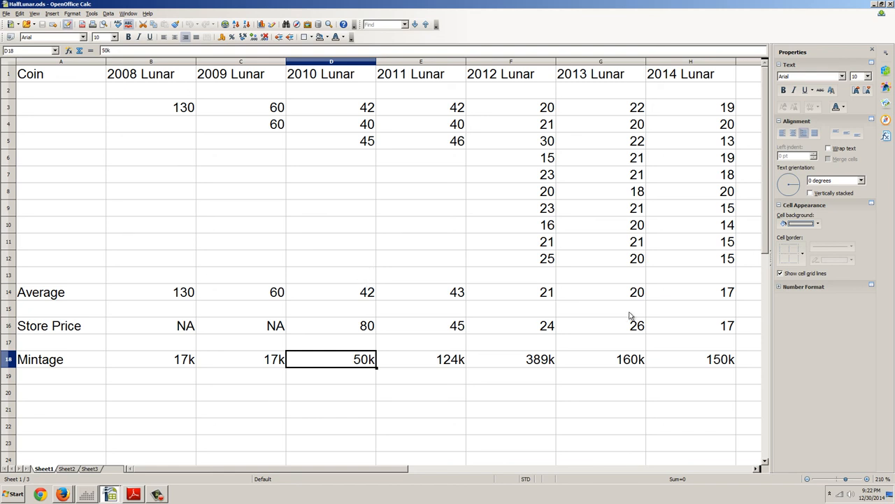
{"action": "mouse_move", "coordinate": [697, 147]}
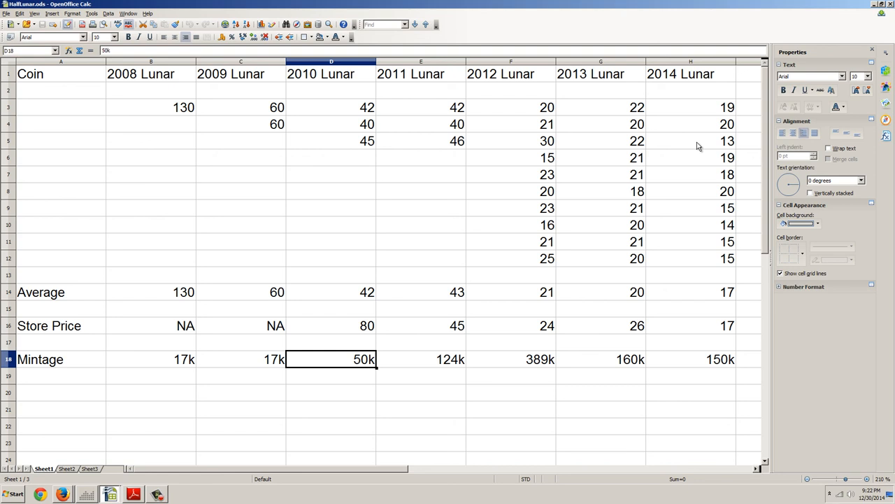
{"action": "mouse_move", "coordinate": [724, 331]}
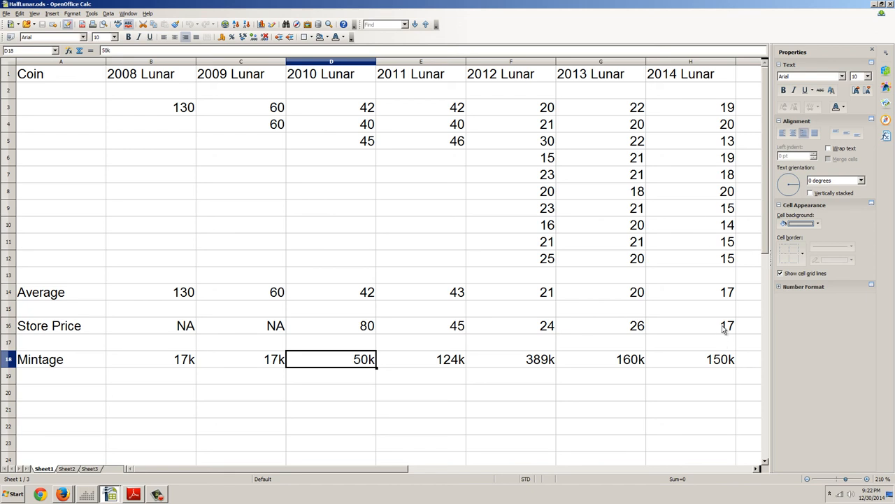
{"action": "mouse_move", "coordinate": [710, 330]}
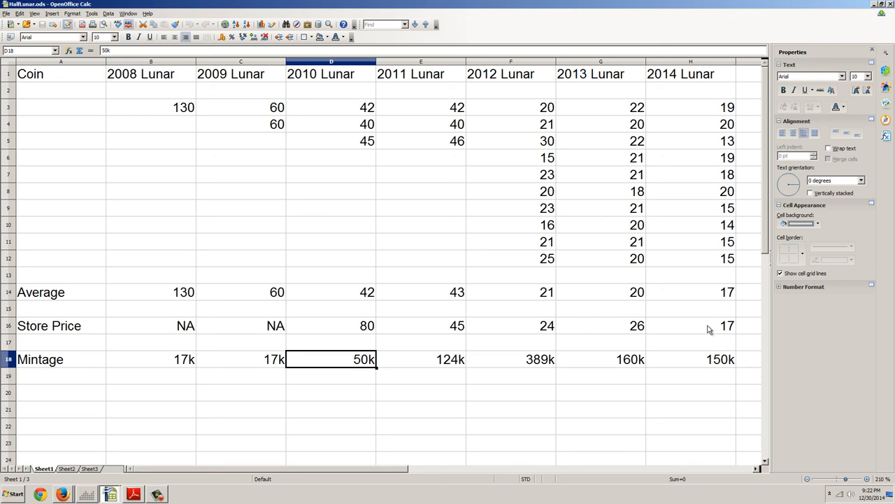
{"action": "mouse_move", "coordinate": [702, 330]}
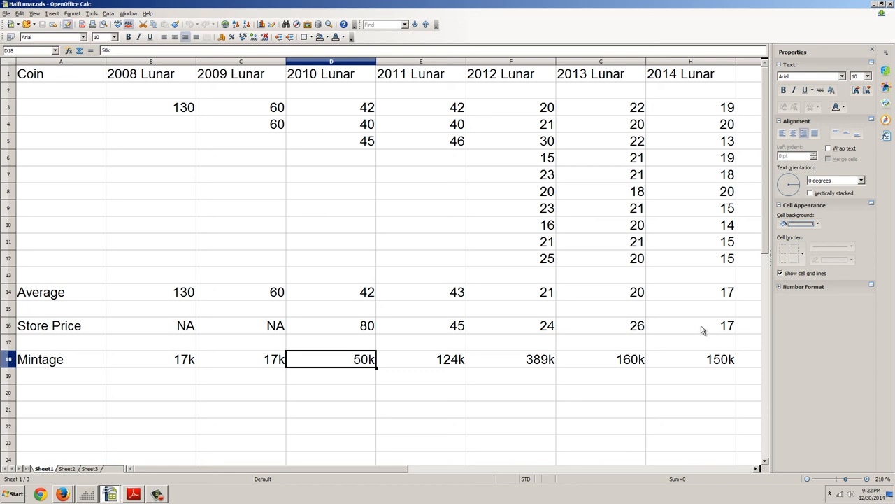
{"action": "mouse_move", "coordinate": [697, 330]}
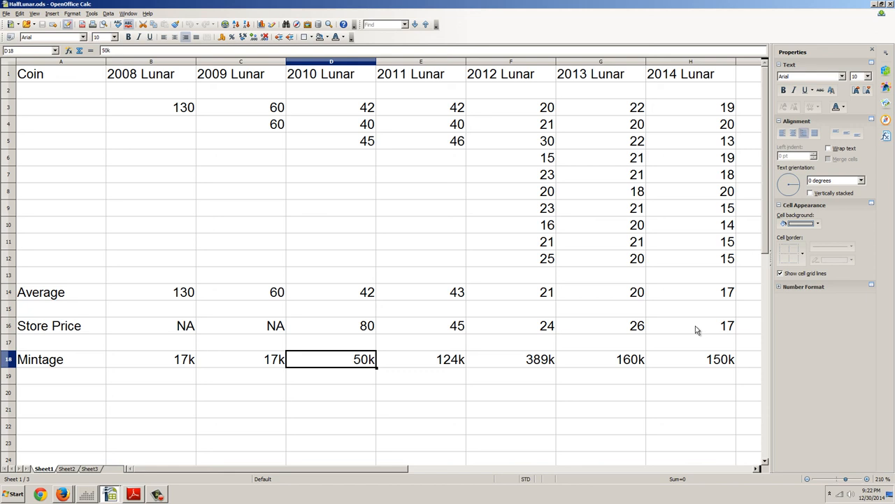
{"action": "mouse_move", "coordinate": [84, 498]}
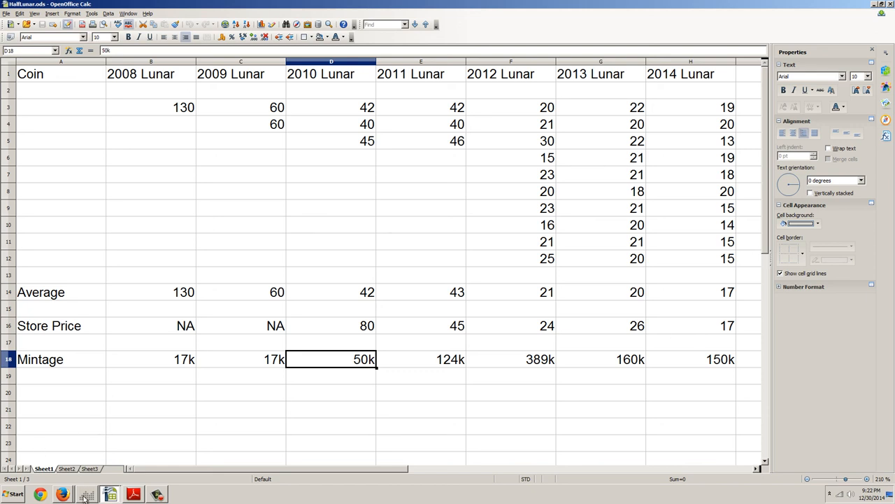
Return to the NetDania weekly silver price chart spanning 1997 to 2015.
{"action": "left_click", "coordinate": [109, 494]}
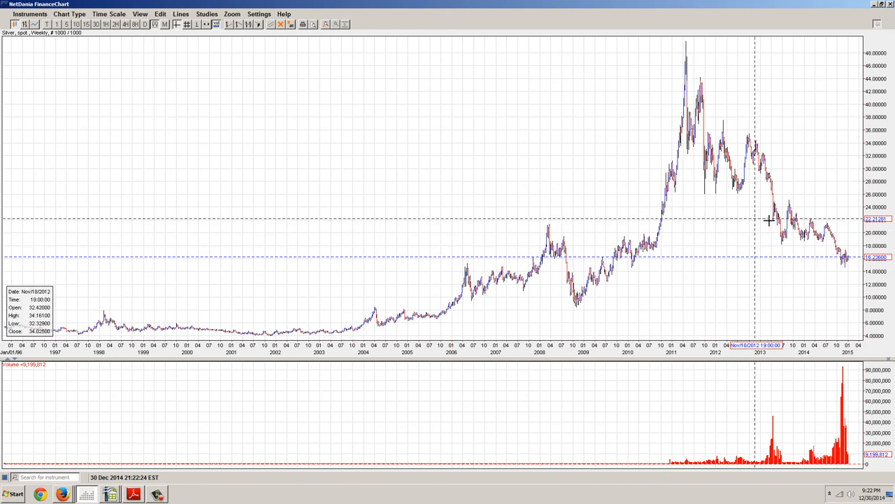
{"action": "mouse_move", "coordinate": [817, 268]}
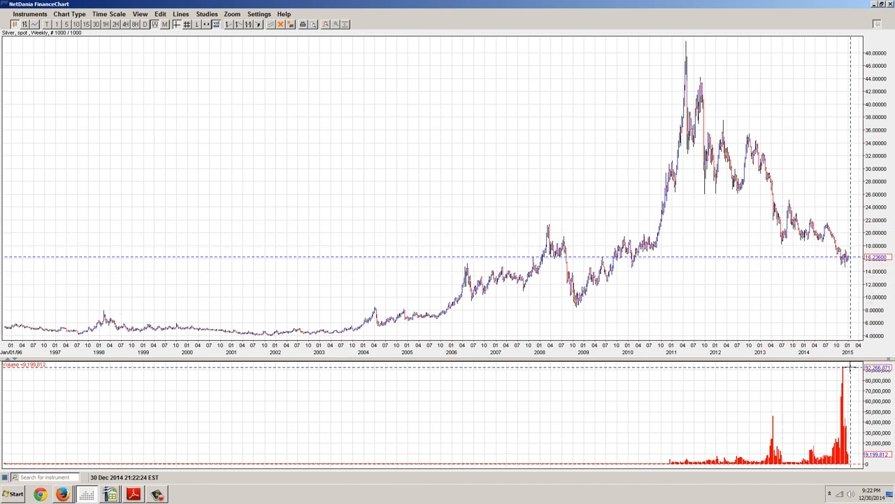
{"action": "mouse_move", "coordinate": [823, 275]}
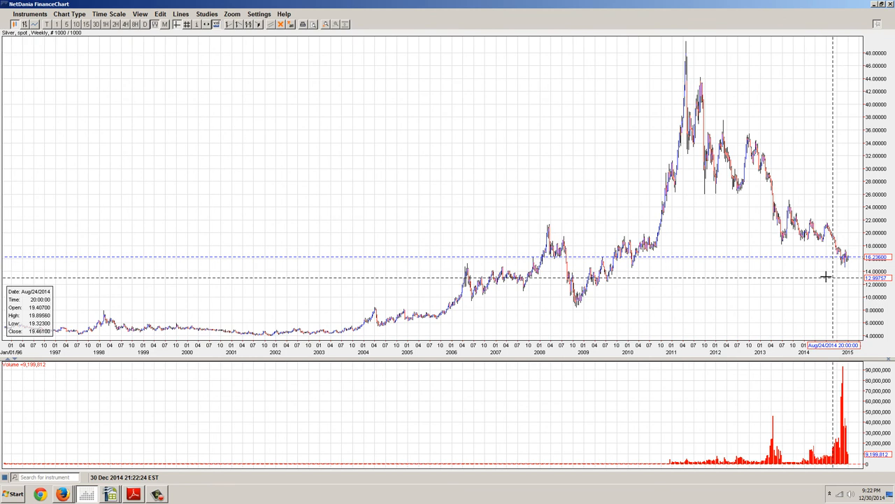
{"action": "mouse_move", "coordinate": [817, 274]}
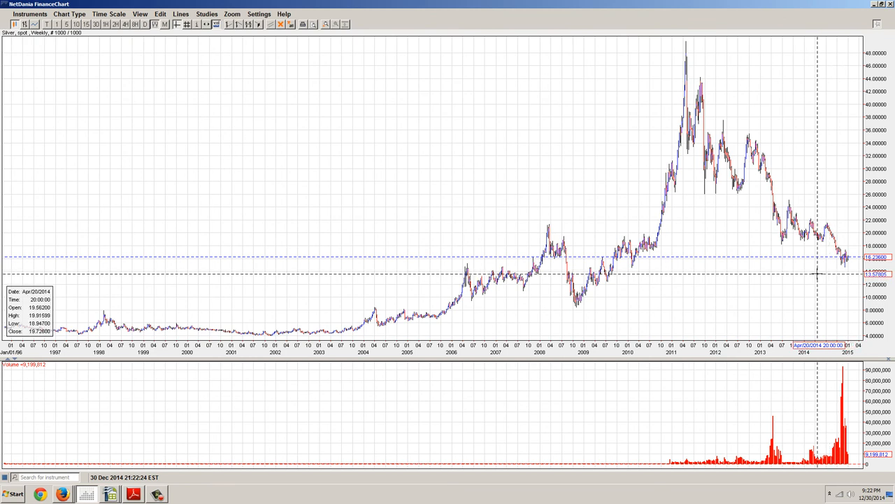